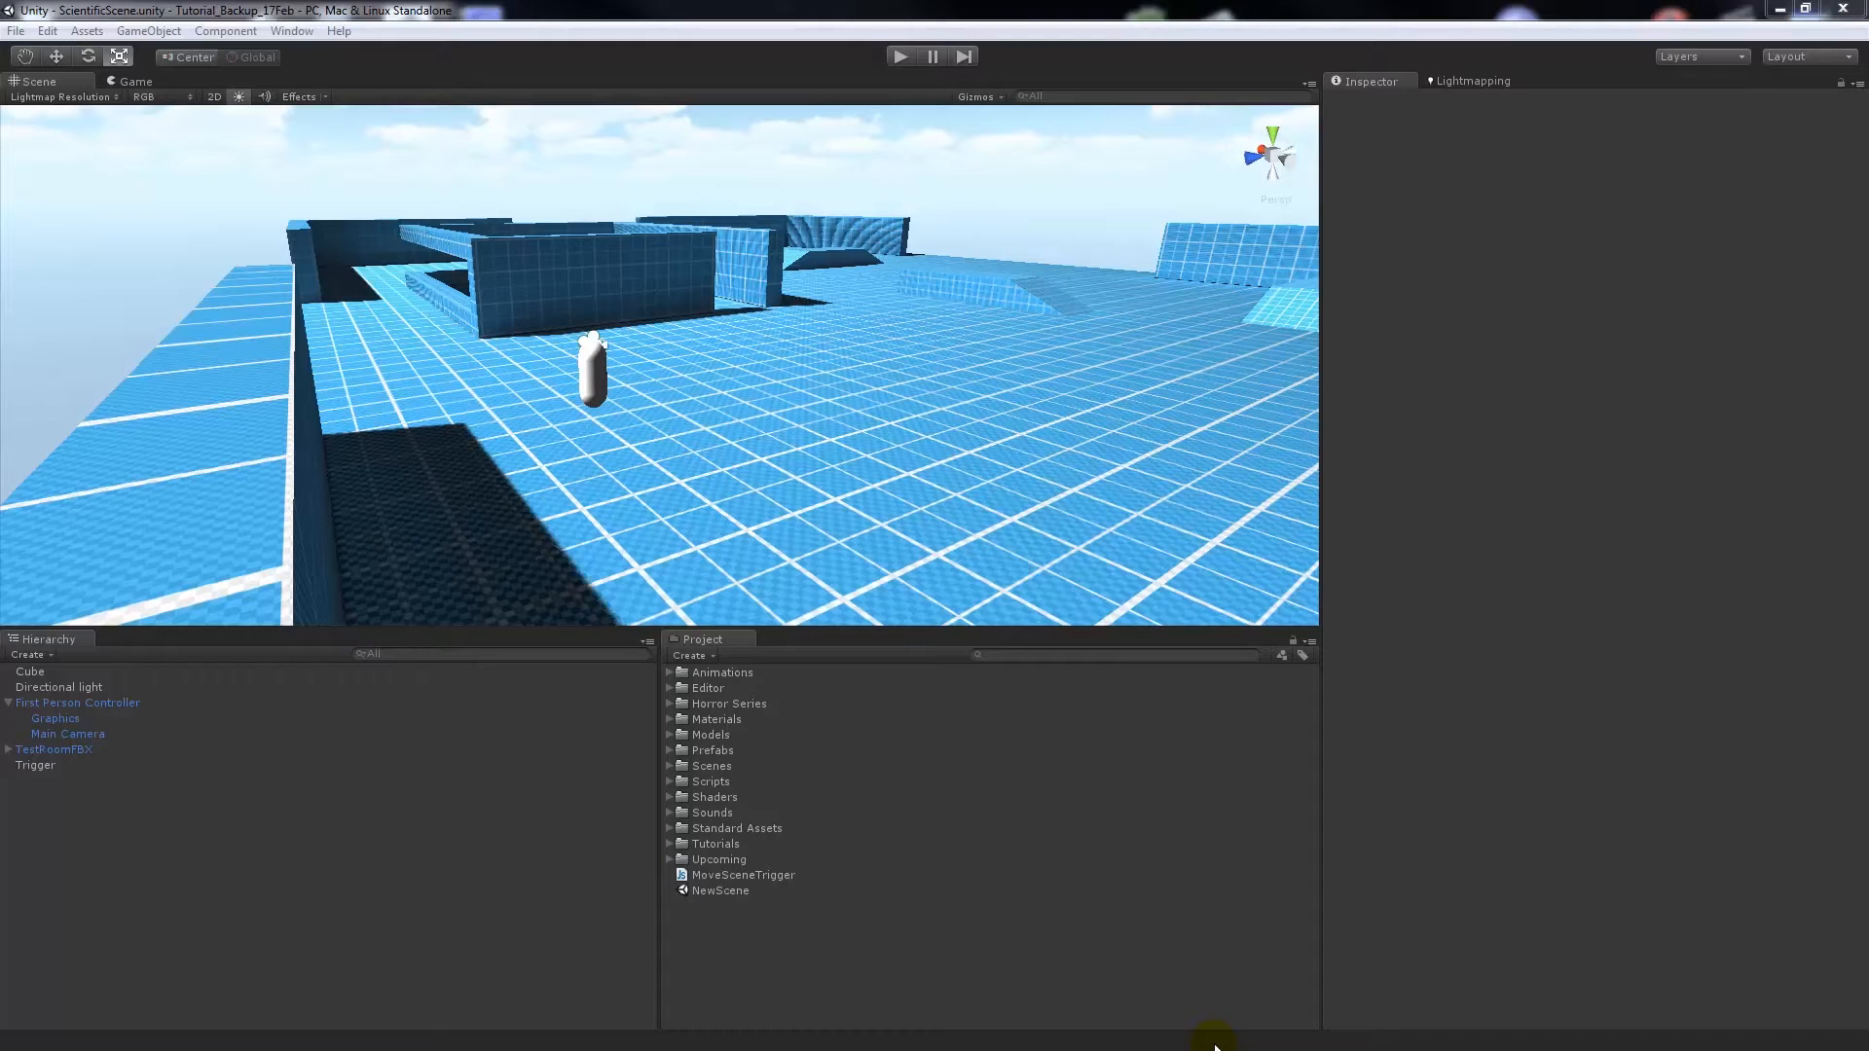
- Duplicate the MoveSceneTrigger script and name the copy MoveSceneTimer
{"action": "left_click", "coordinate": [721, 891]}
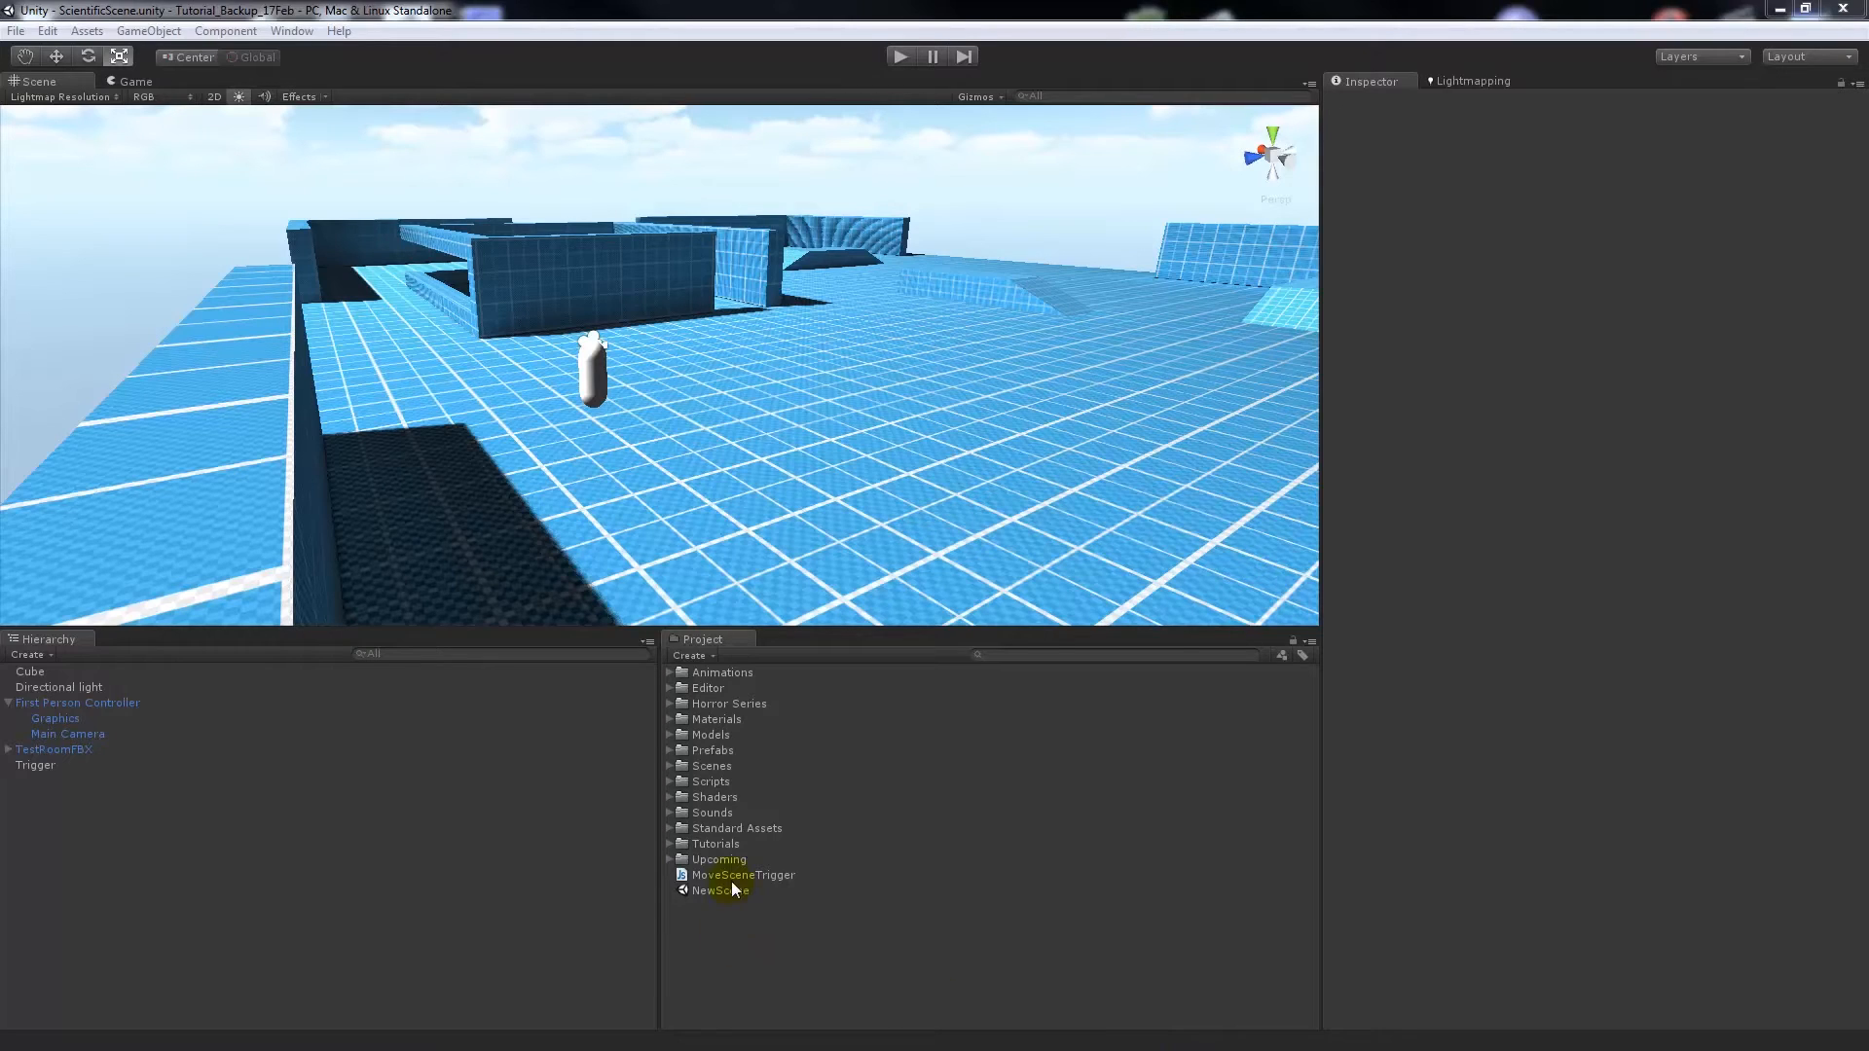
{"action": "left_click", "coordinate": [742, 875]}
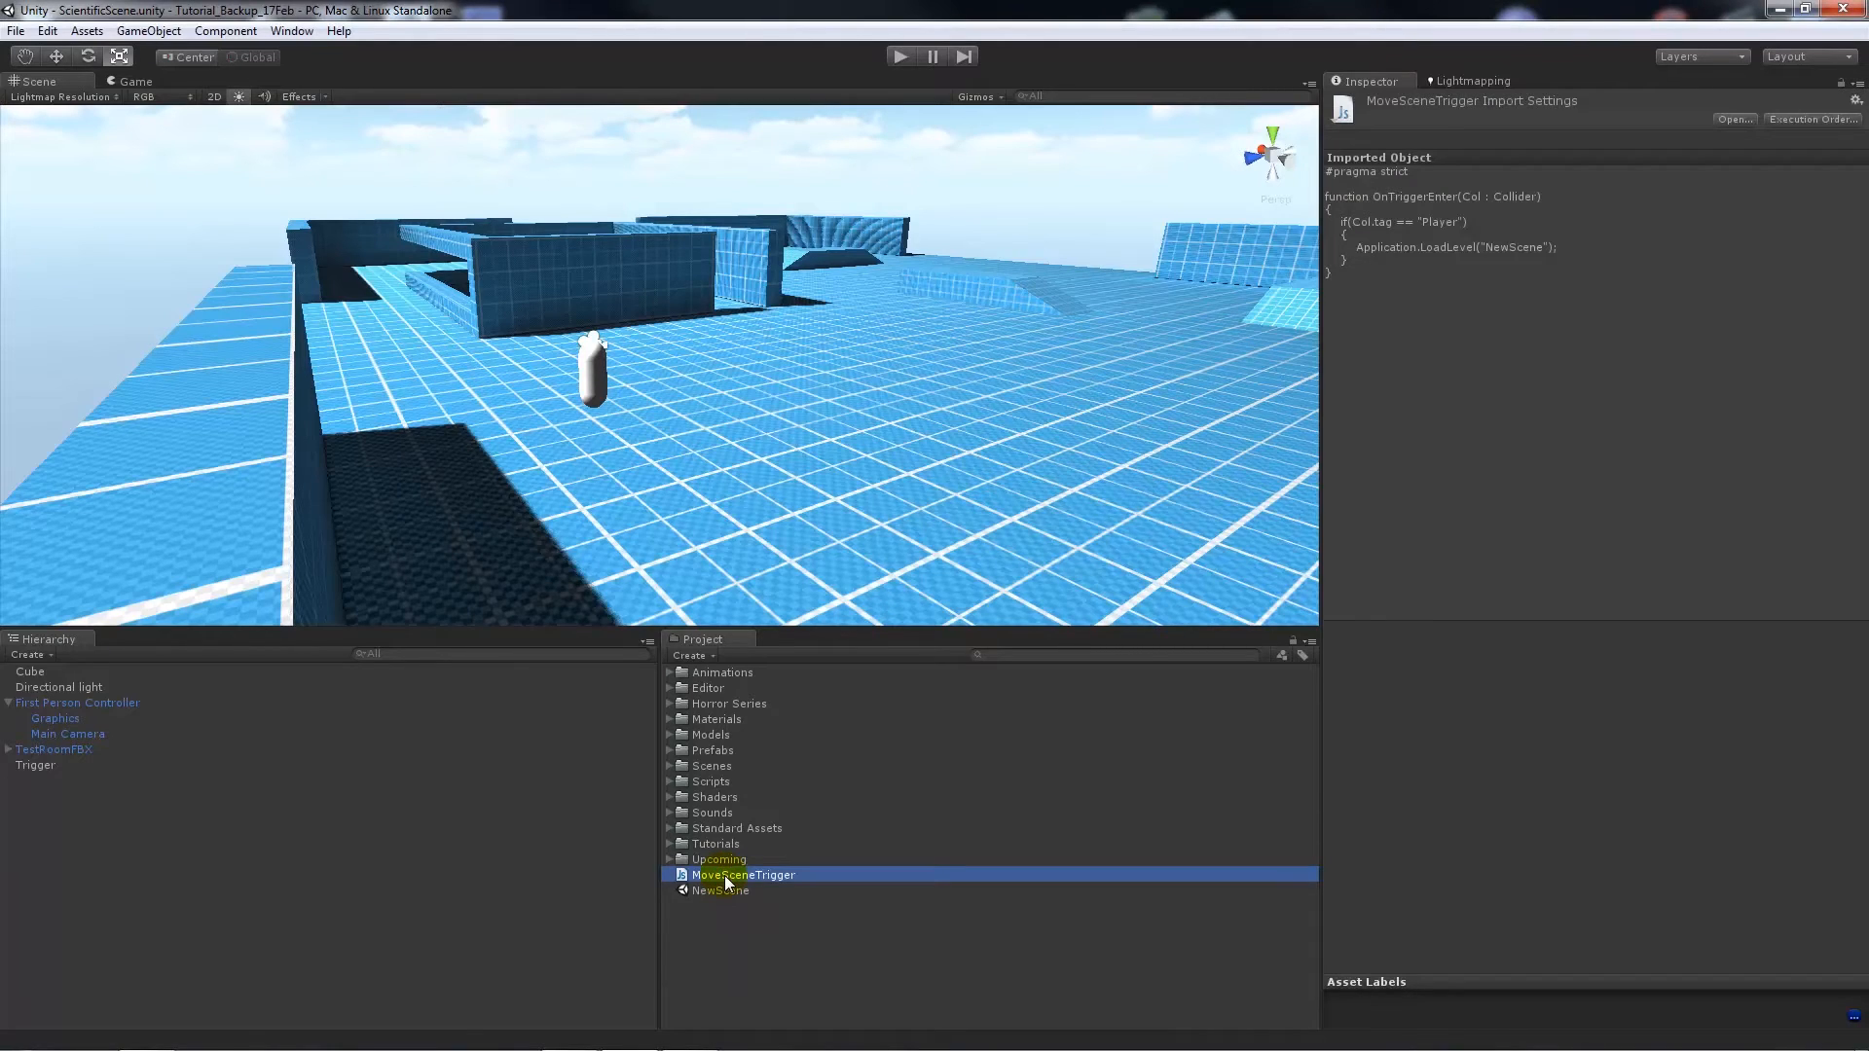
{"action": "mouse_move", "coordinate": [765, 935]}
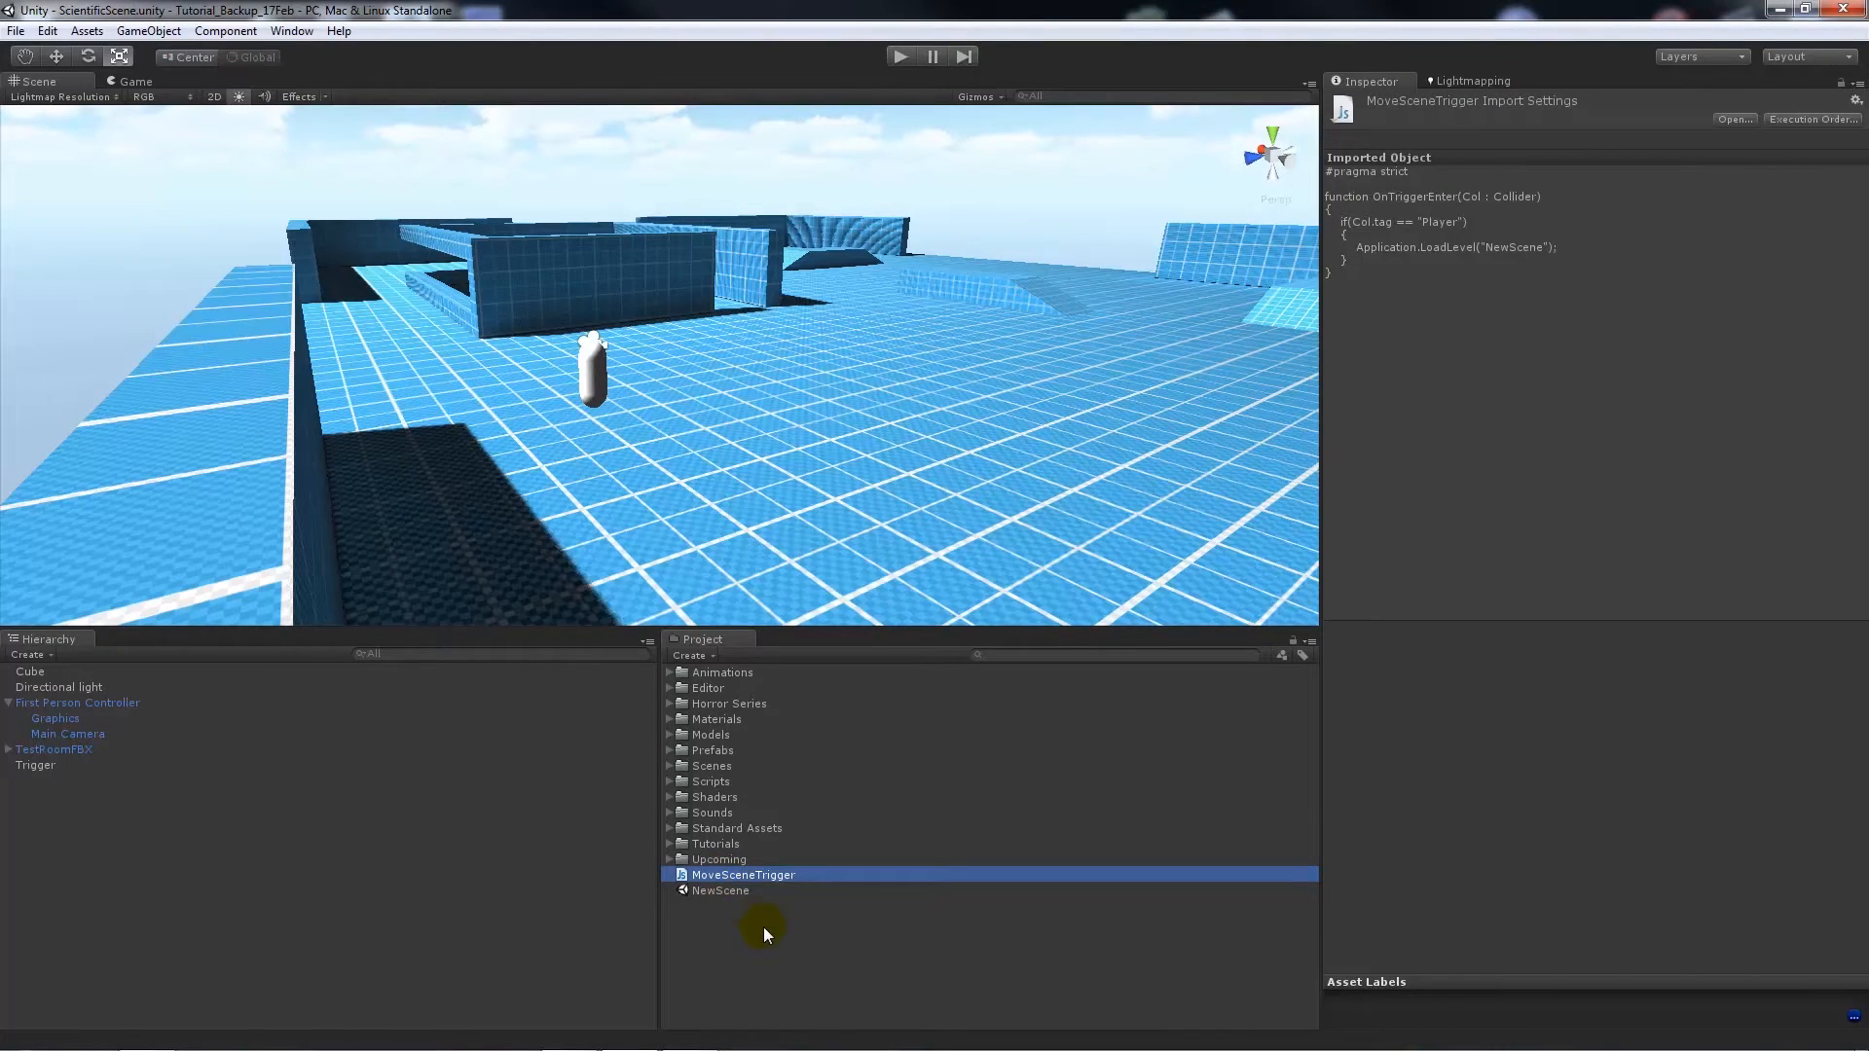
{"action": "left_click", "coordinate": [748, 891]}
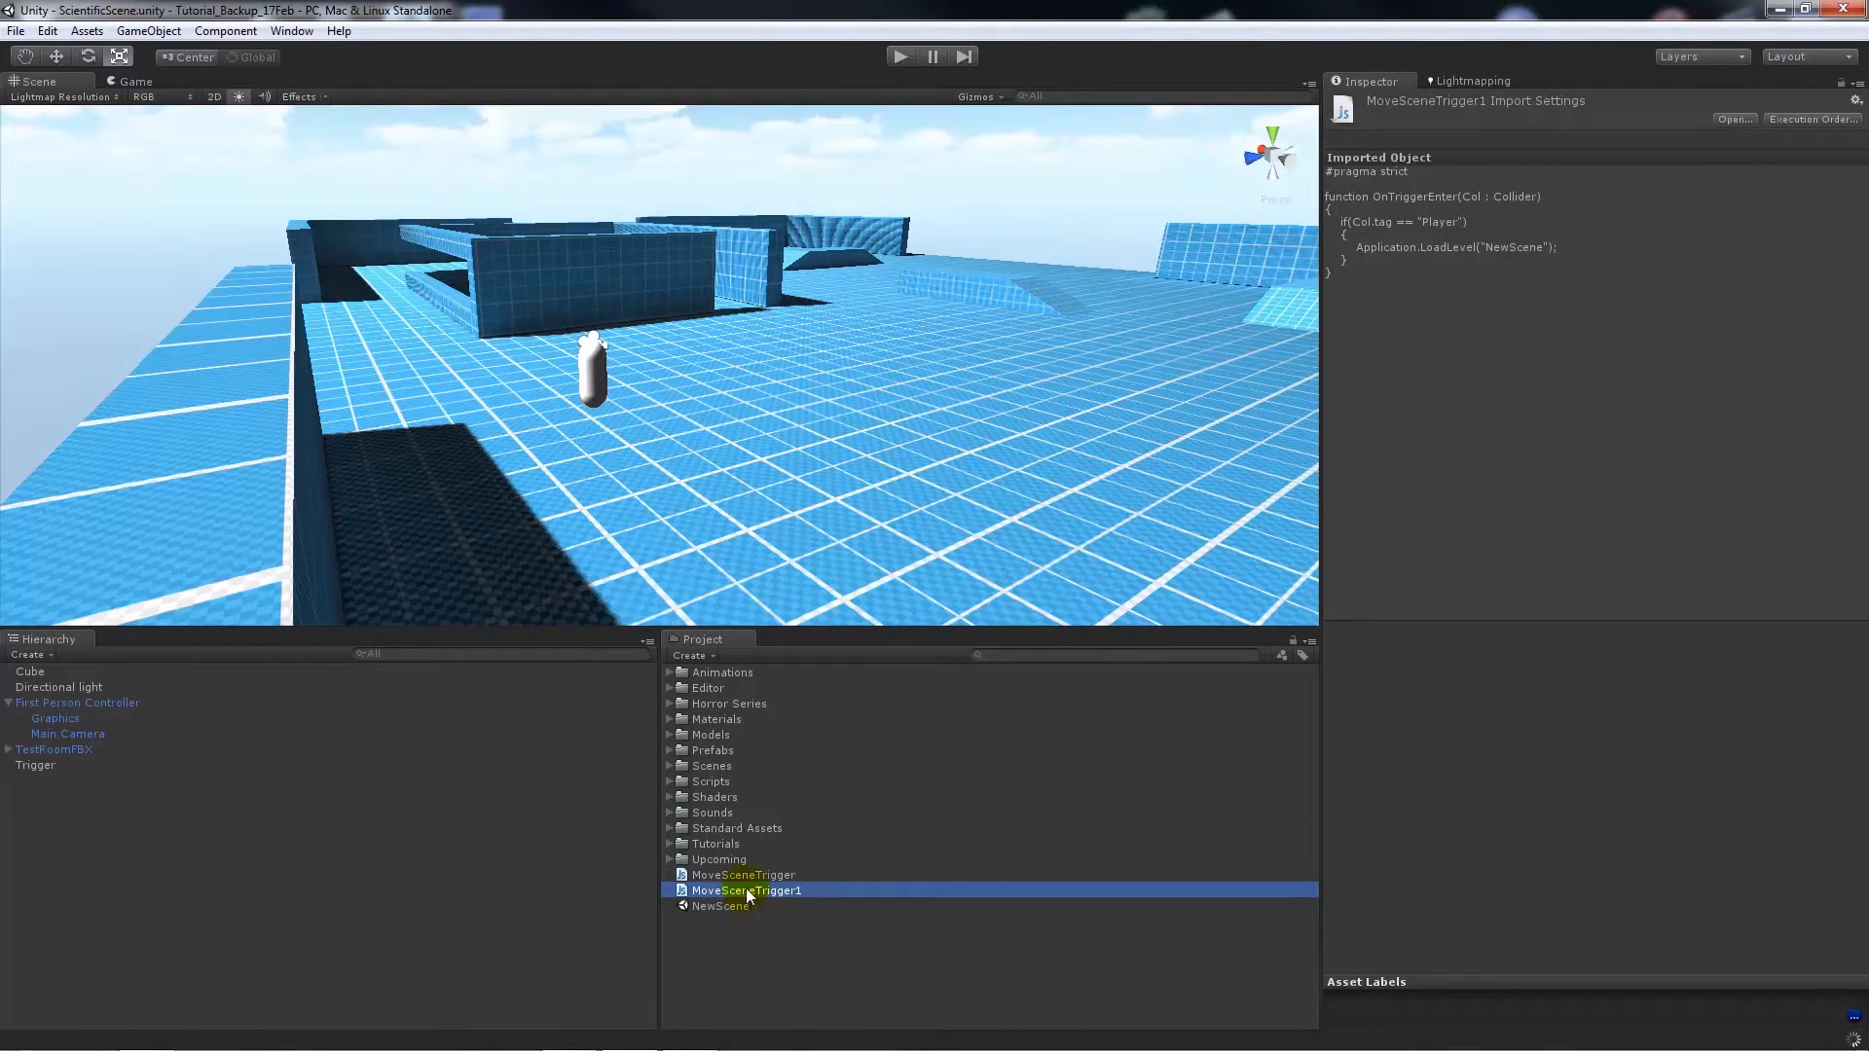
{"action": "double_click", "coordinate": [743, 891]}
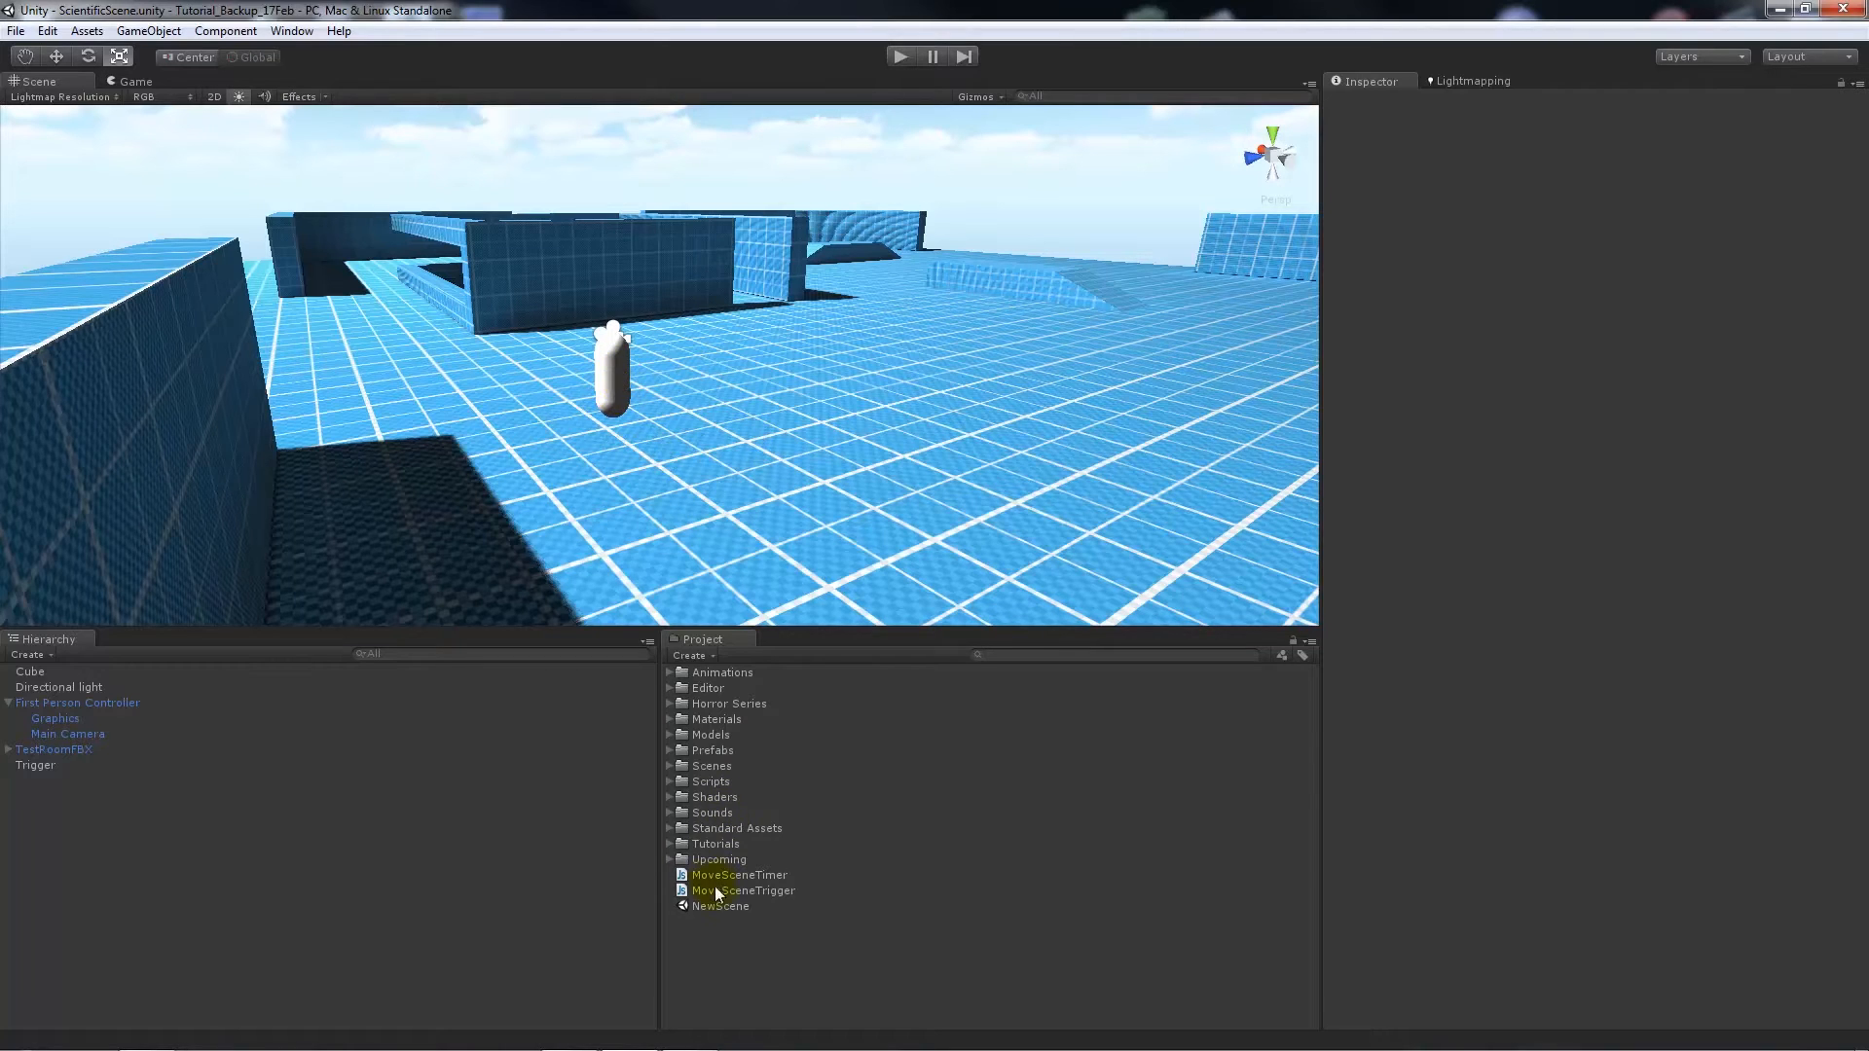
{"action": "left_click", "coordinate": [738, 874]}
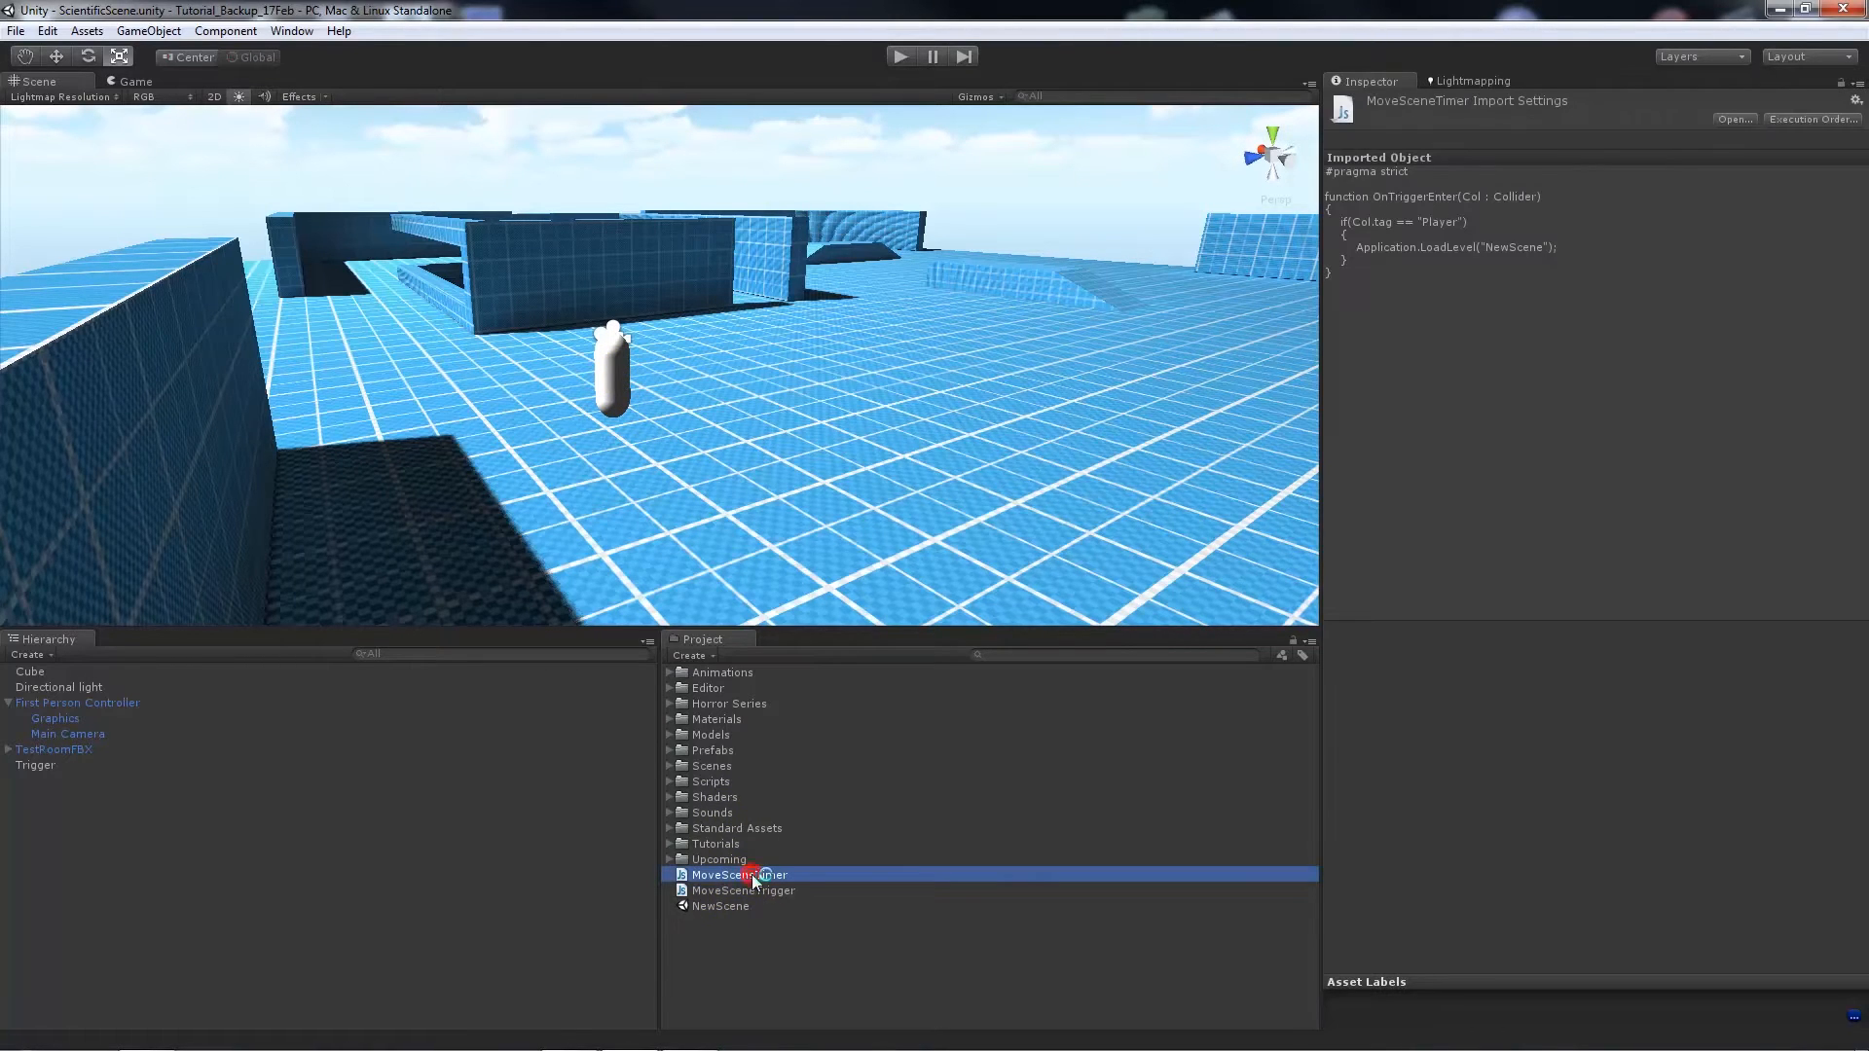
- In MoveSceneTimer.js, replace OnTriggerEnter with 'var timer : float = 10.0;'
{"action": "double_click", "coordinate": [738, 875]}
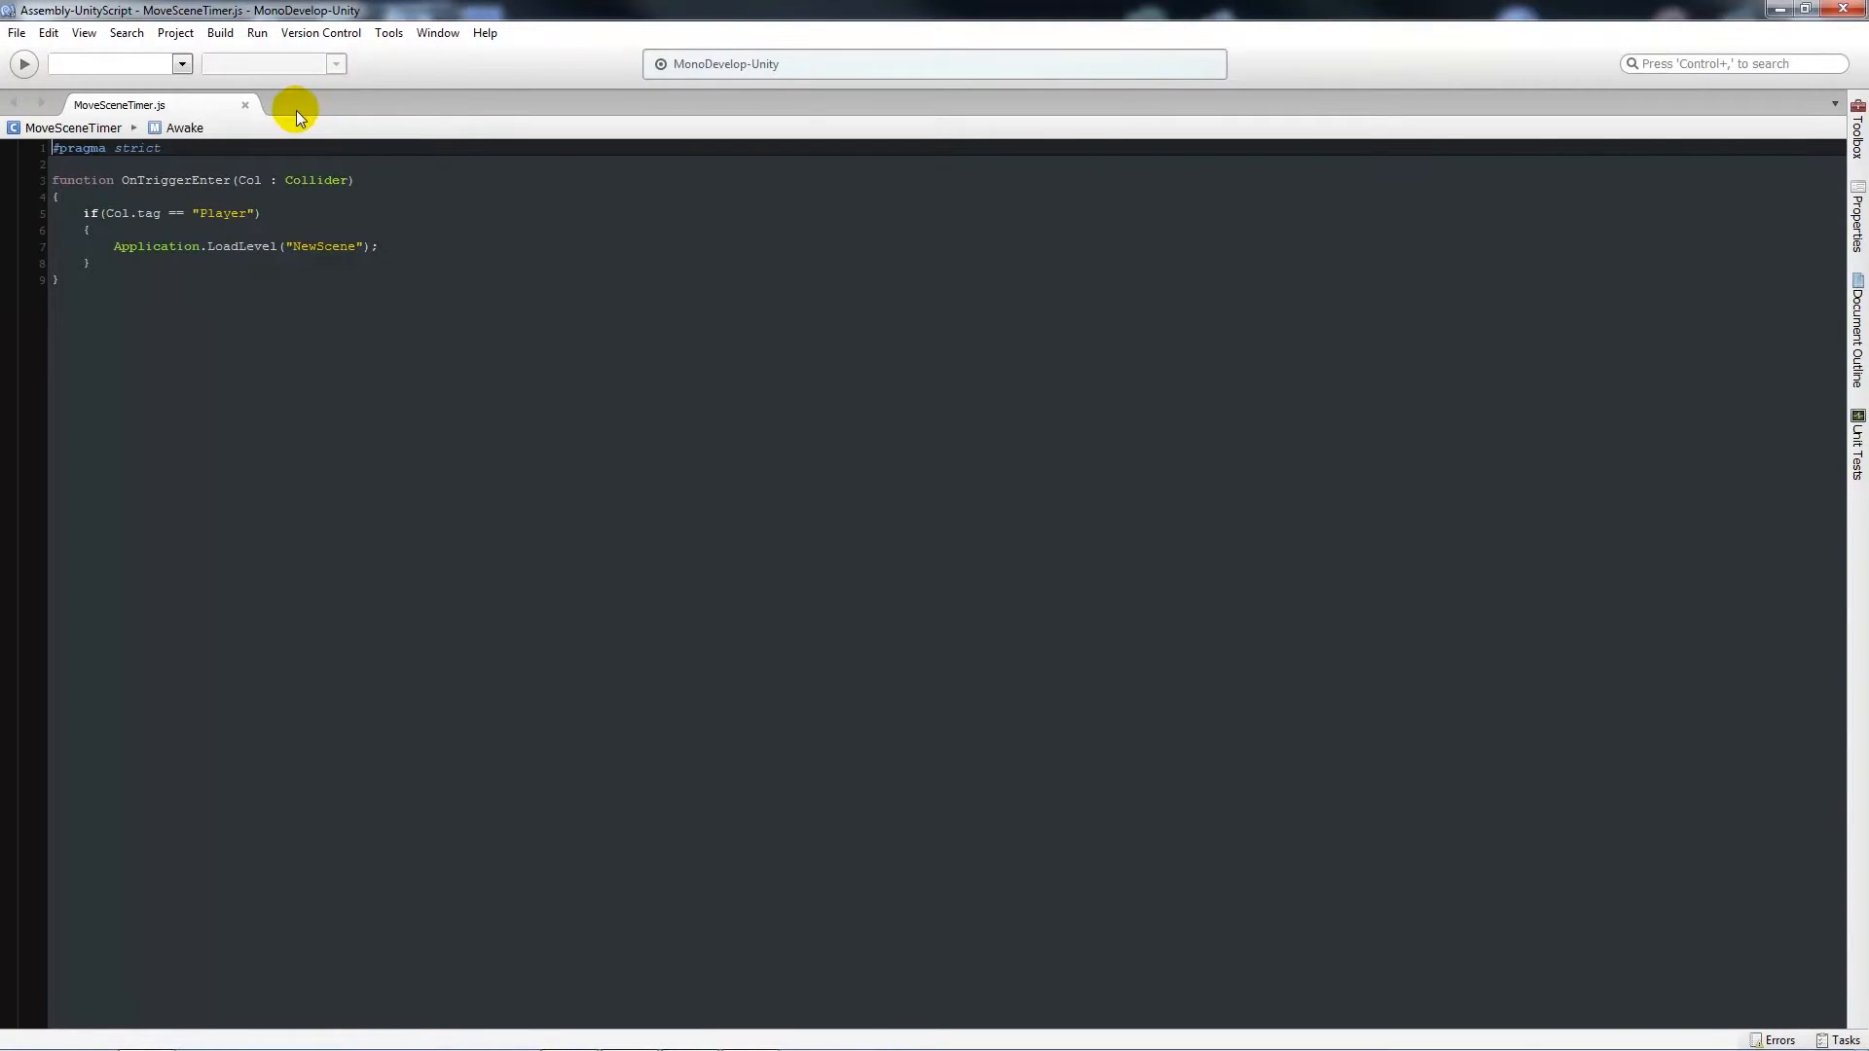
{"action": "left_click", "coordinate": [170, 182]}
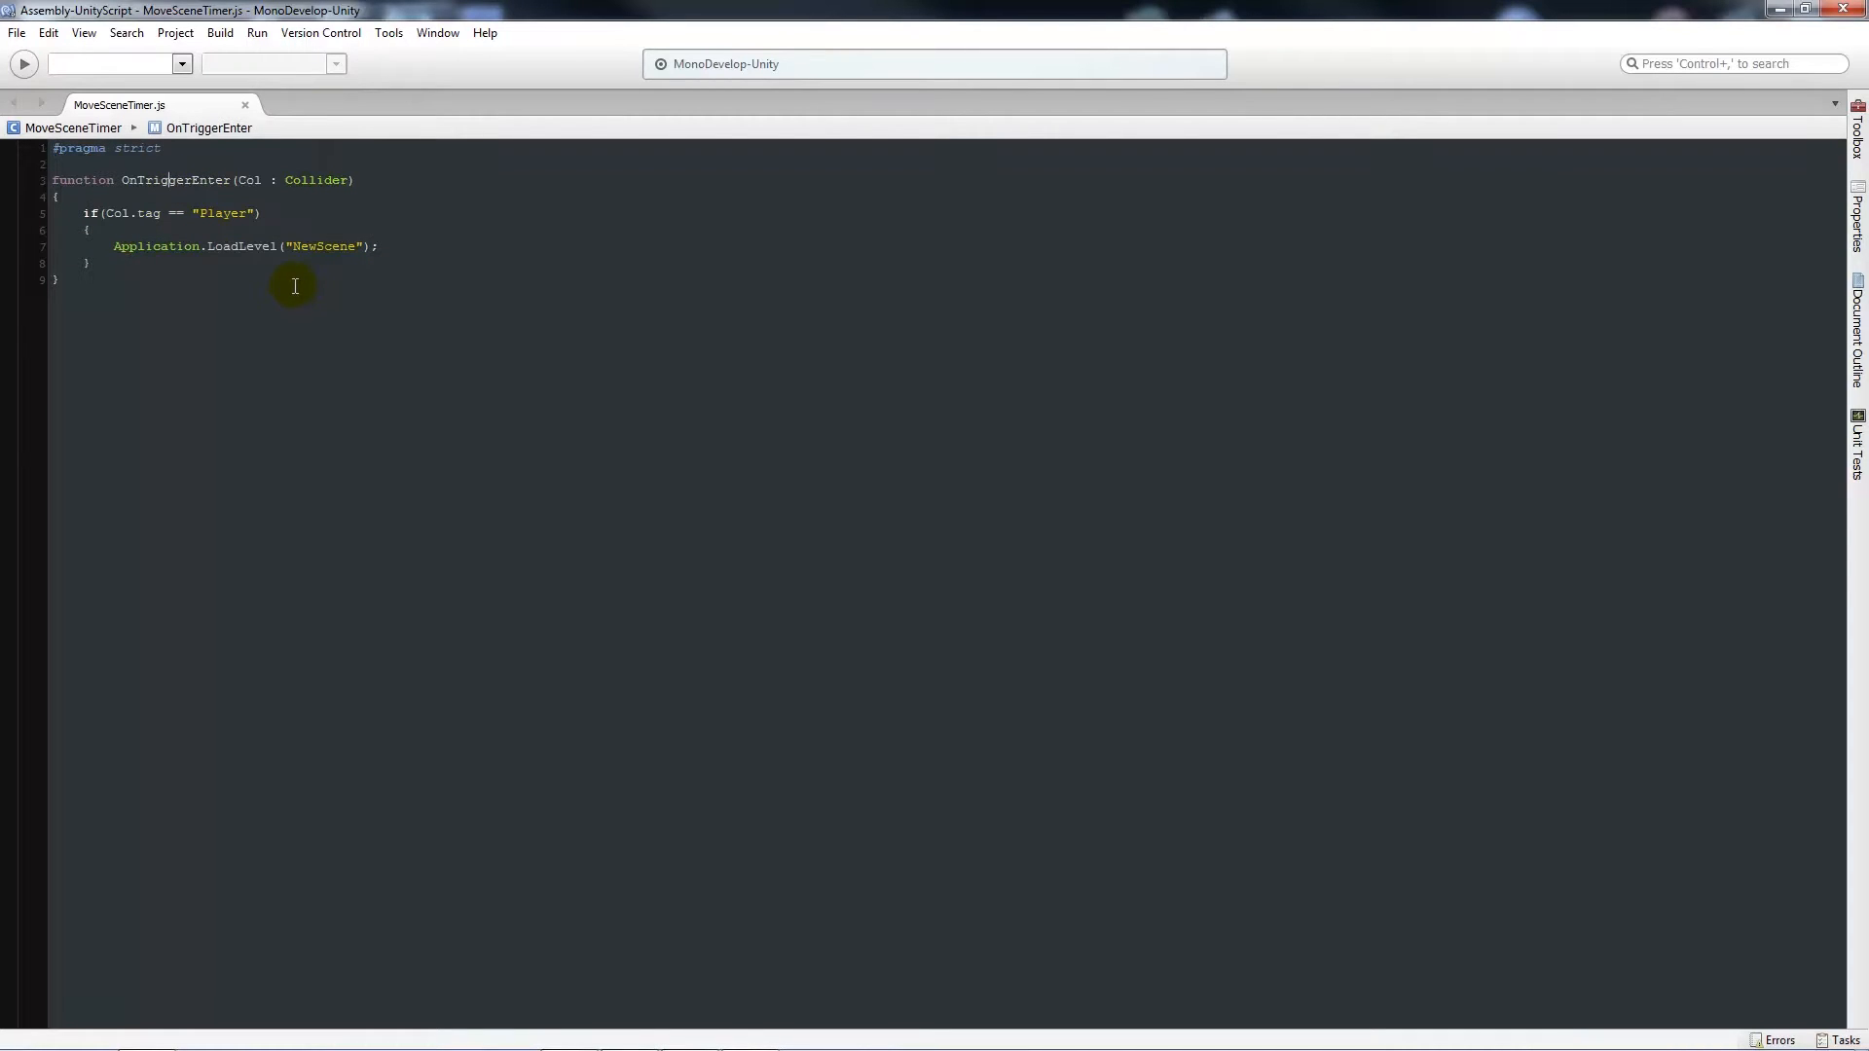
{"action": "mouse_move", "coordinate": [115, 283]}
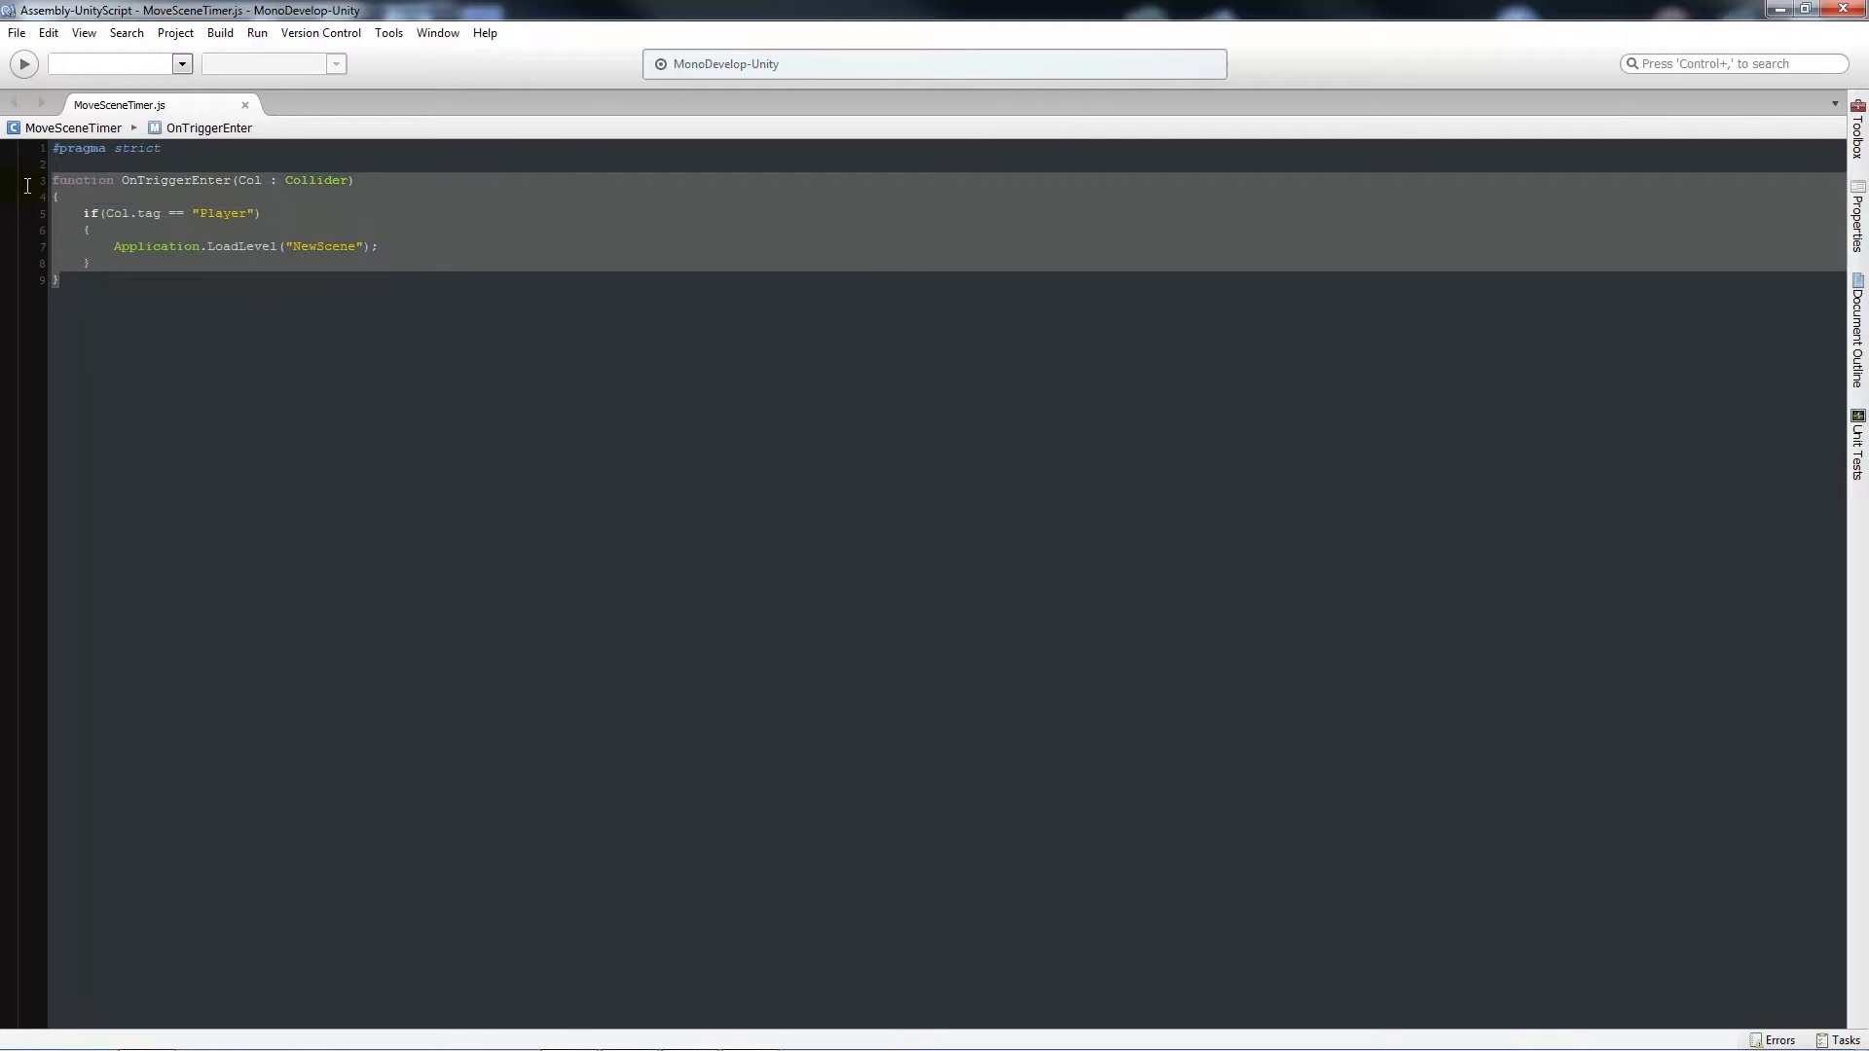
{"action": "type", "text": "var timer : float = 1"}
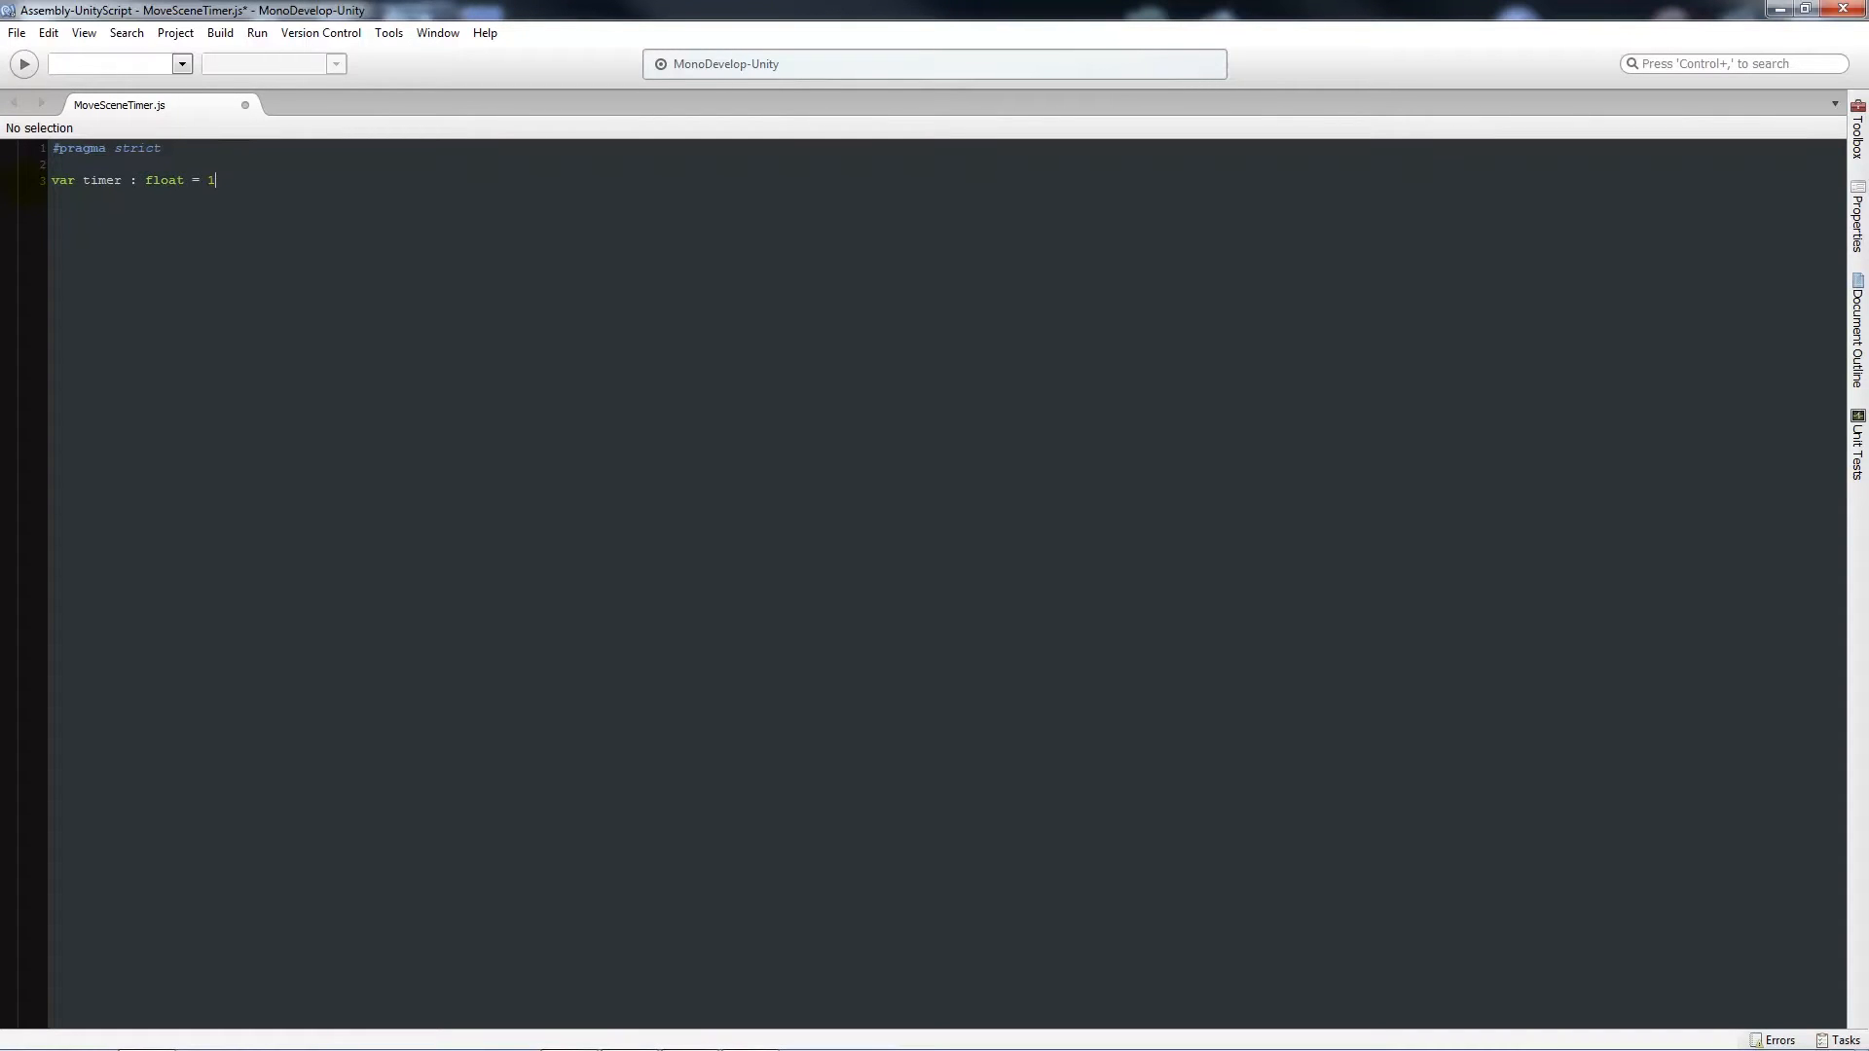
{"action": "type", "text": "0.0;"}
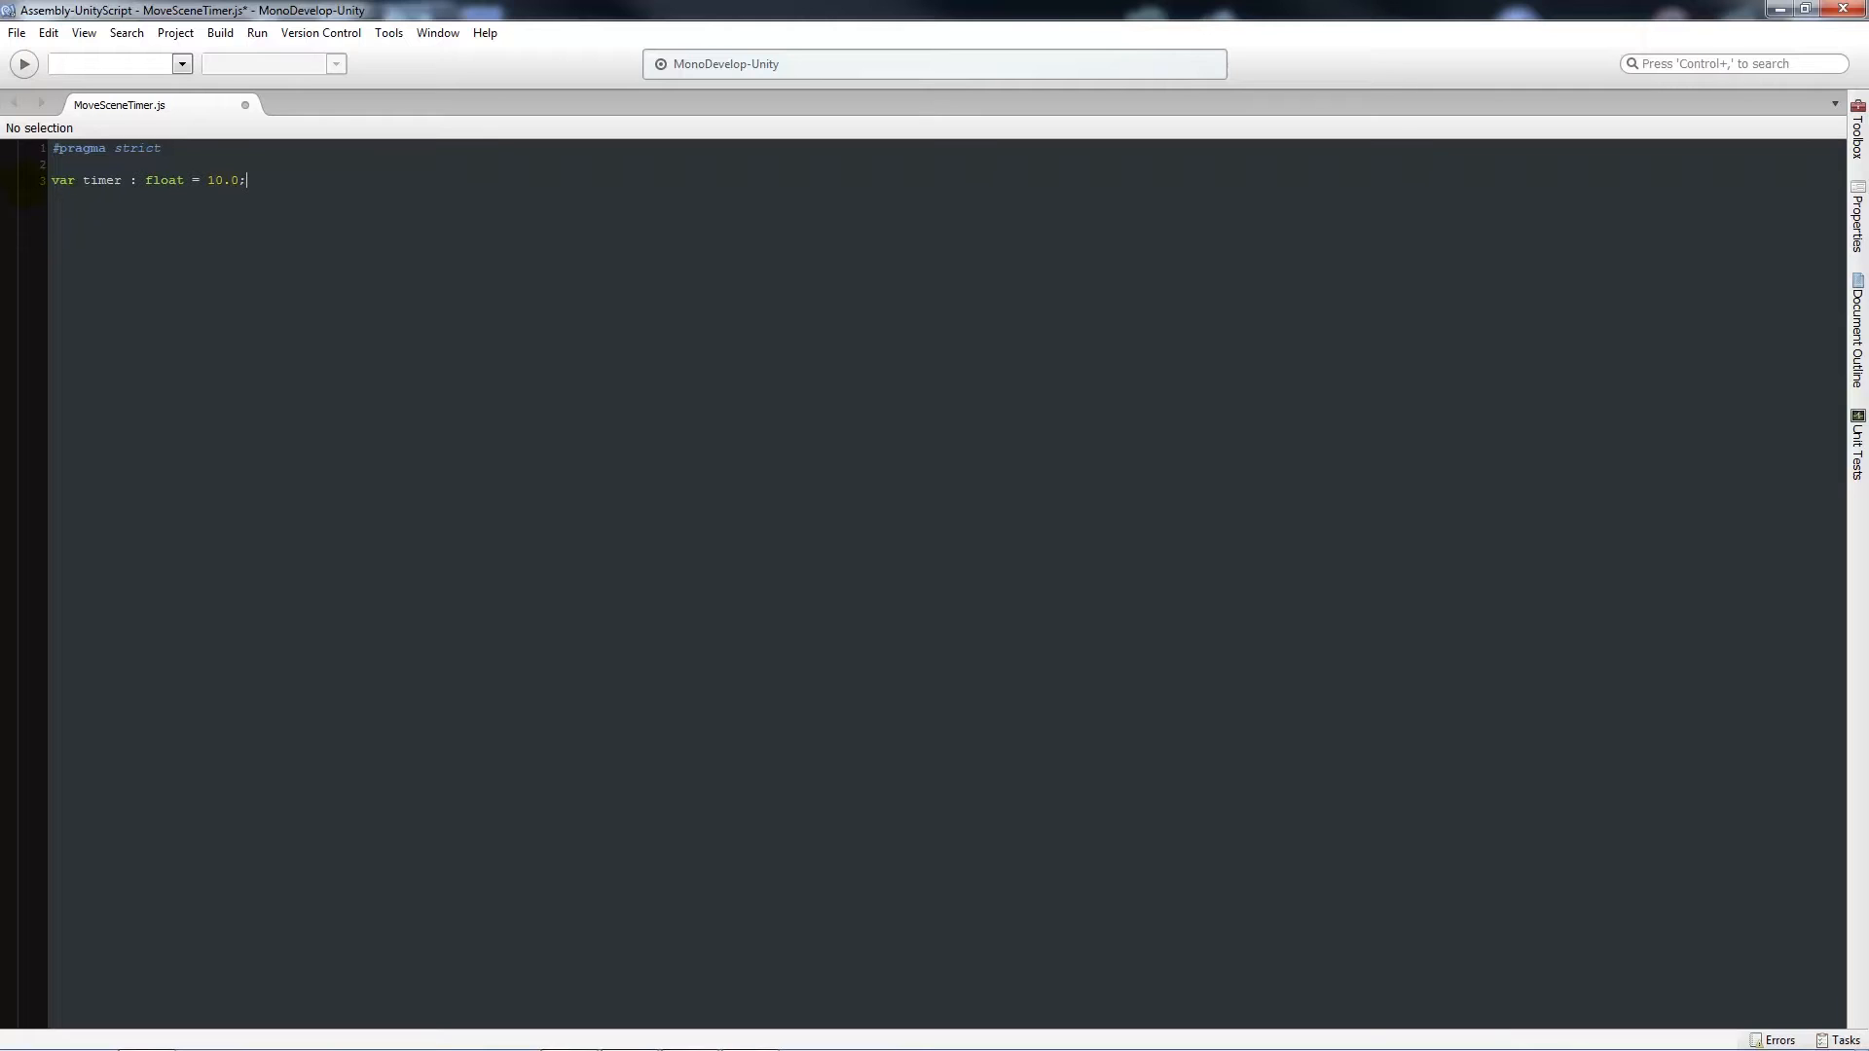
{"action": "type", "text": "function Update("}
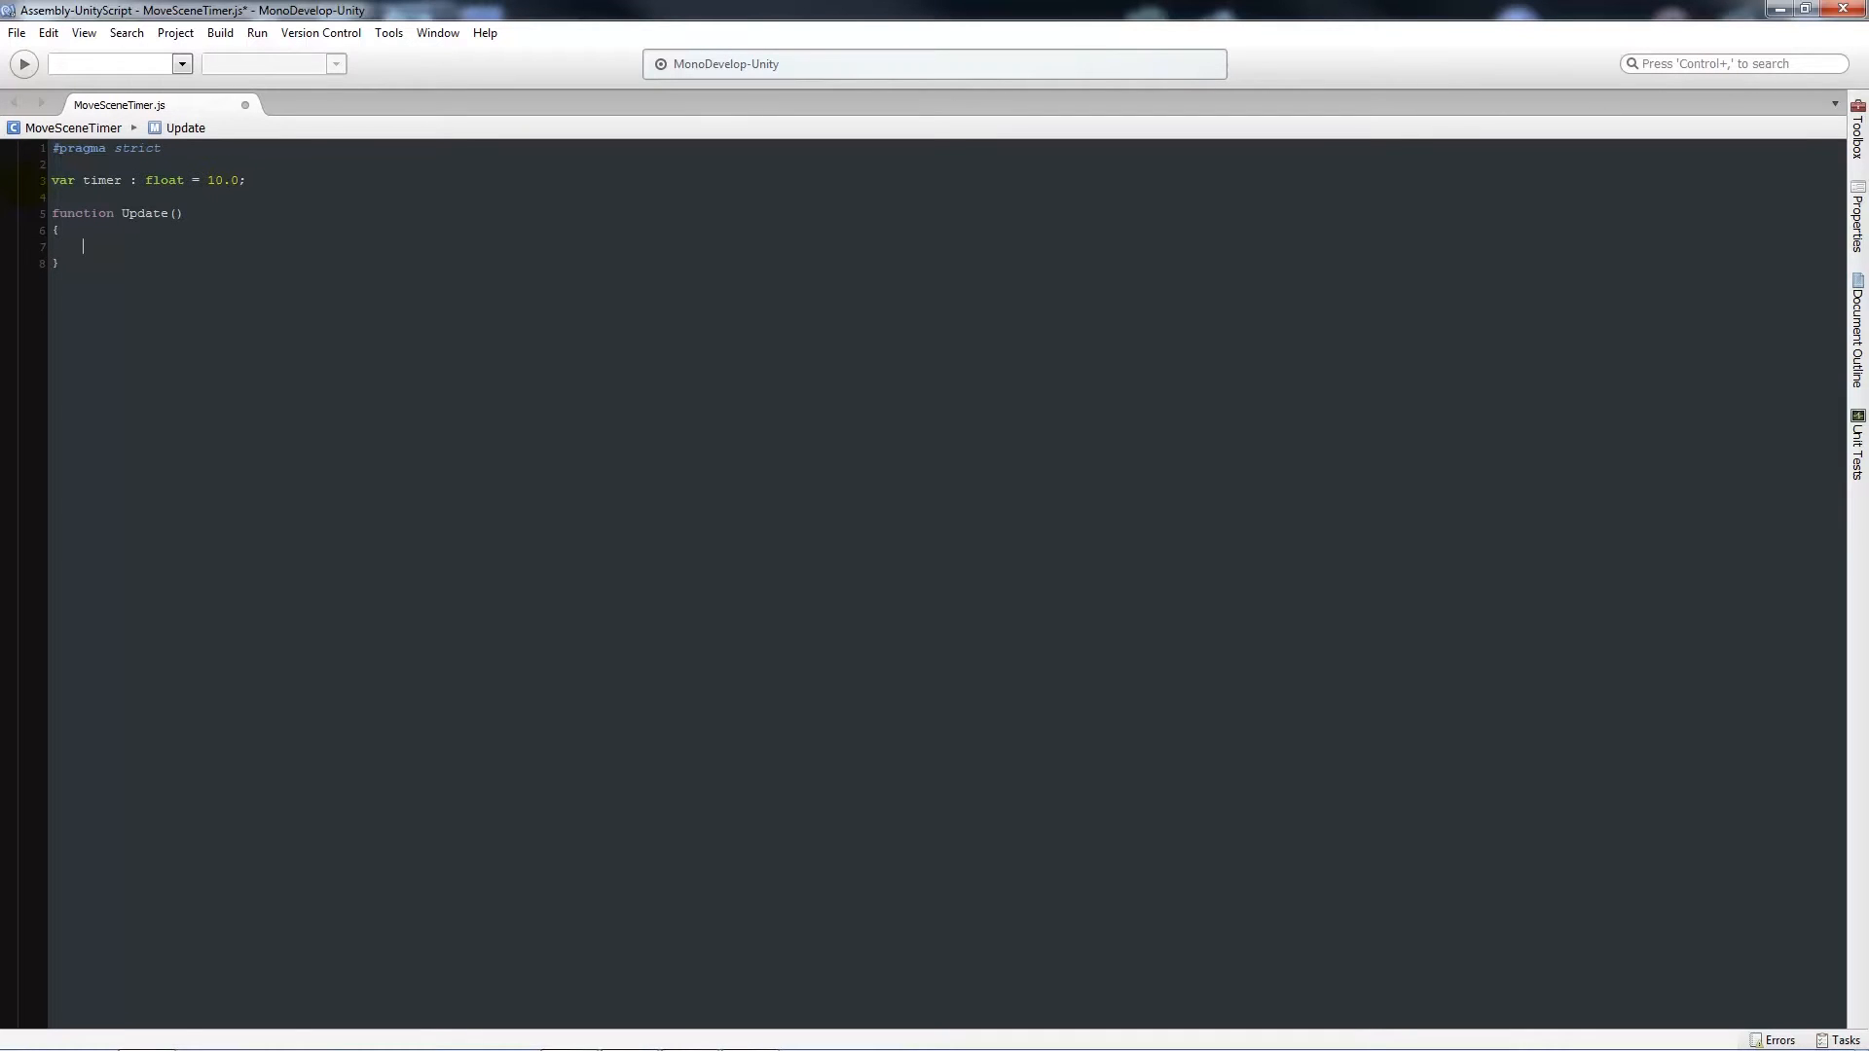
- In Update, decrement timer by Time.deltaTime each frame
{"action": "type", "text": "timer 0"}
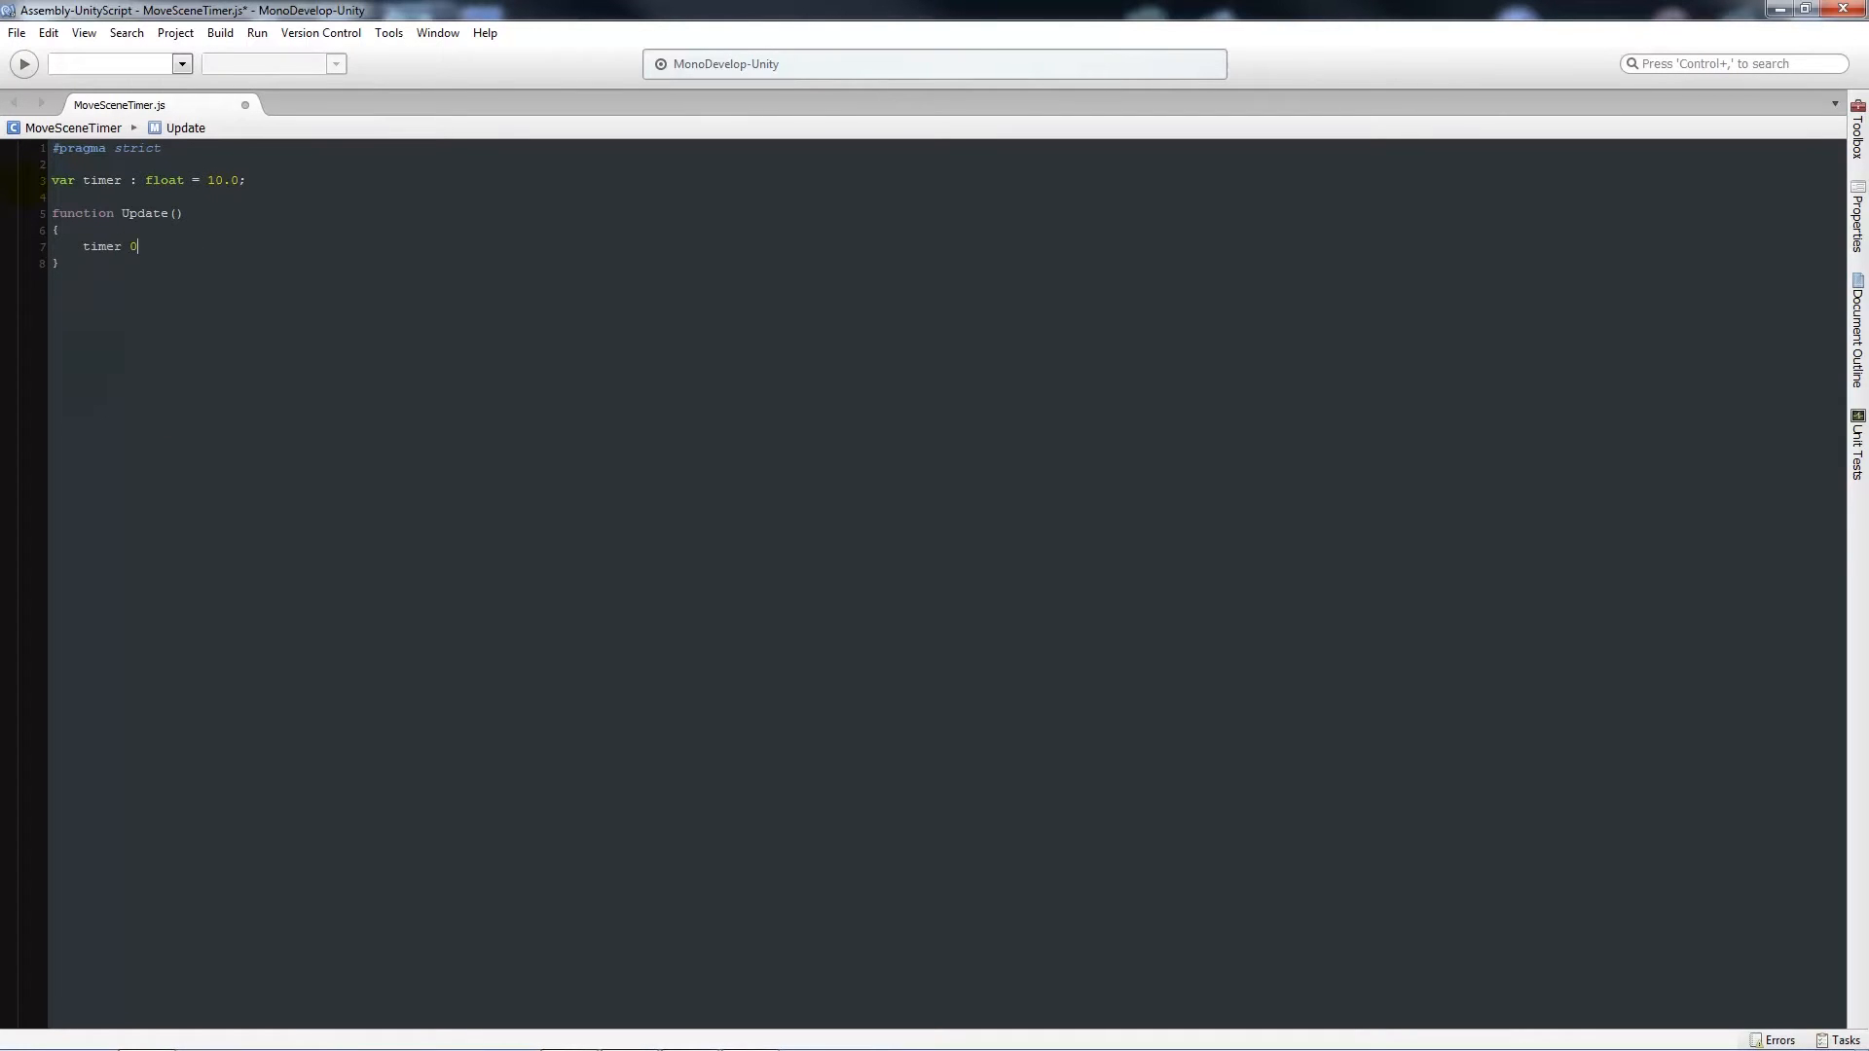
{"action": "type", "text": "-="}
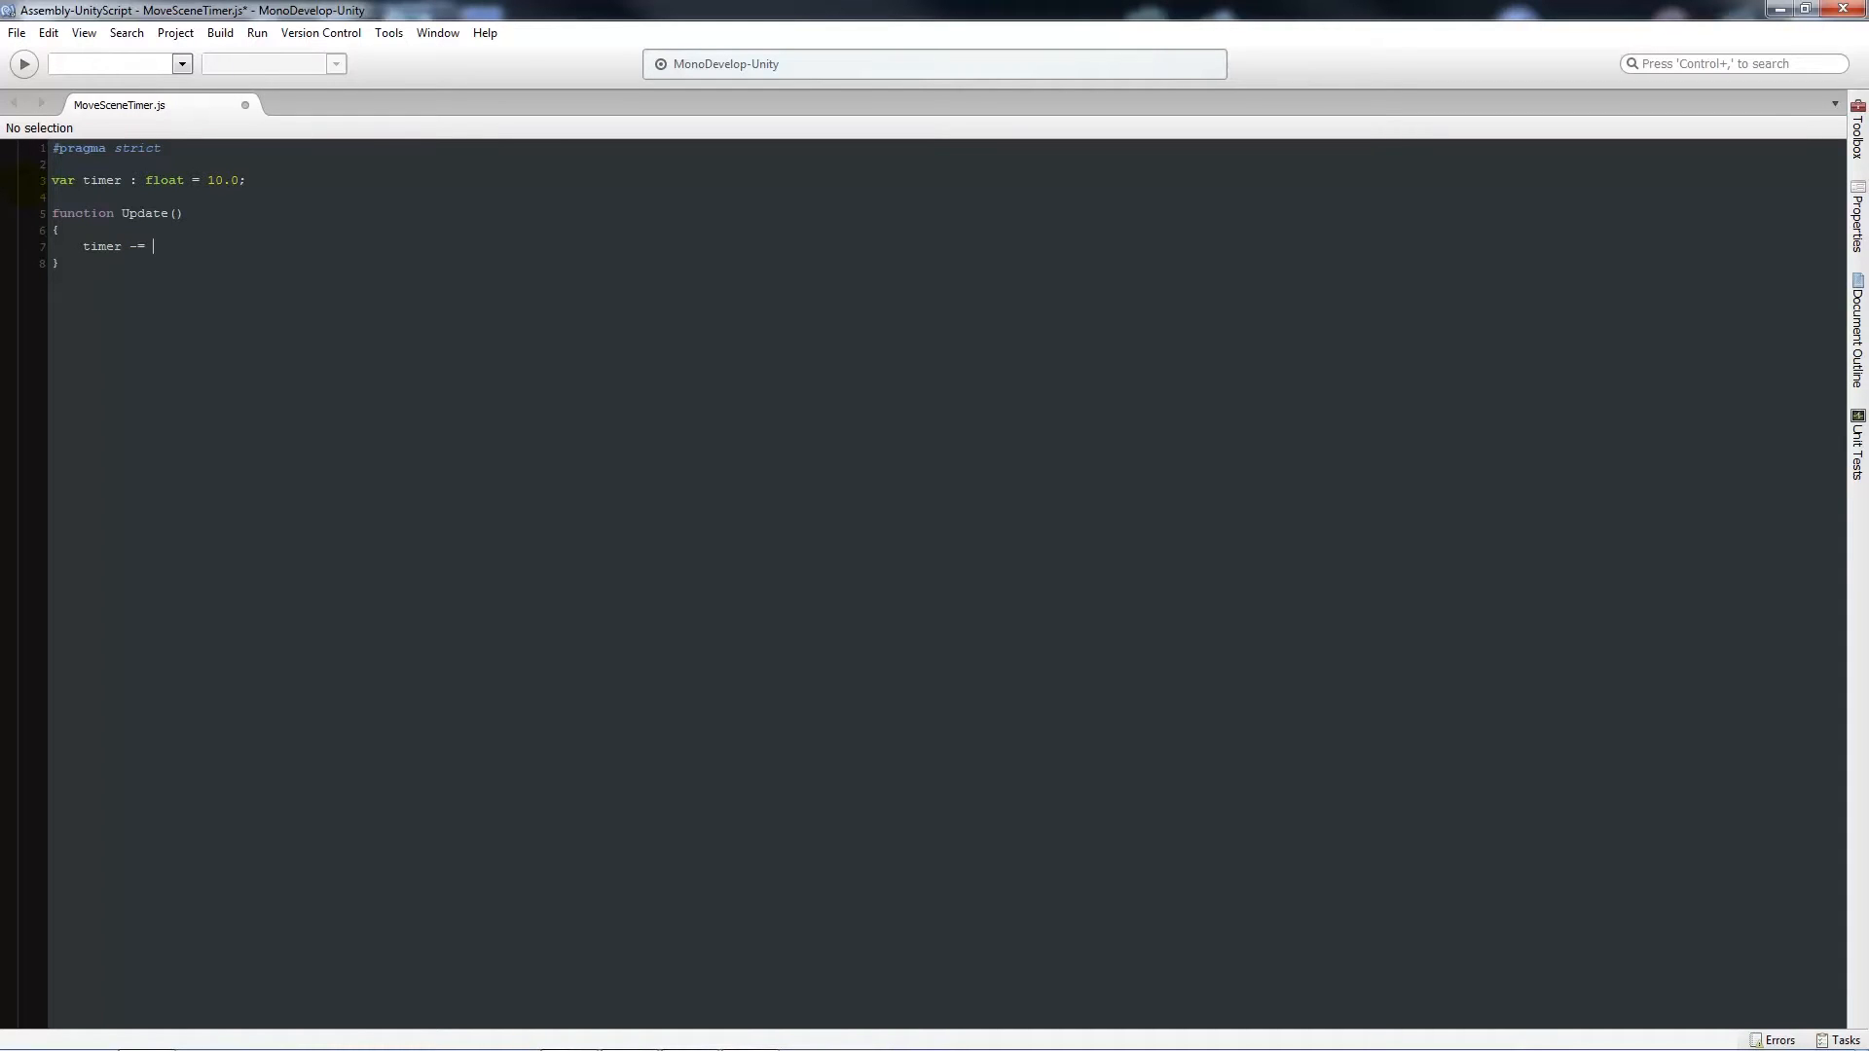
{"action": "type", "text": "Time.deltaTime;"}
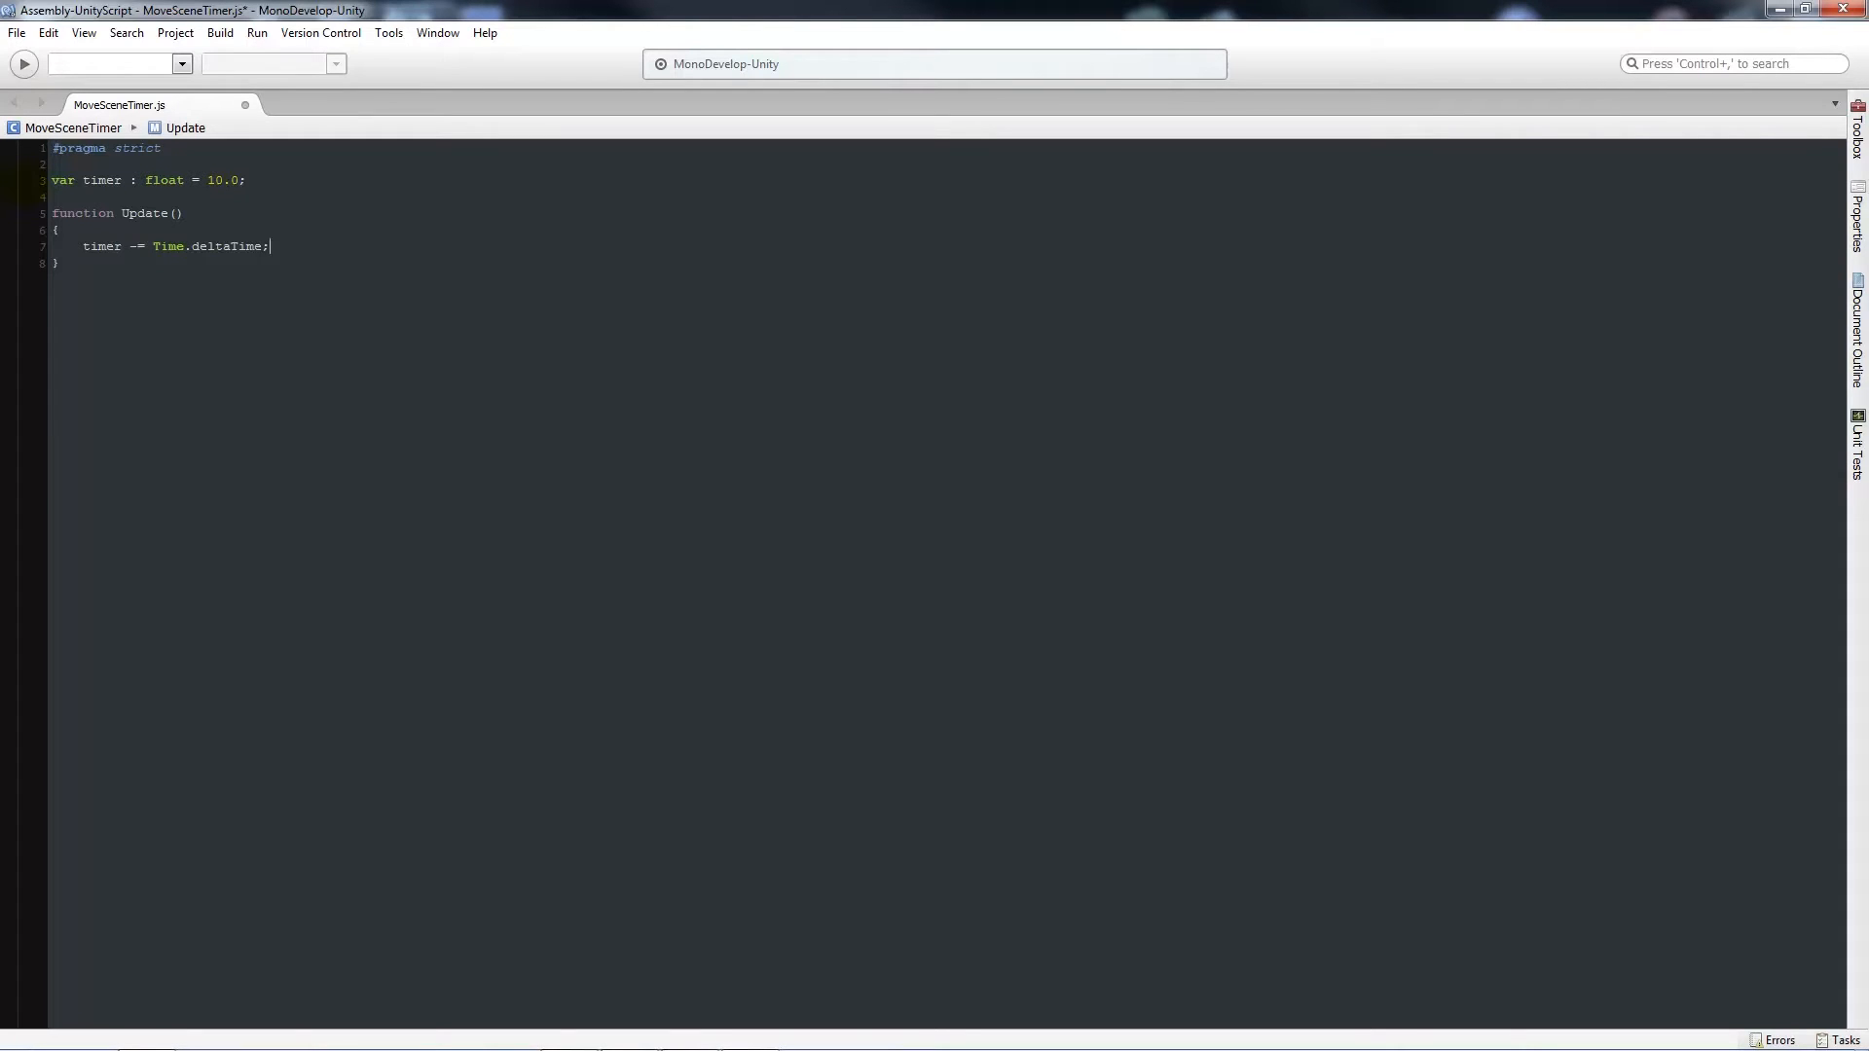
{"action": "mouse_move", "coordinate": [308, 246]}
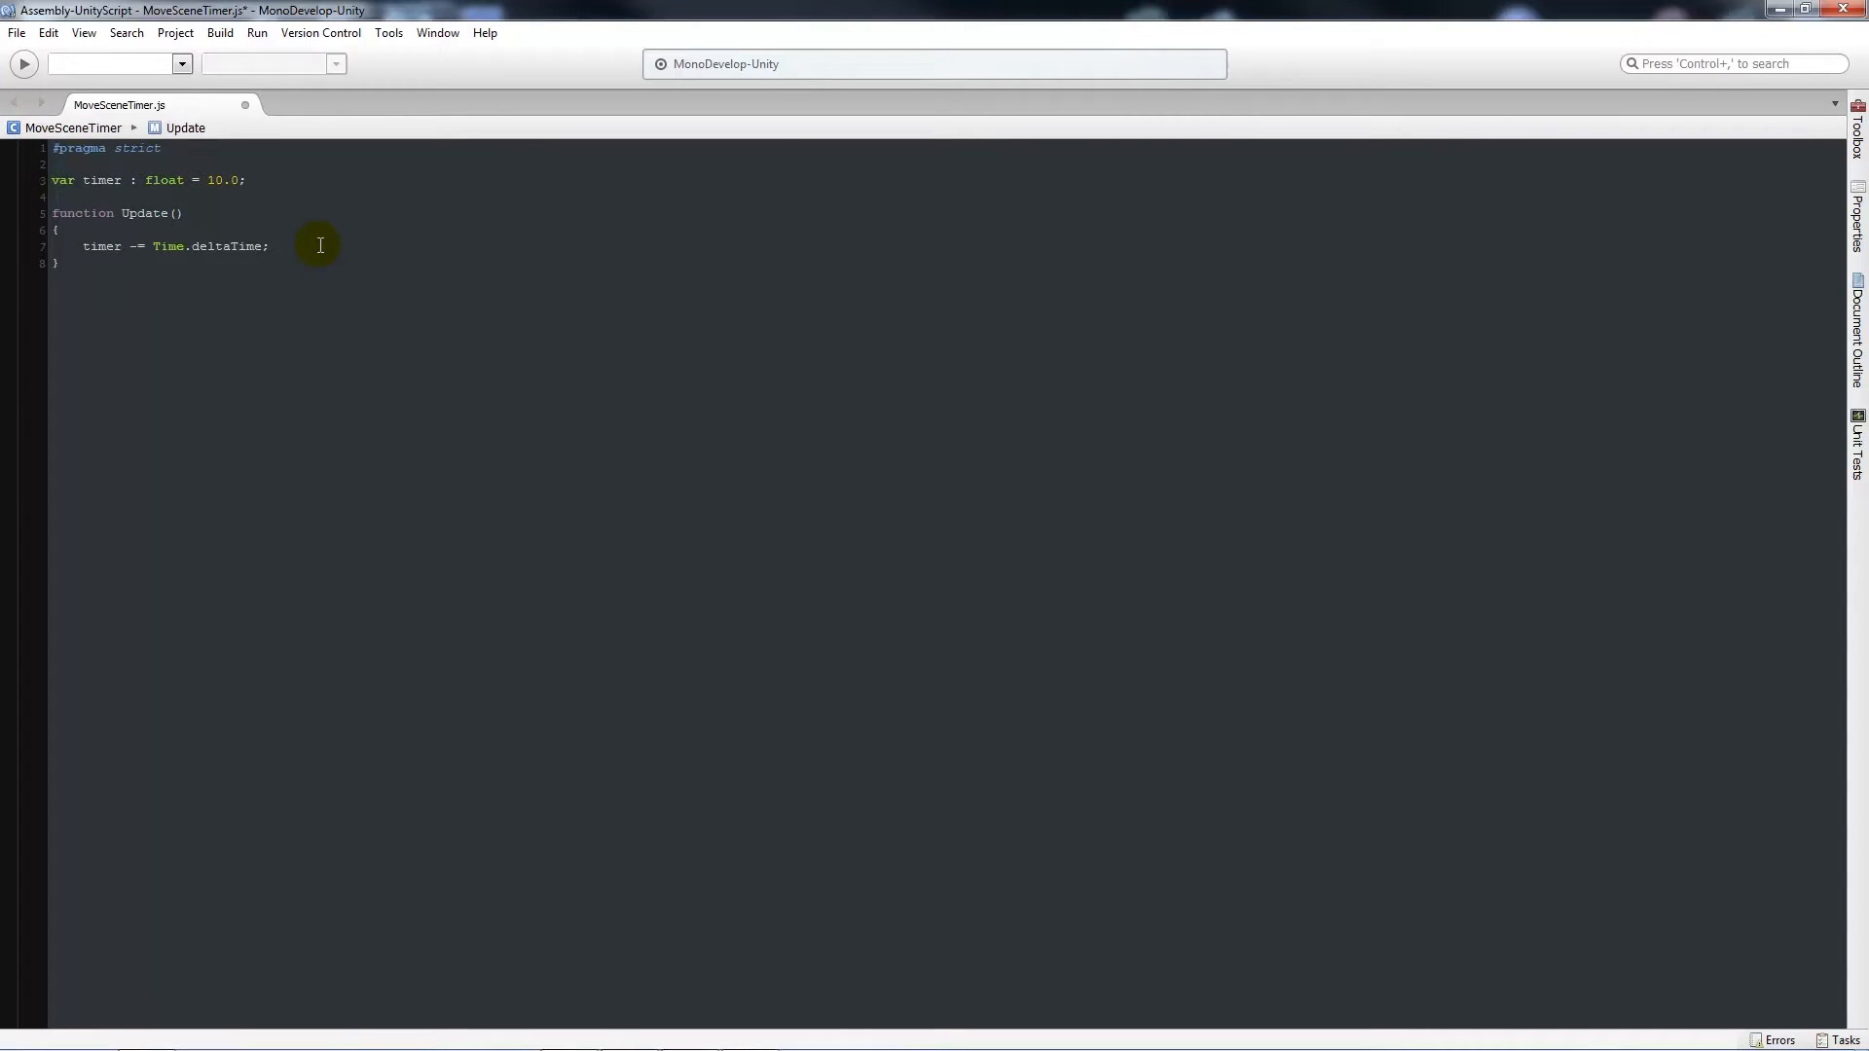
- Below the countdown, add if(timer <= 0) Application.LoadLevel("NewScene");
{"action": "left_click", "coordinate": [270, 247]}
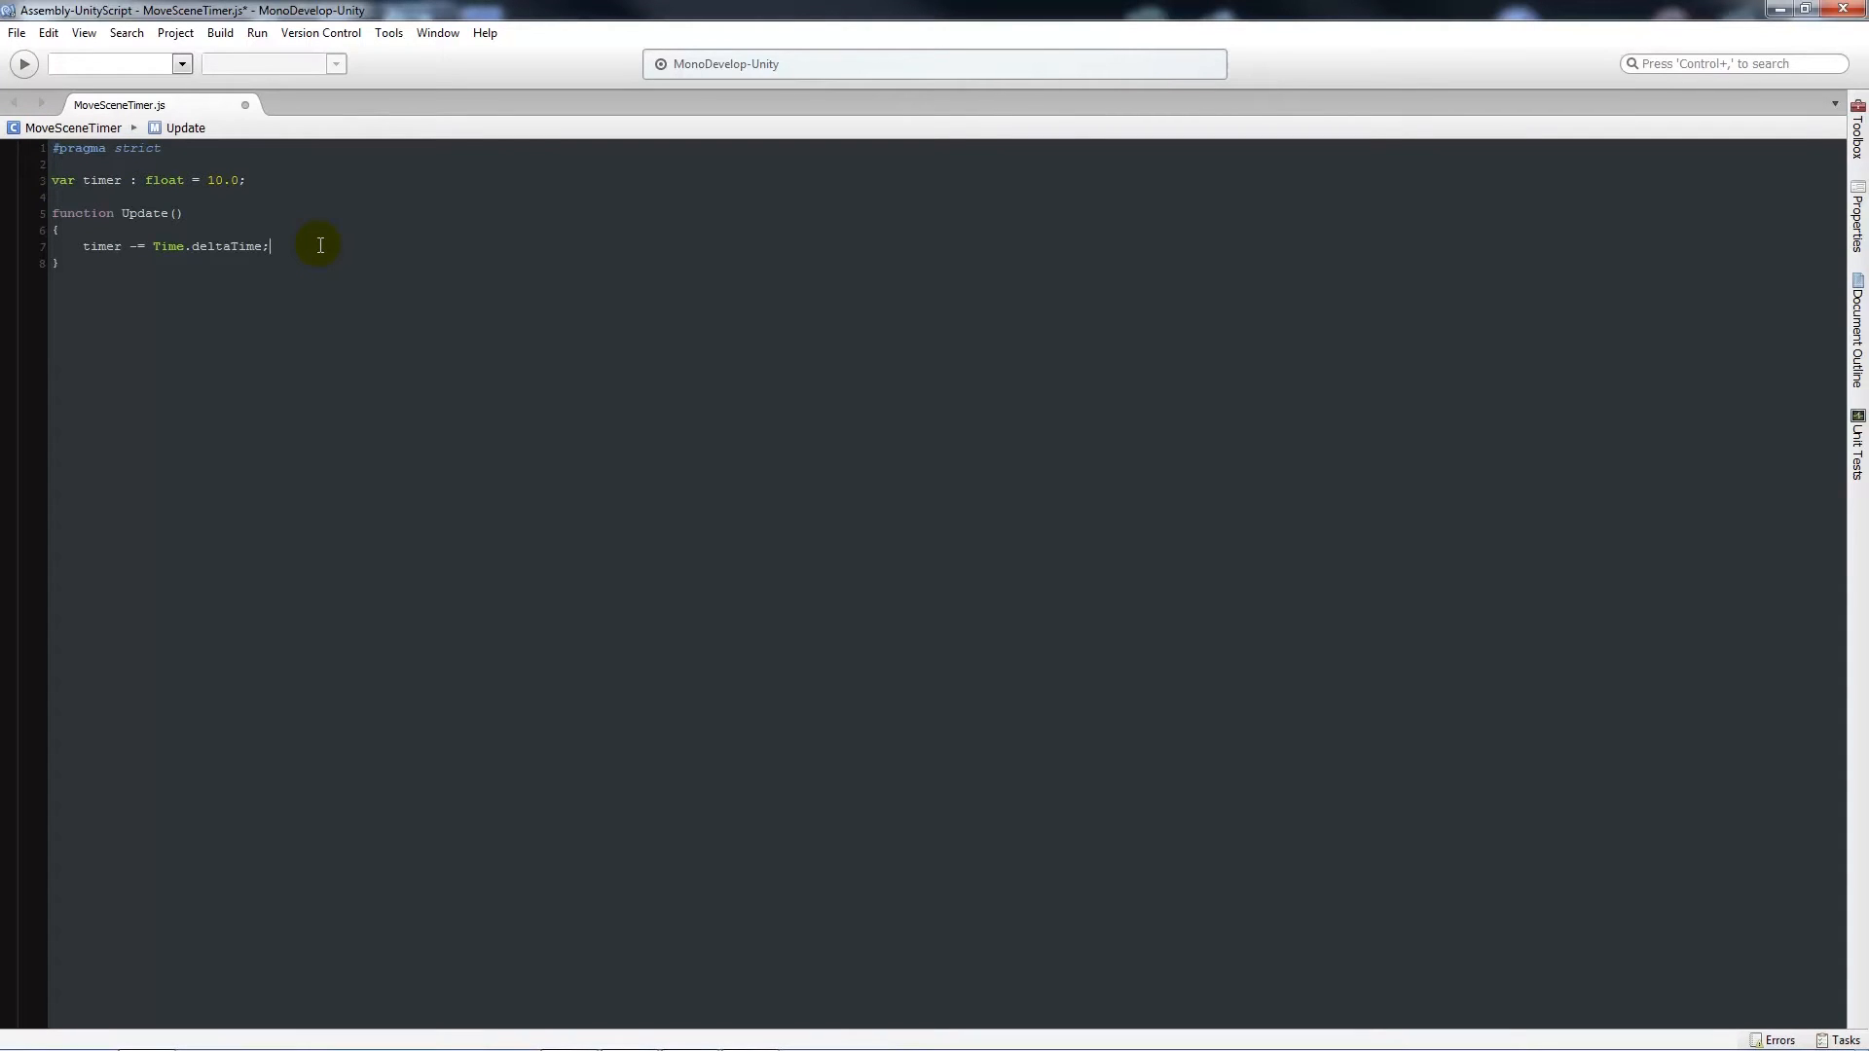
{"action": "key", "text": "Enter"}
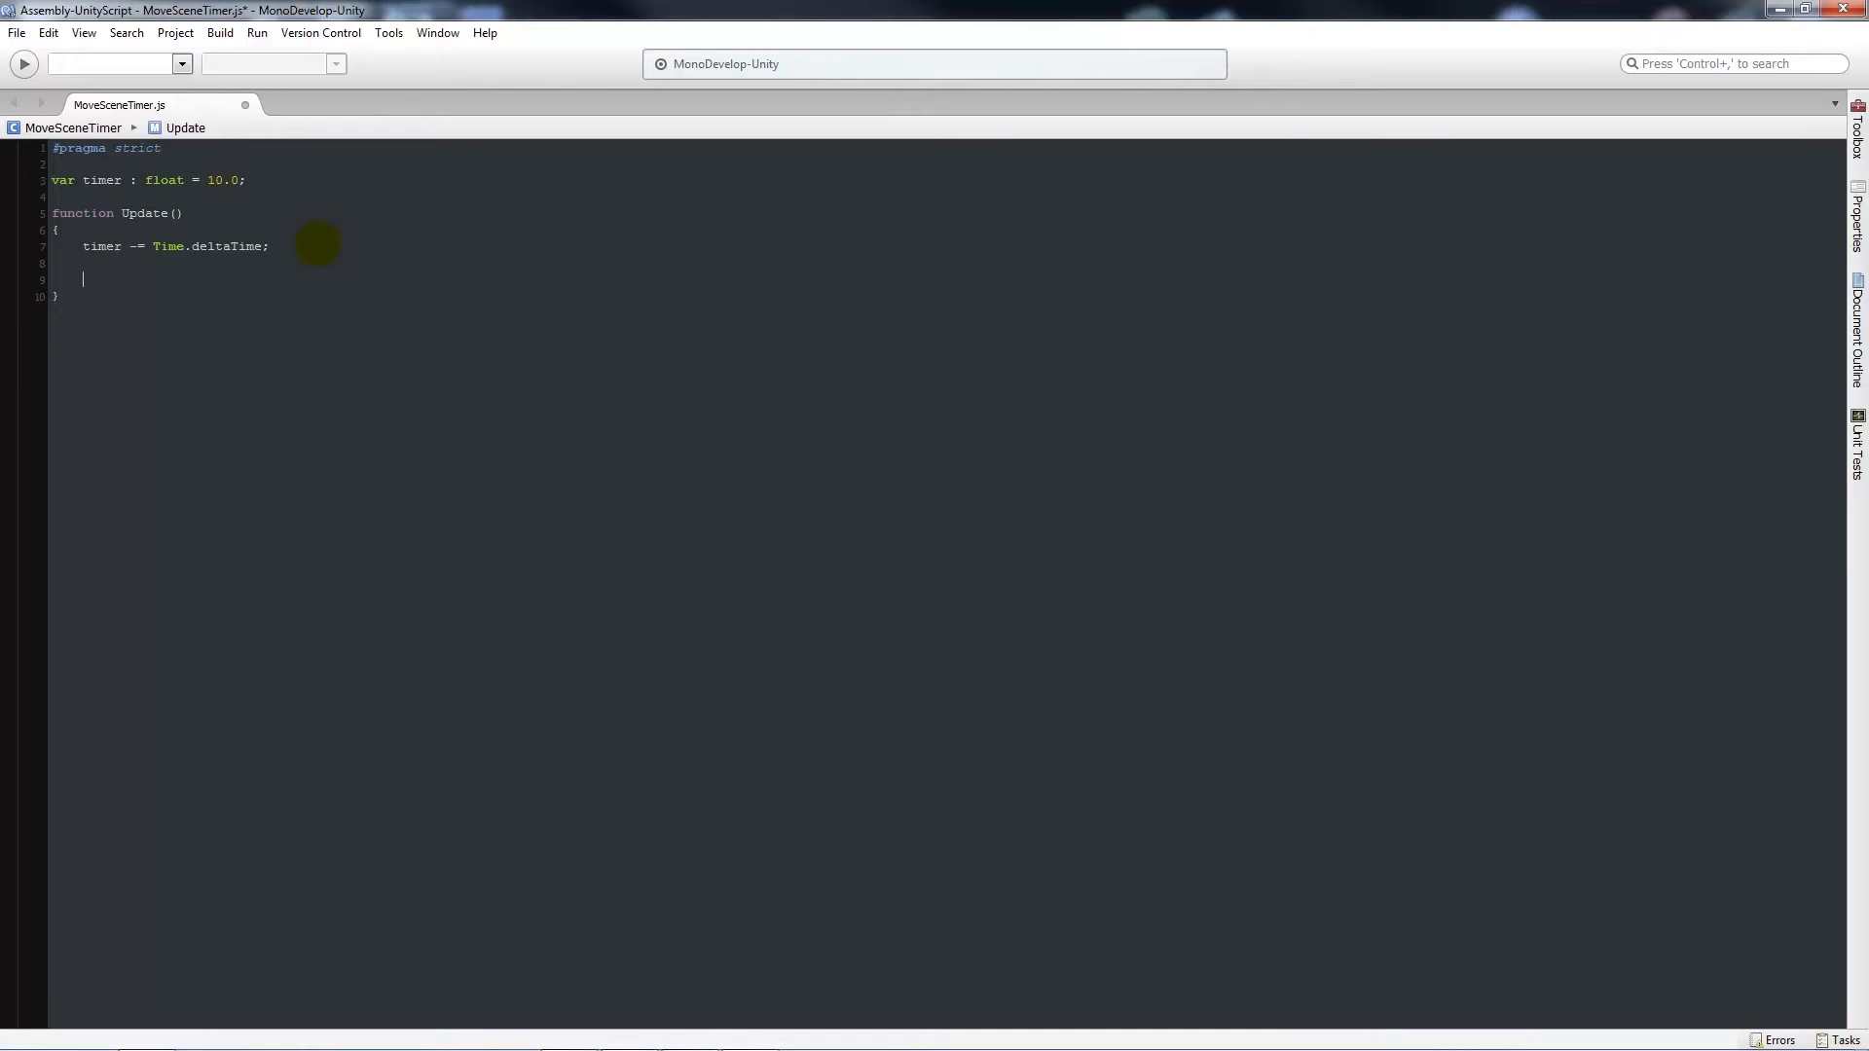
{"action": "type", "text": "if(timer"}
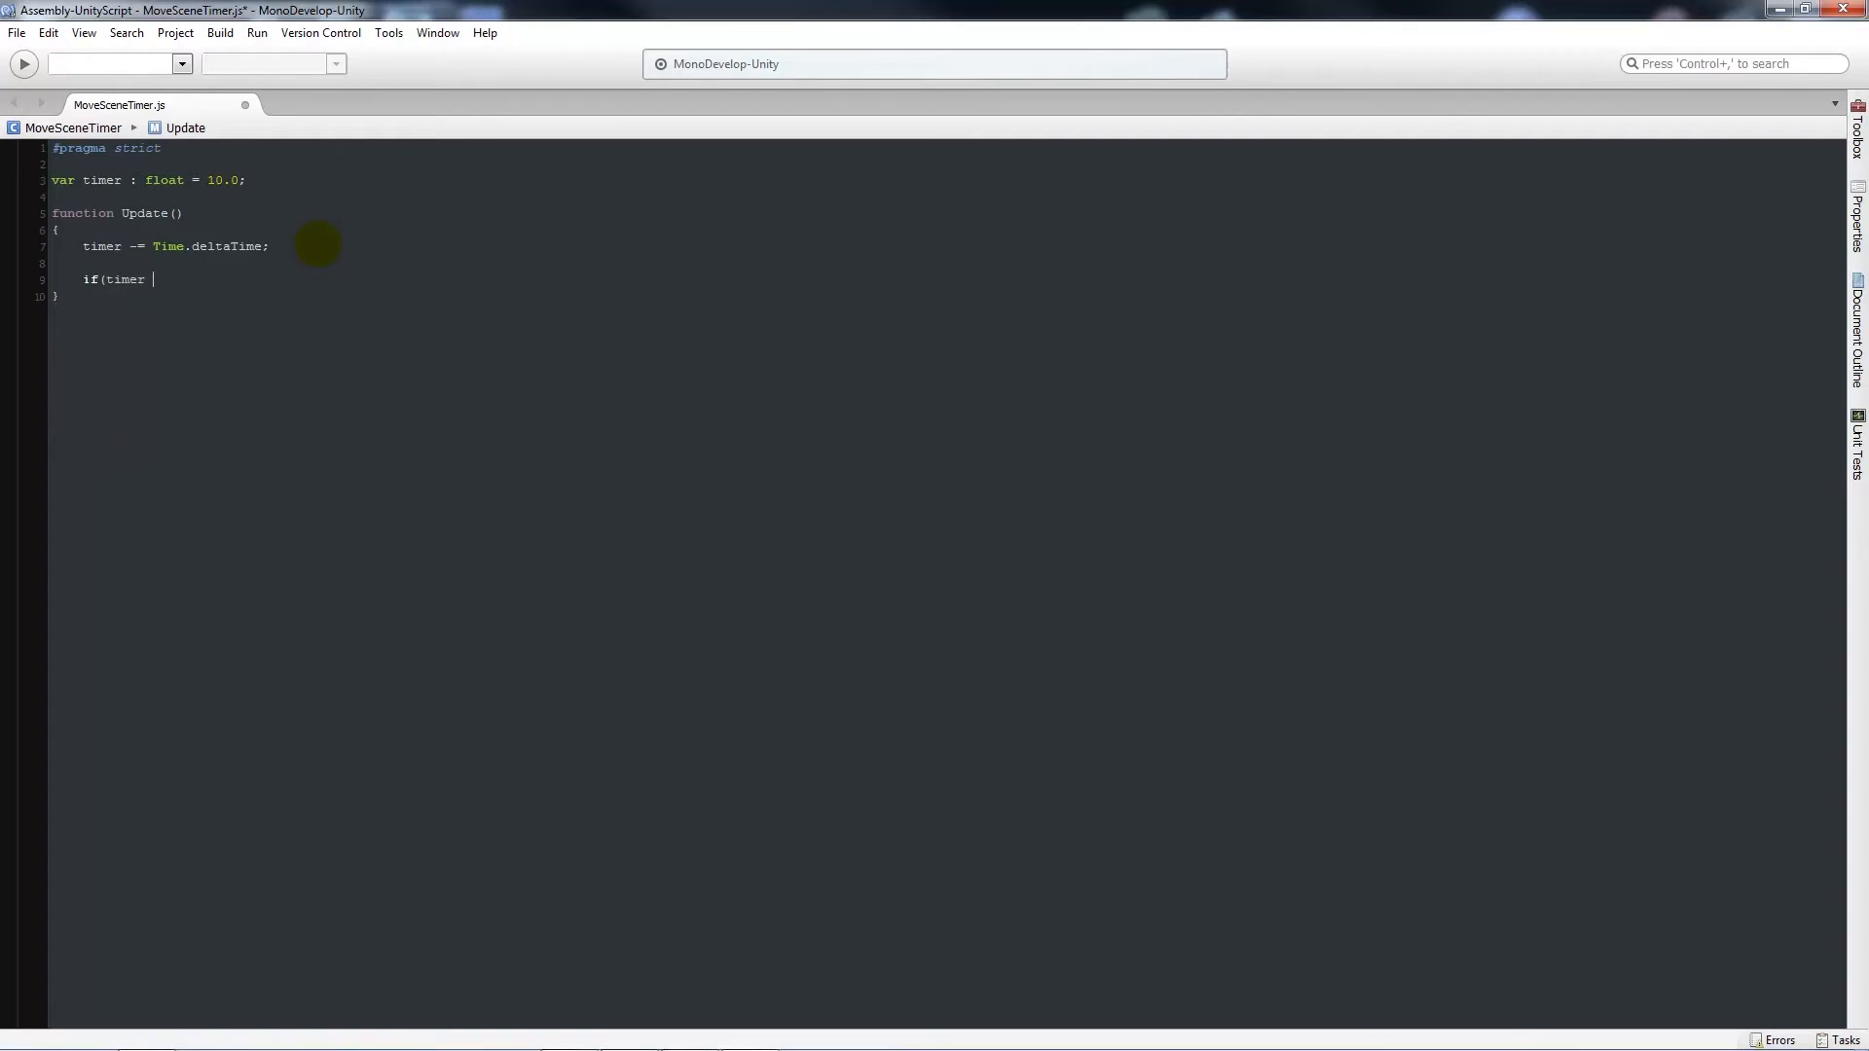
{"action": "type", "text": "<"}
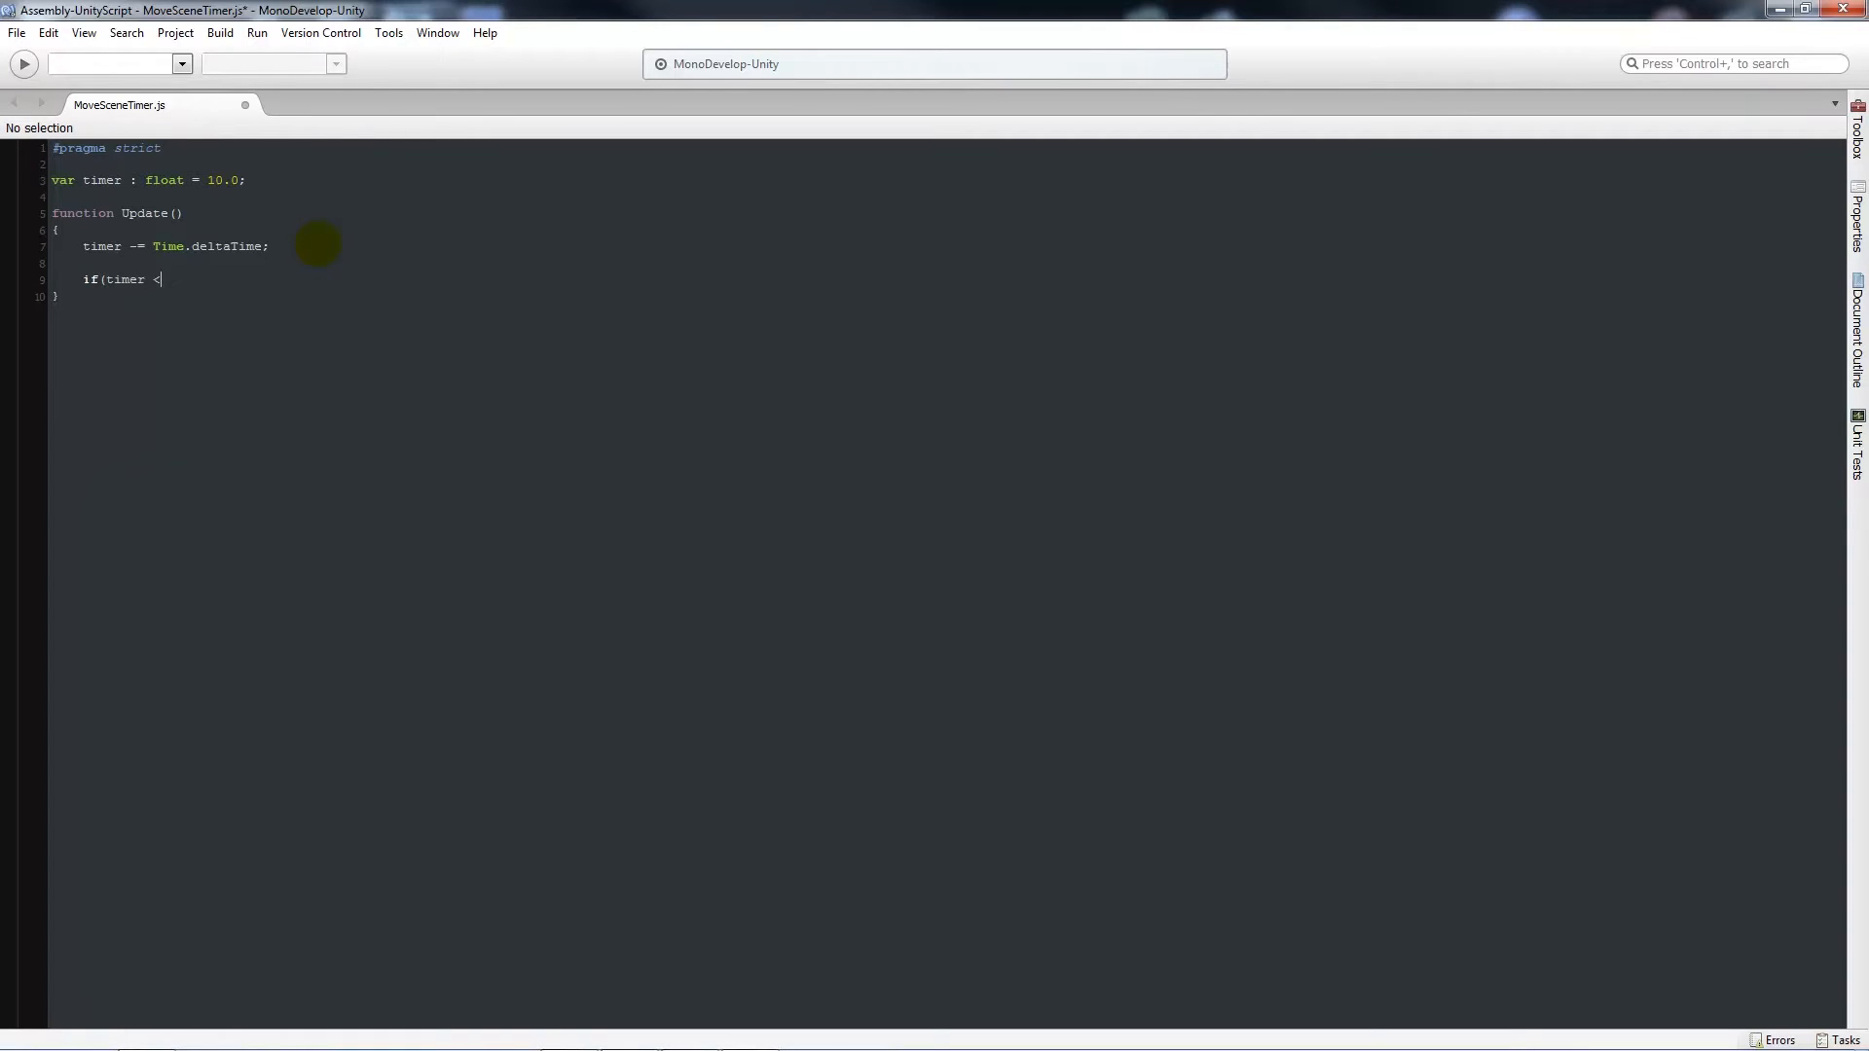
{"action": "type", "text": "= 0"}
{"action": "type", "text": "{"}
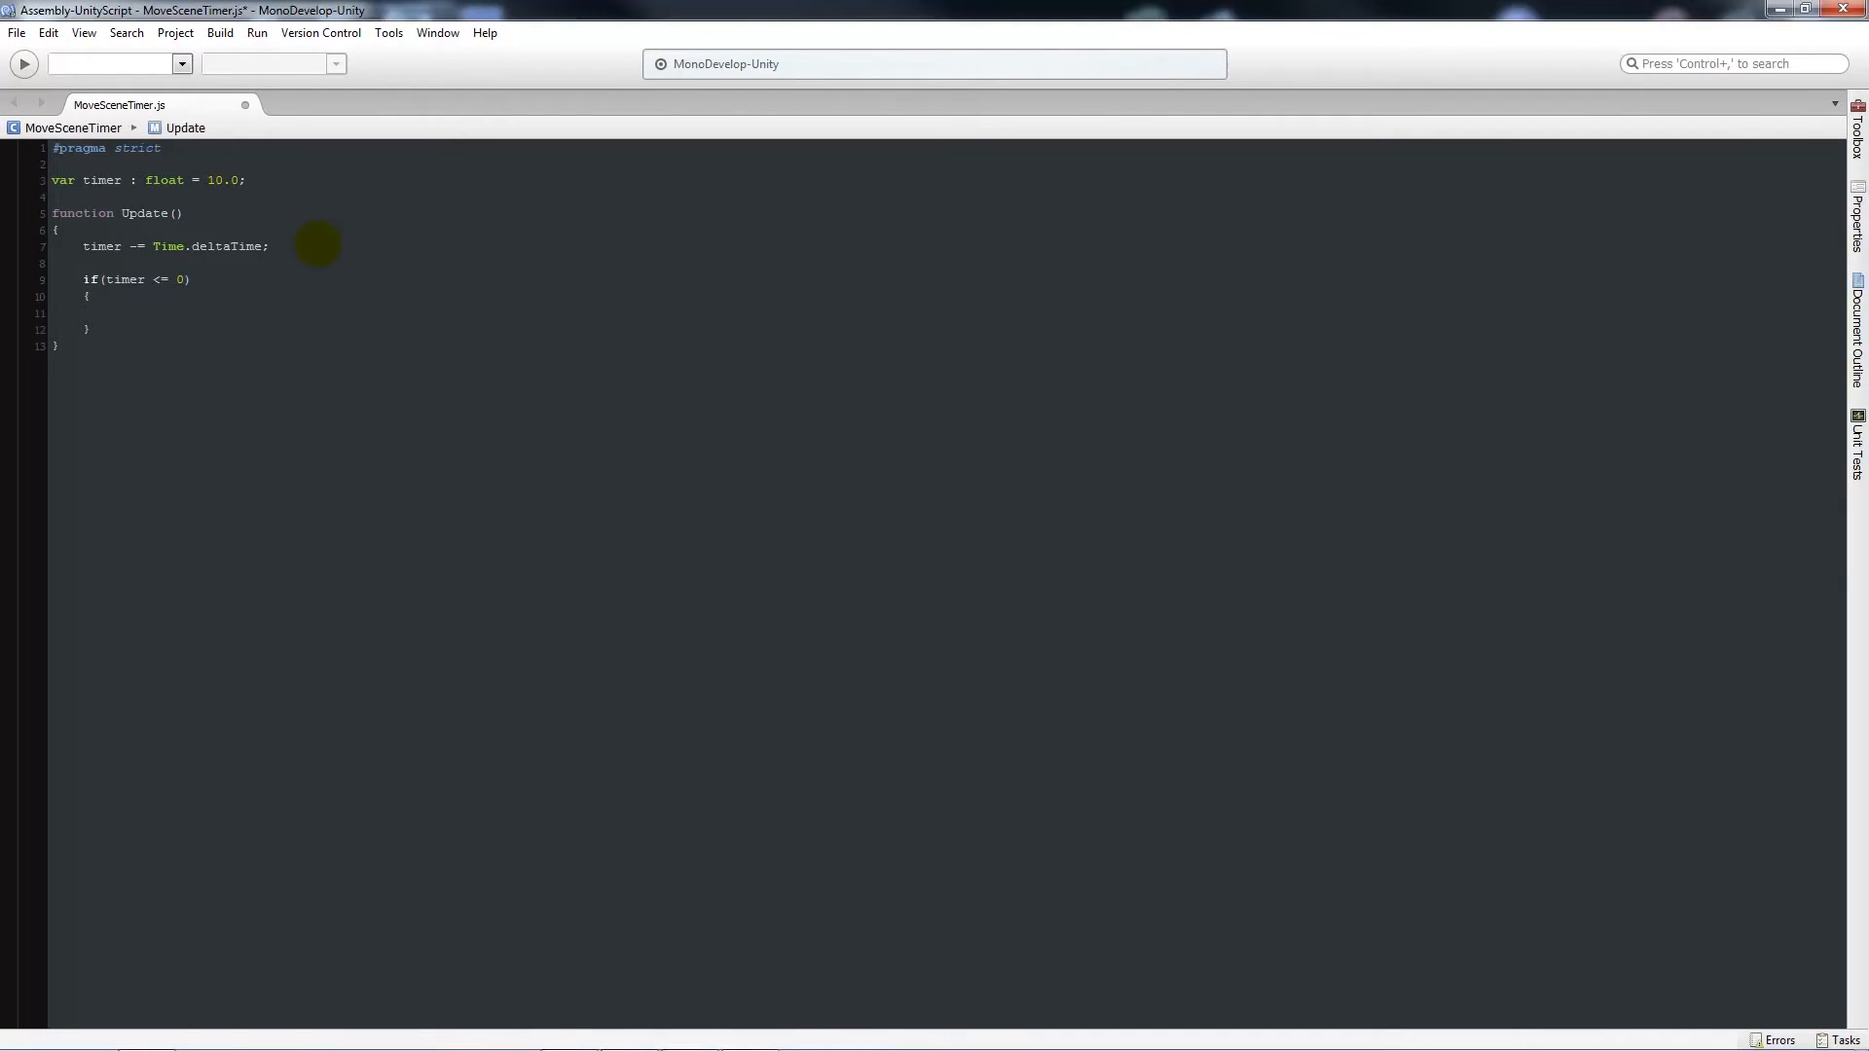
{"action": "type", "text": "Application.LoadLevel(\""}
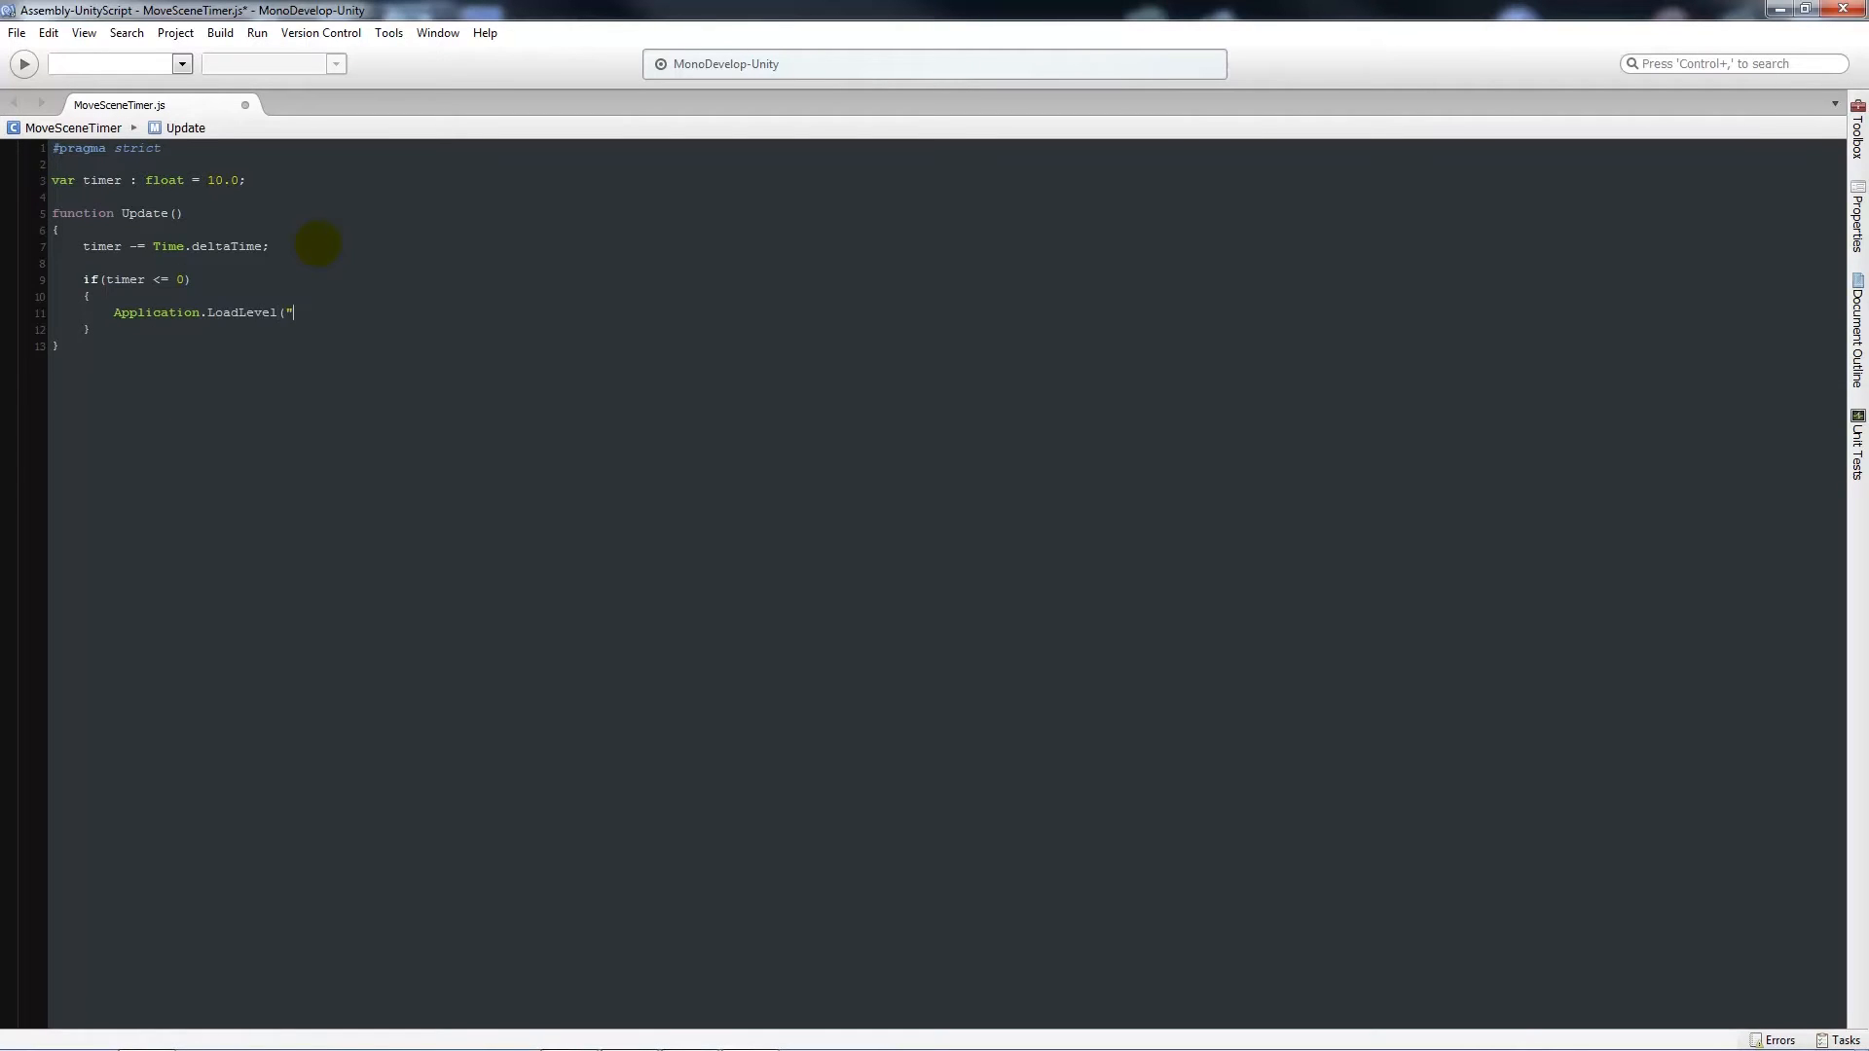
{"action": "type", "text": "NewScene\""}
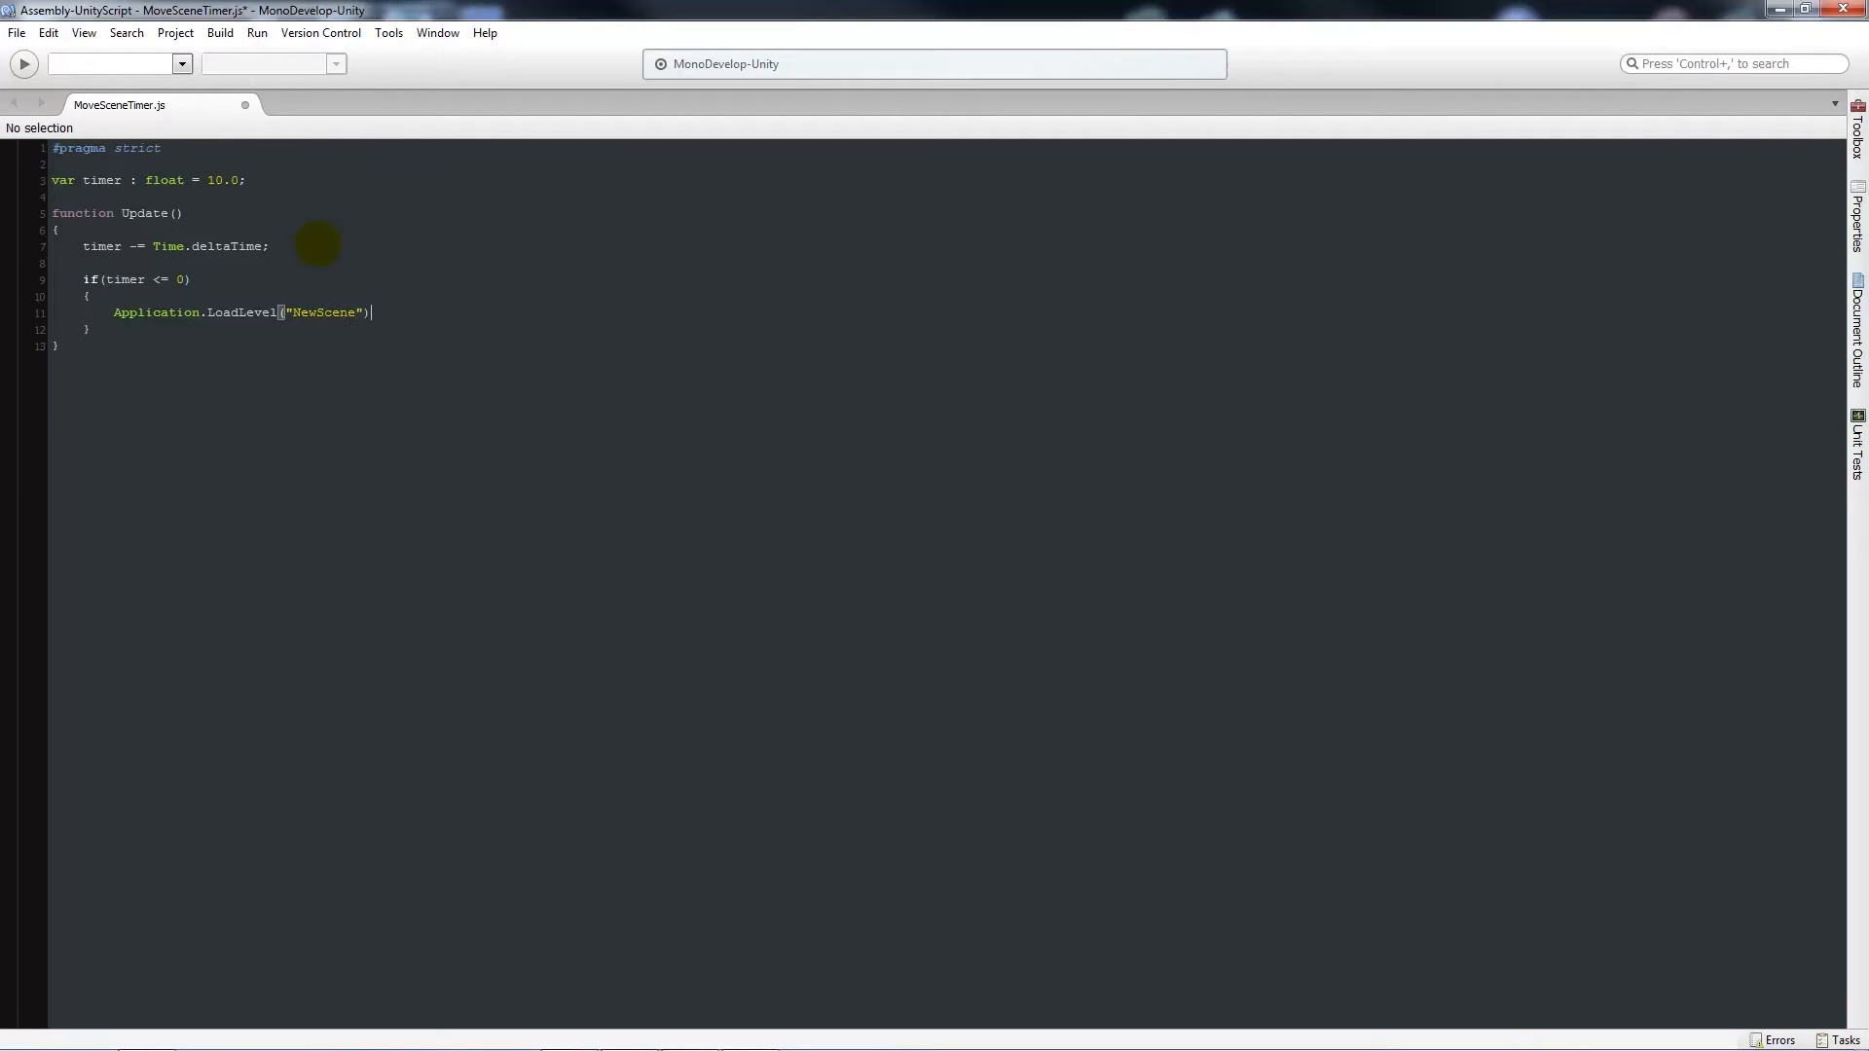
{"action": "type", "text": ";"}
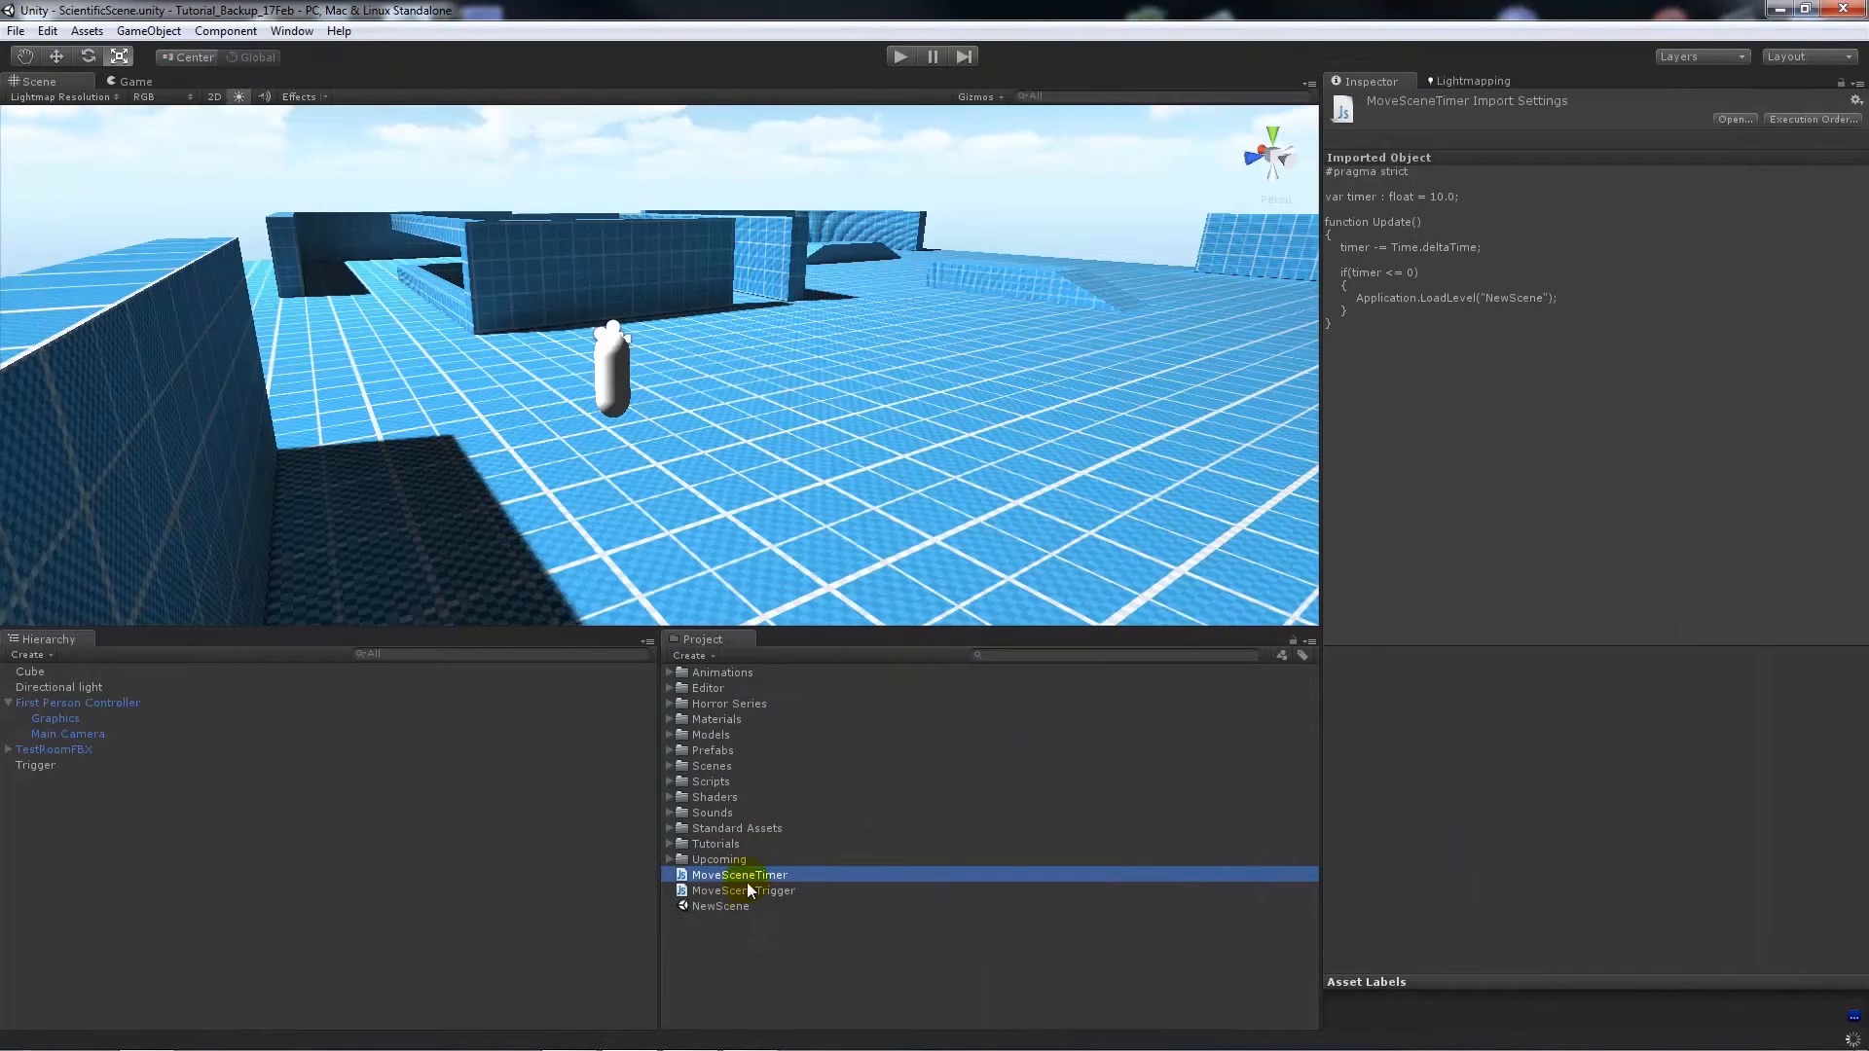
- Put MoveSceneTimer on First Person Controller and confirm its Timer field shows 10
{"action": "left_click", "coordinate": [30, 671]}
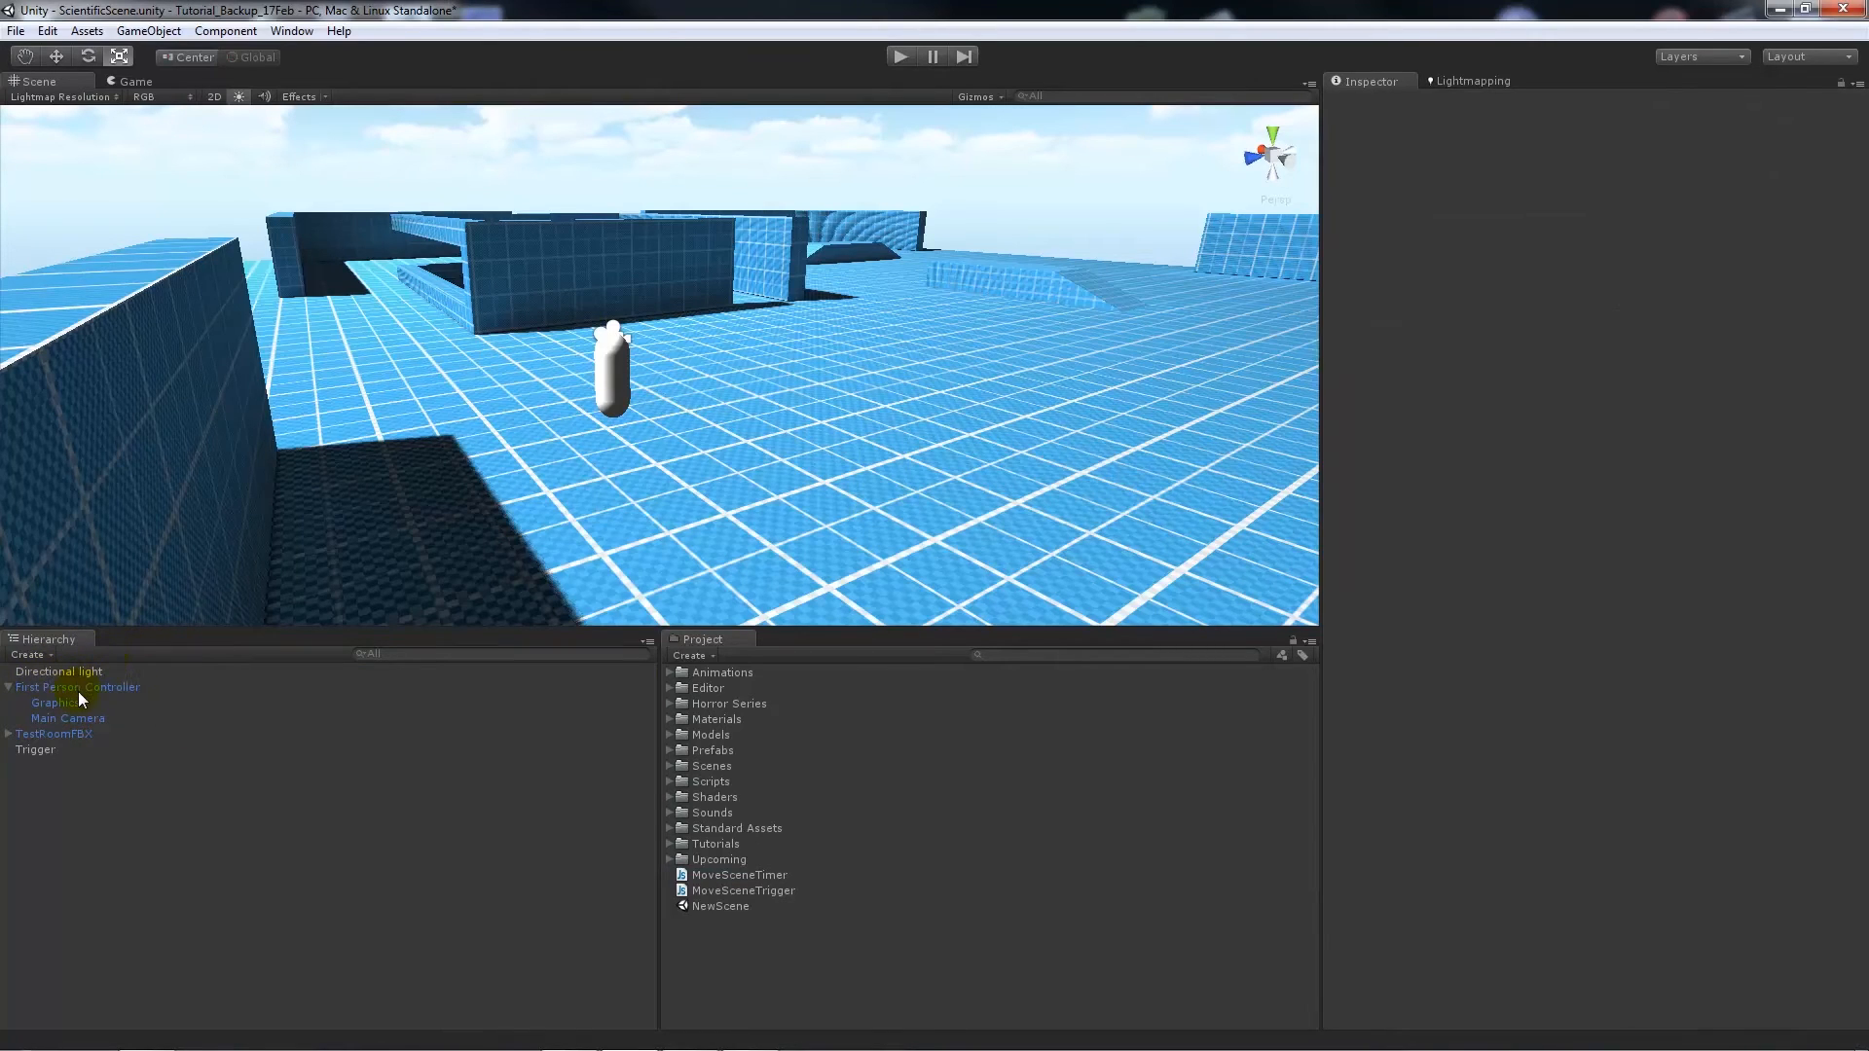
{"action": "left_click", "coordinate": [78, 688]}
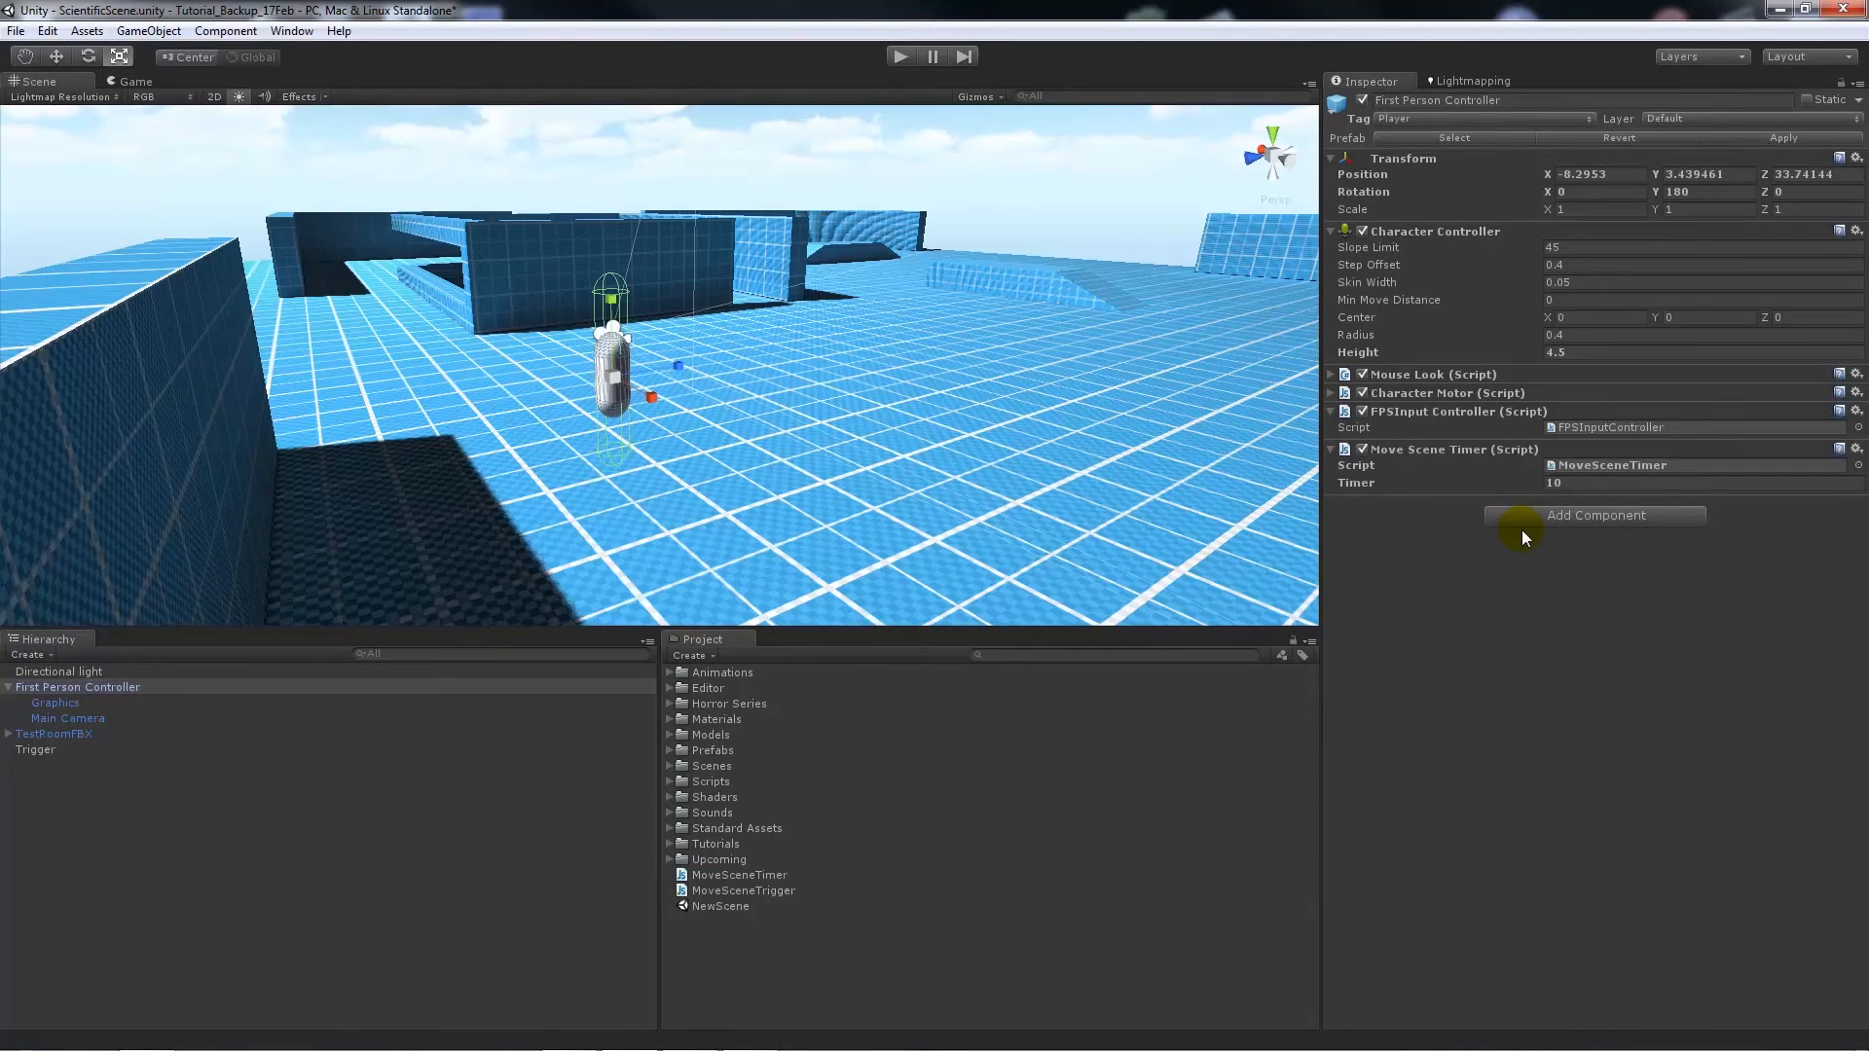
{"action": "left_click", "coordinate": [1561, 483]}
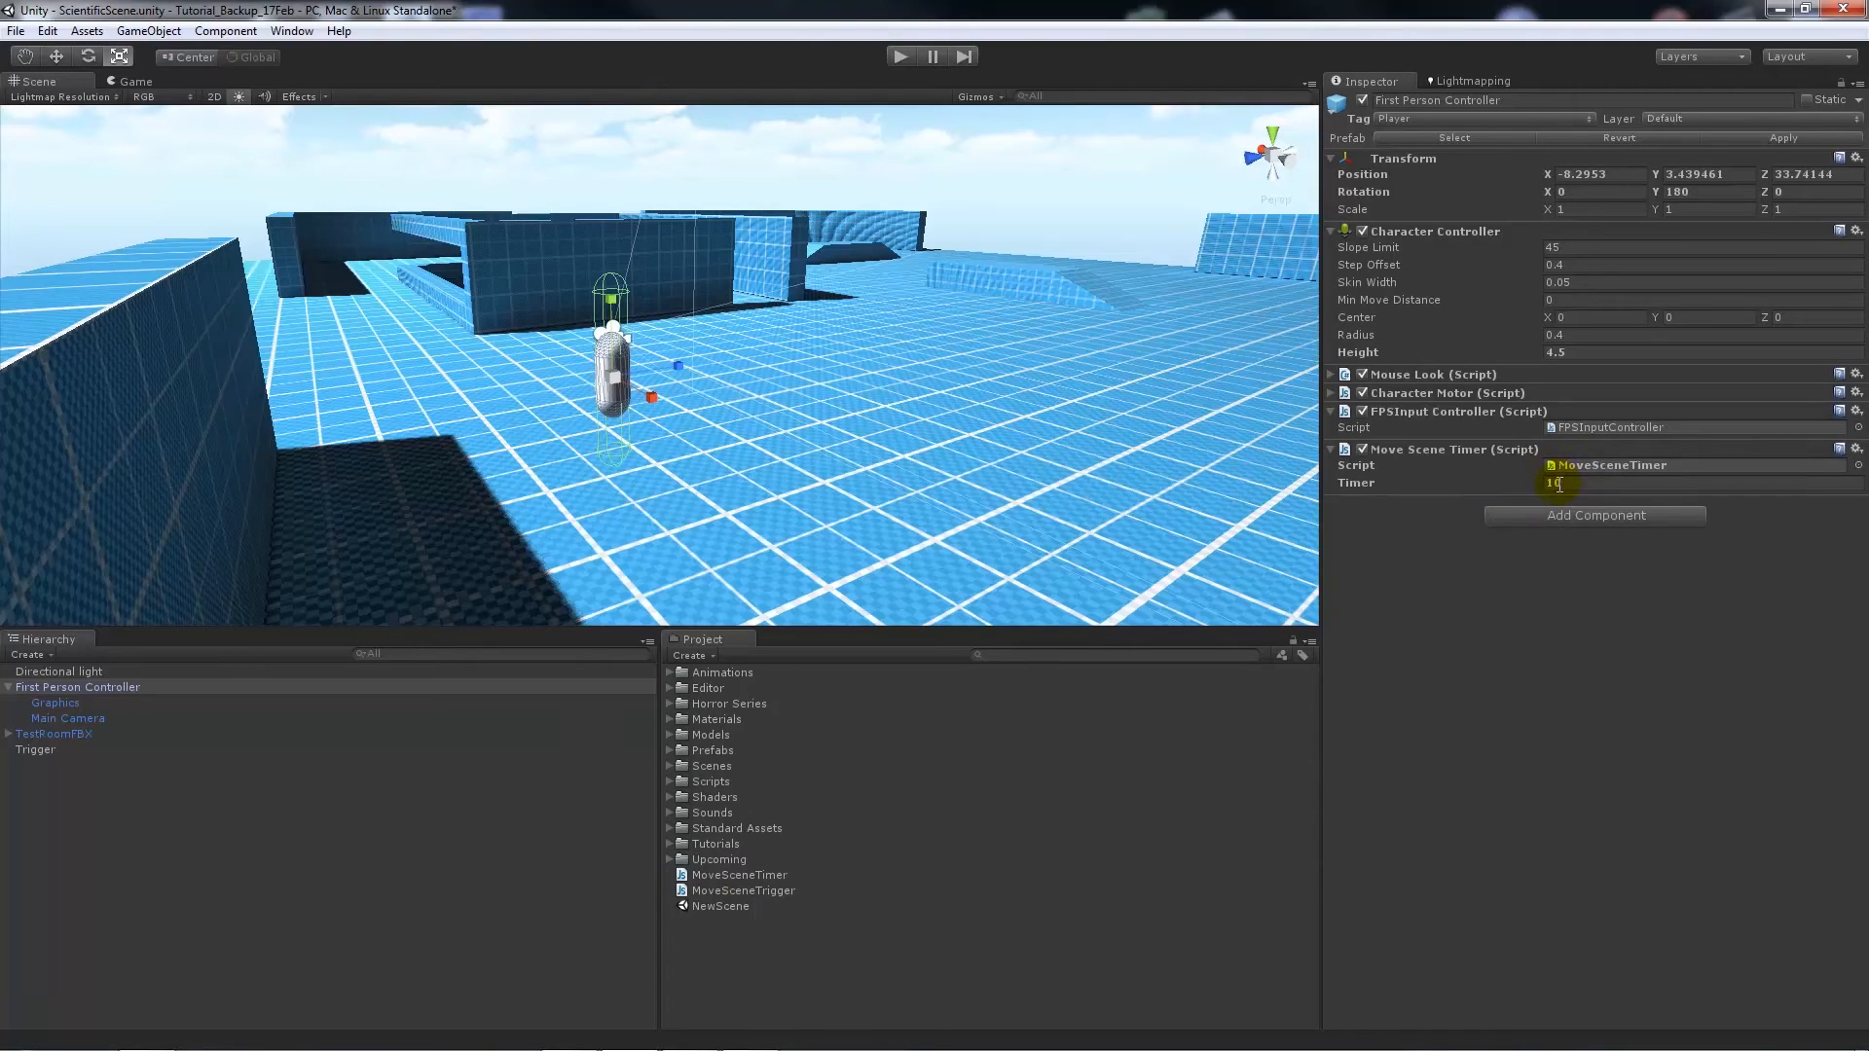
{"action": "left_click", "coordinate": [15, 30]}
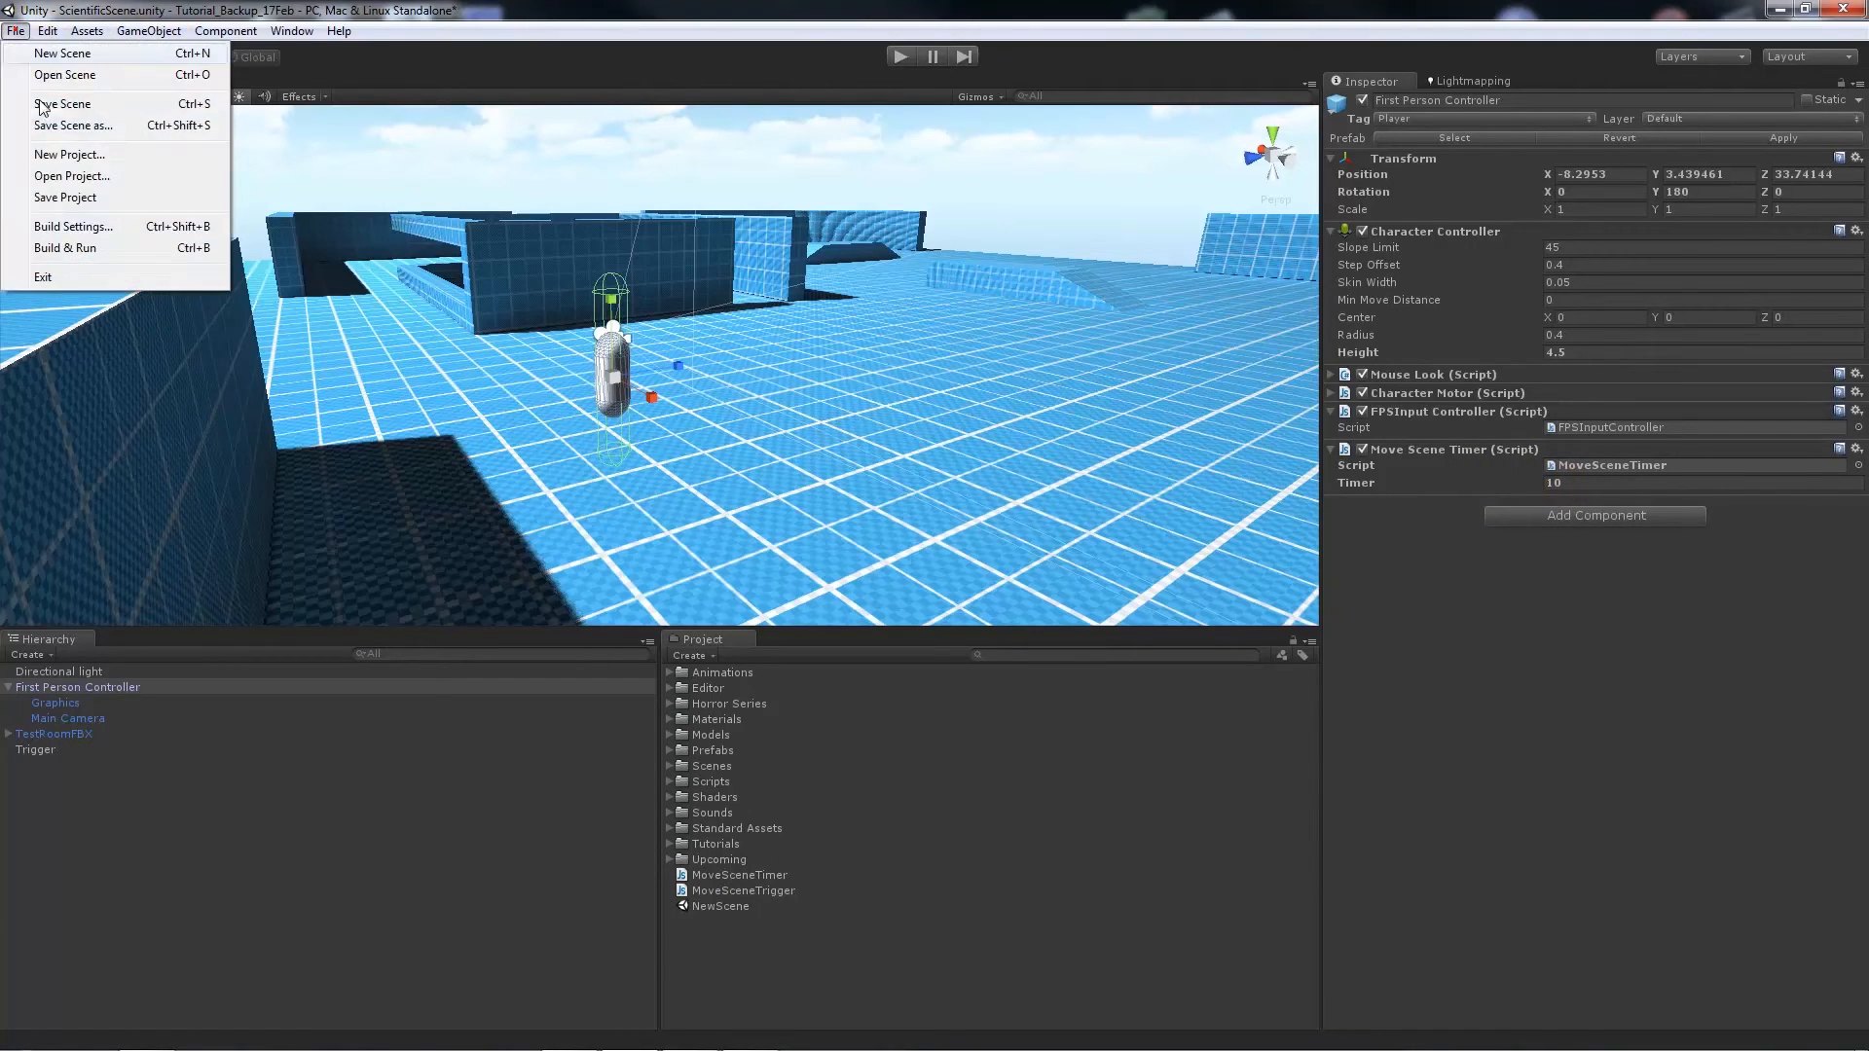
- Check that SimpleMenu and NewScene are listed in Scenes In Build, then close Build Settings
{"action": "left_click", "coordinate": [73, 227]}
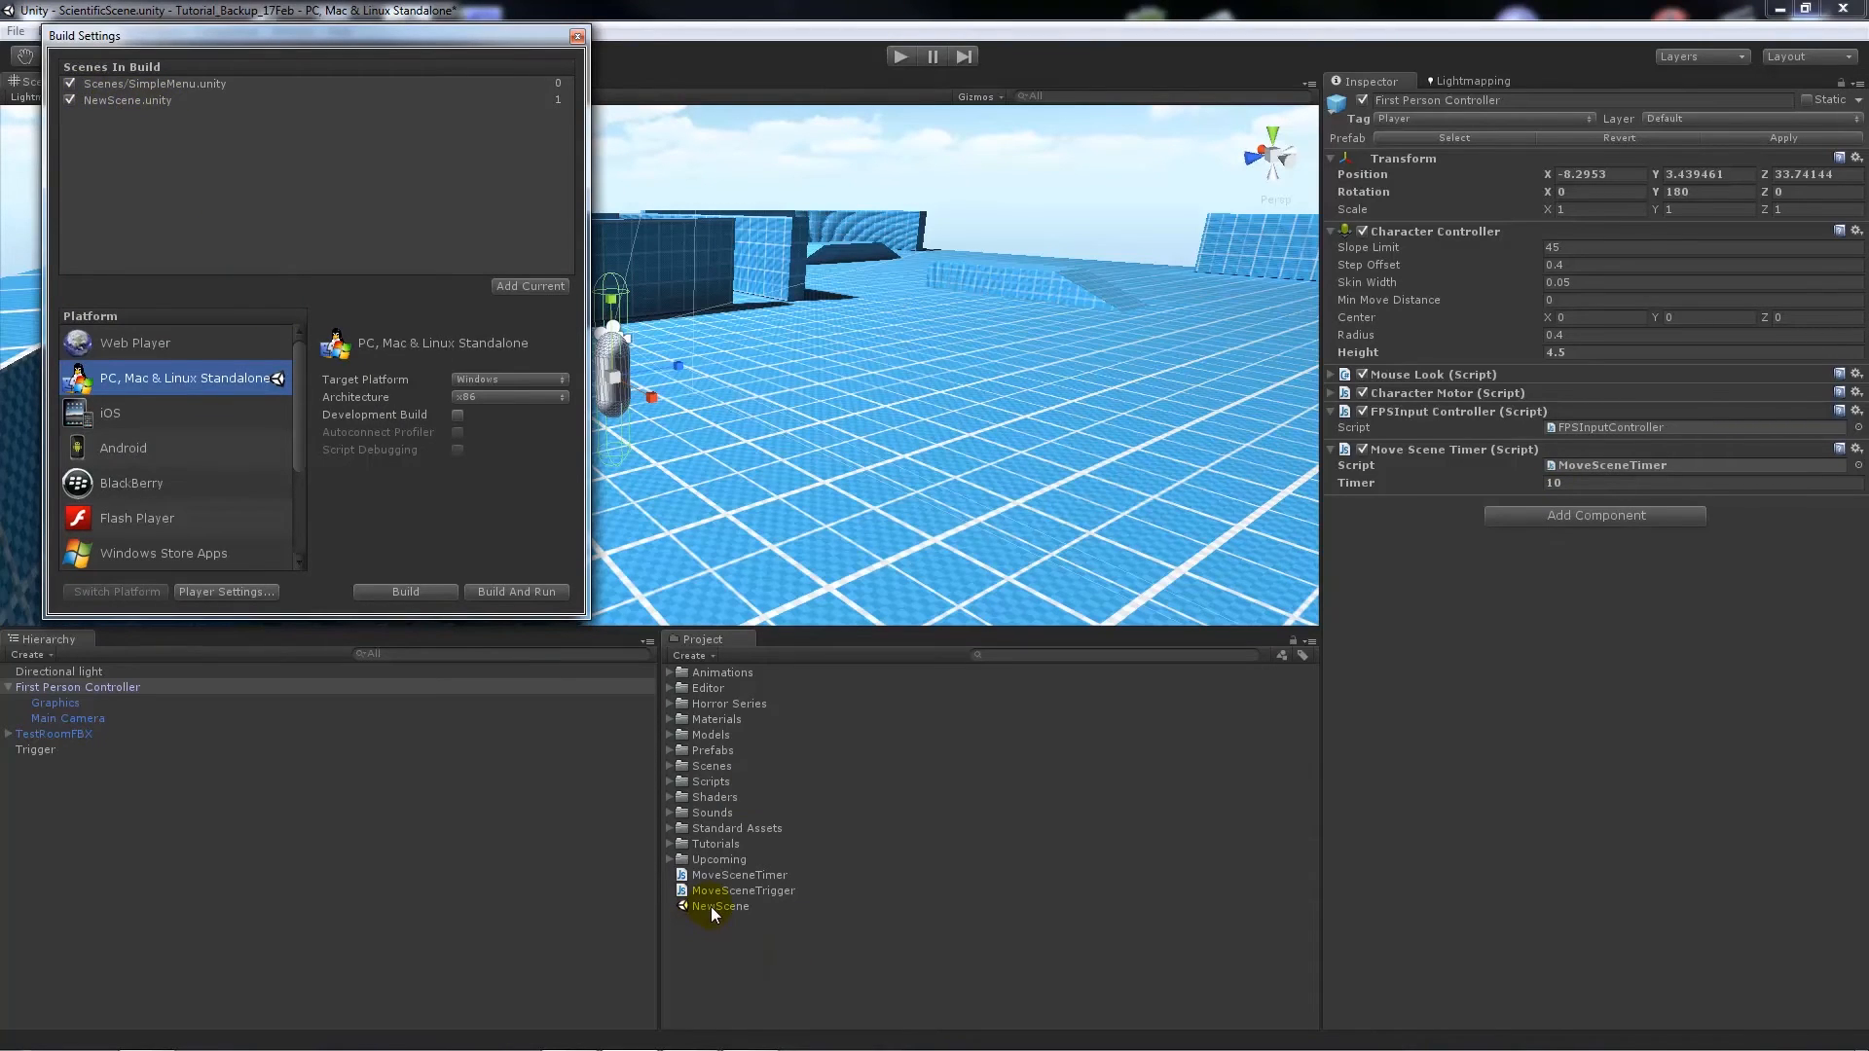
{"action": "left_click", "coordinate": [16, 30]}
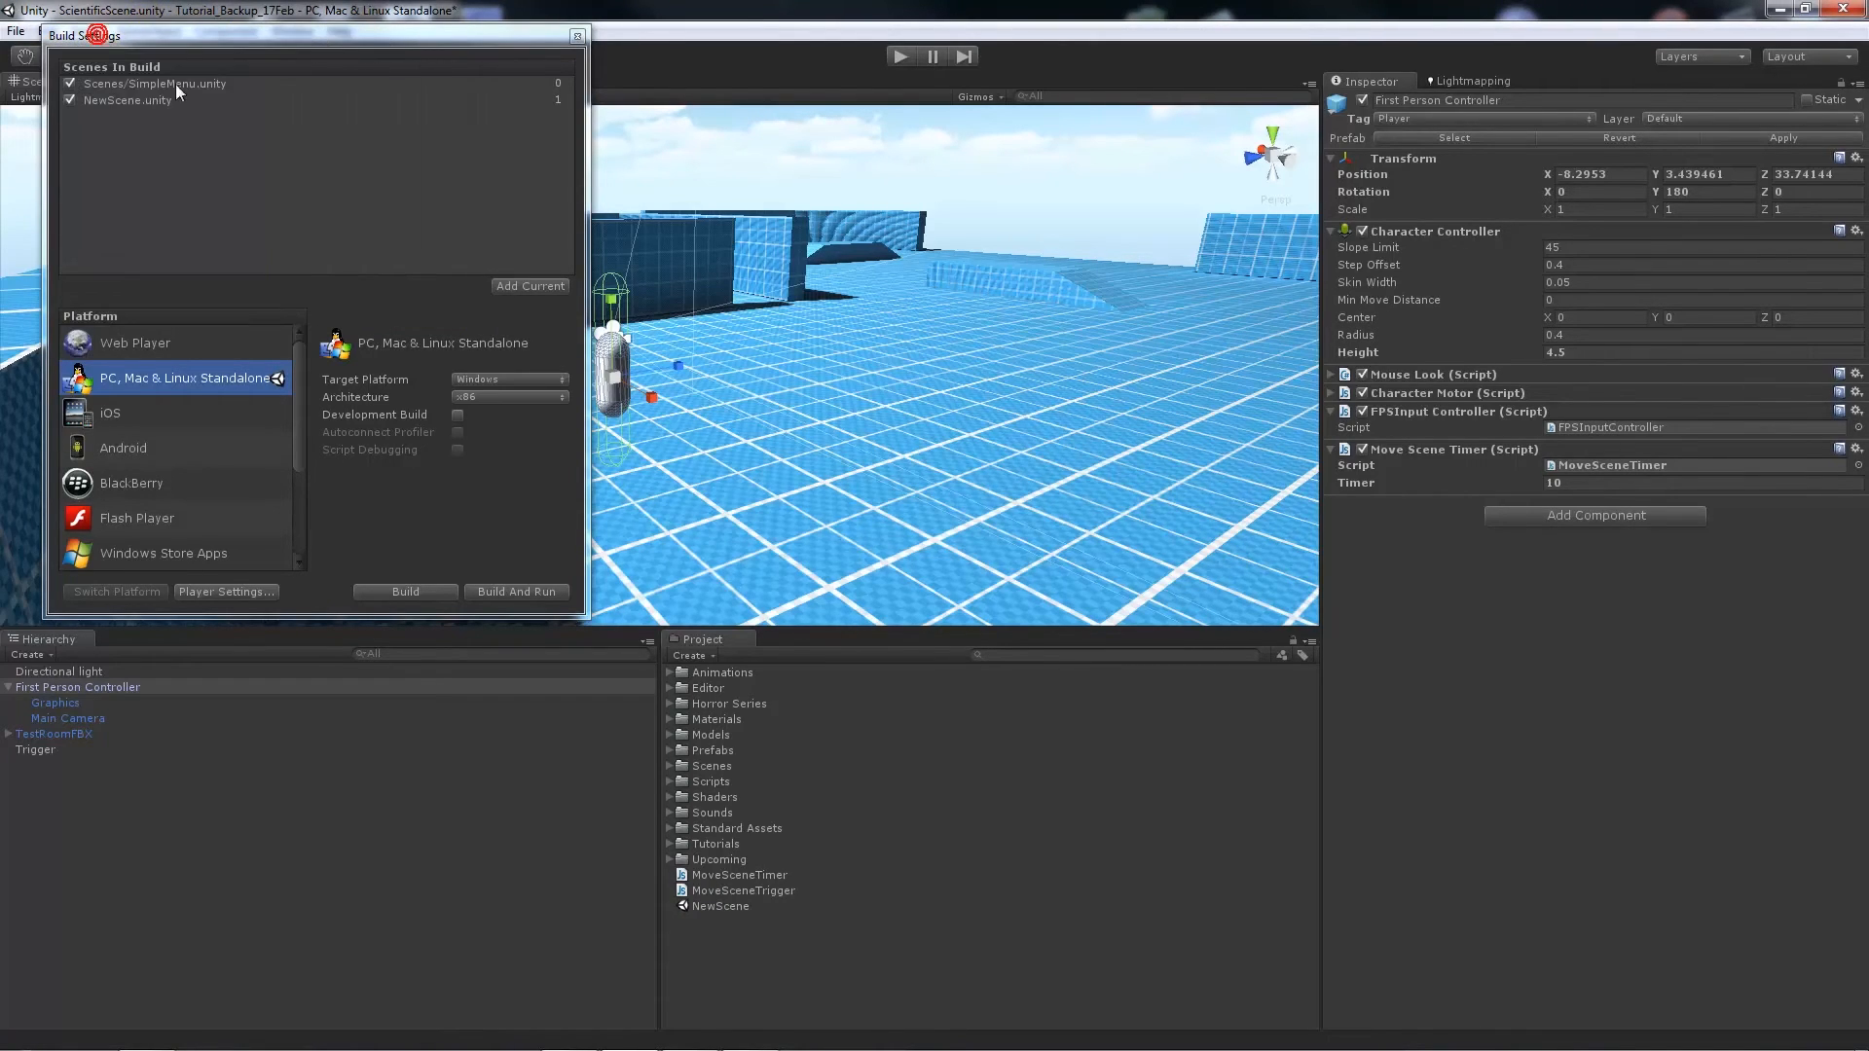
{"action": "mouse_move", "coordinate": [304, 283]}
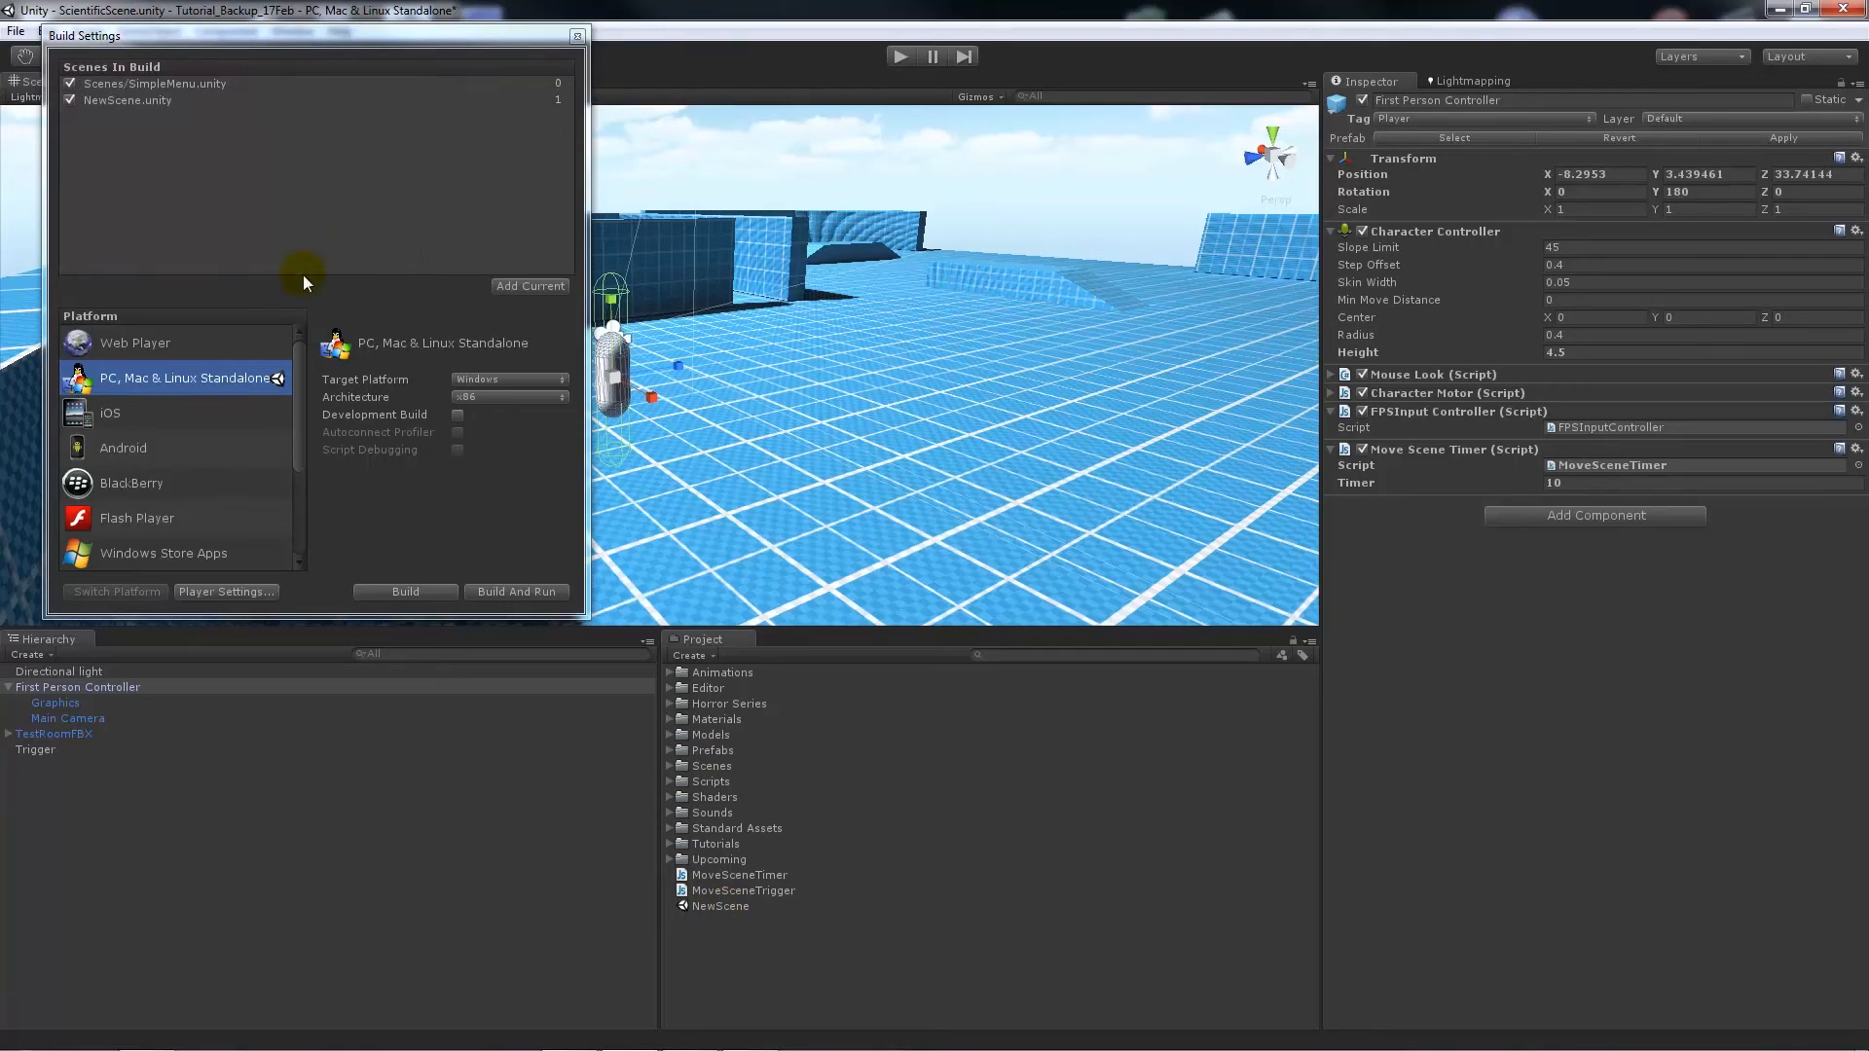
{"action": "left_click", "coordinate": [578, 35]}
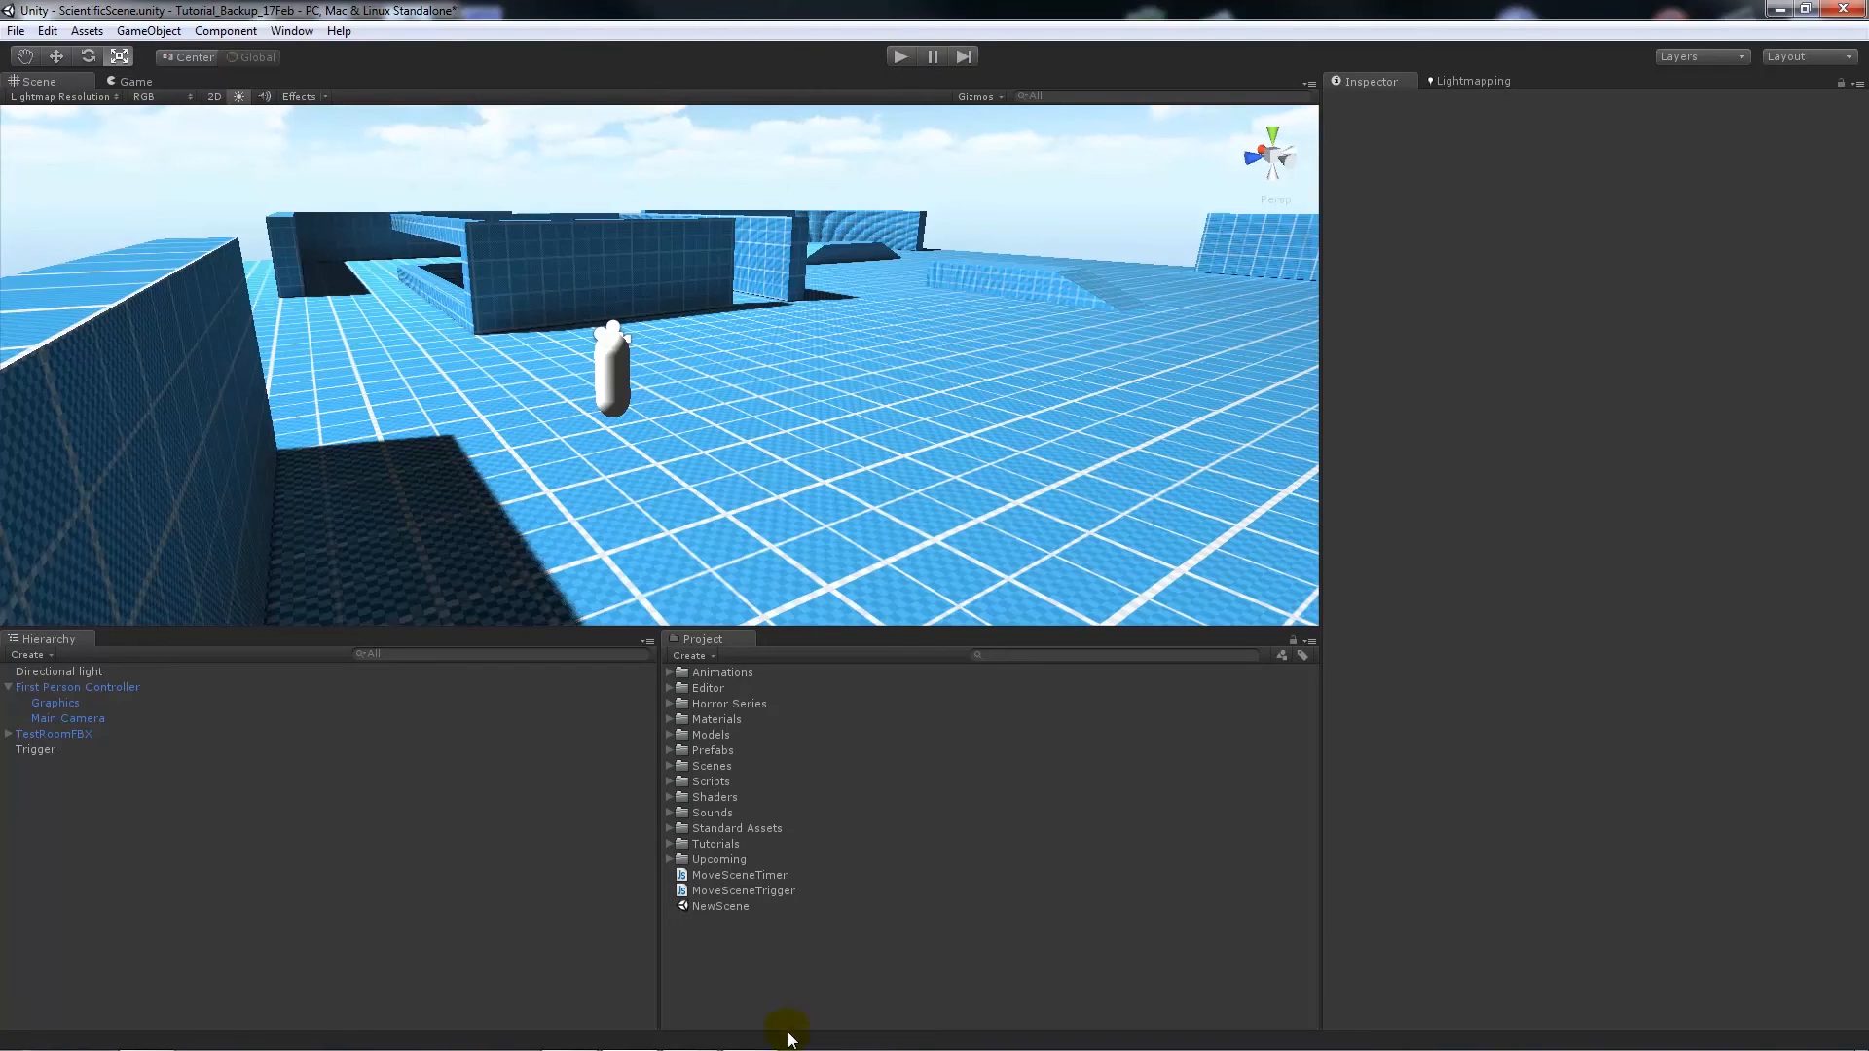
- Reopen MoveSceneTimer.js in MonoDevelop to review the 10-second countdown code
{"action": "double_click", "coordinate": [739, 875]}
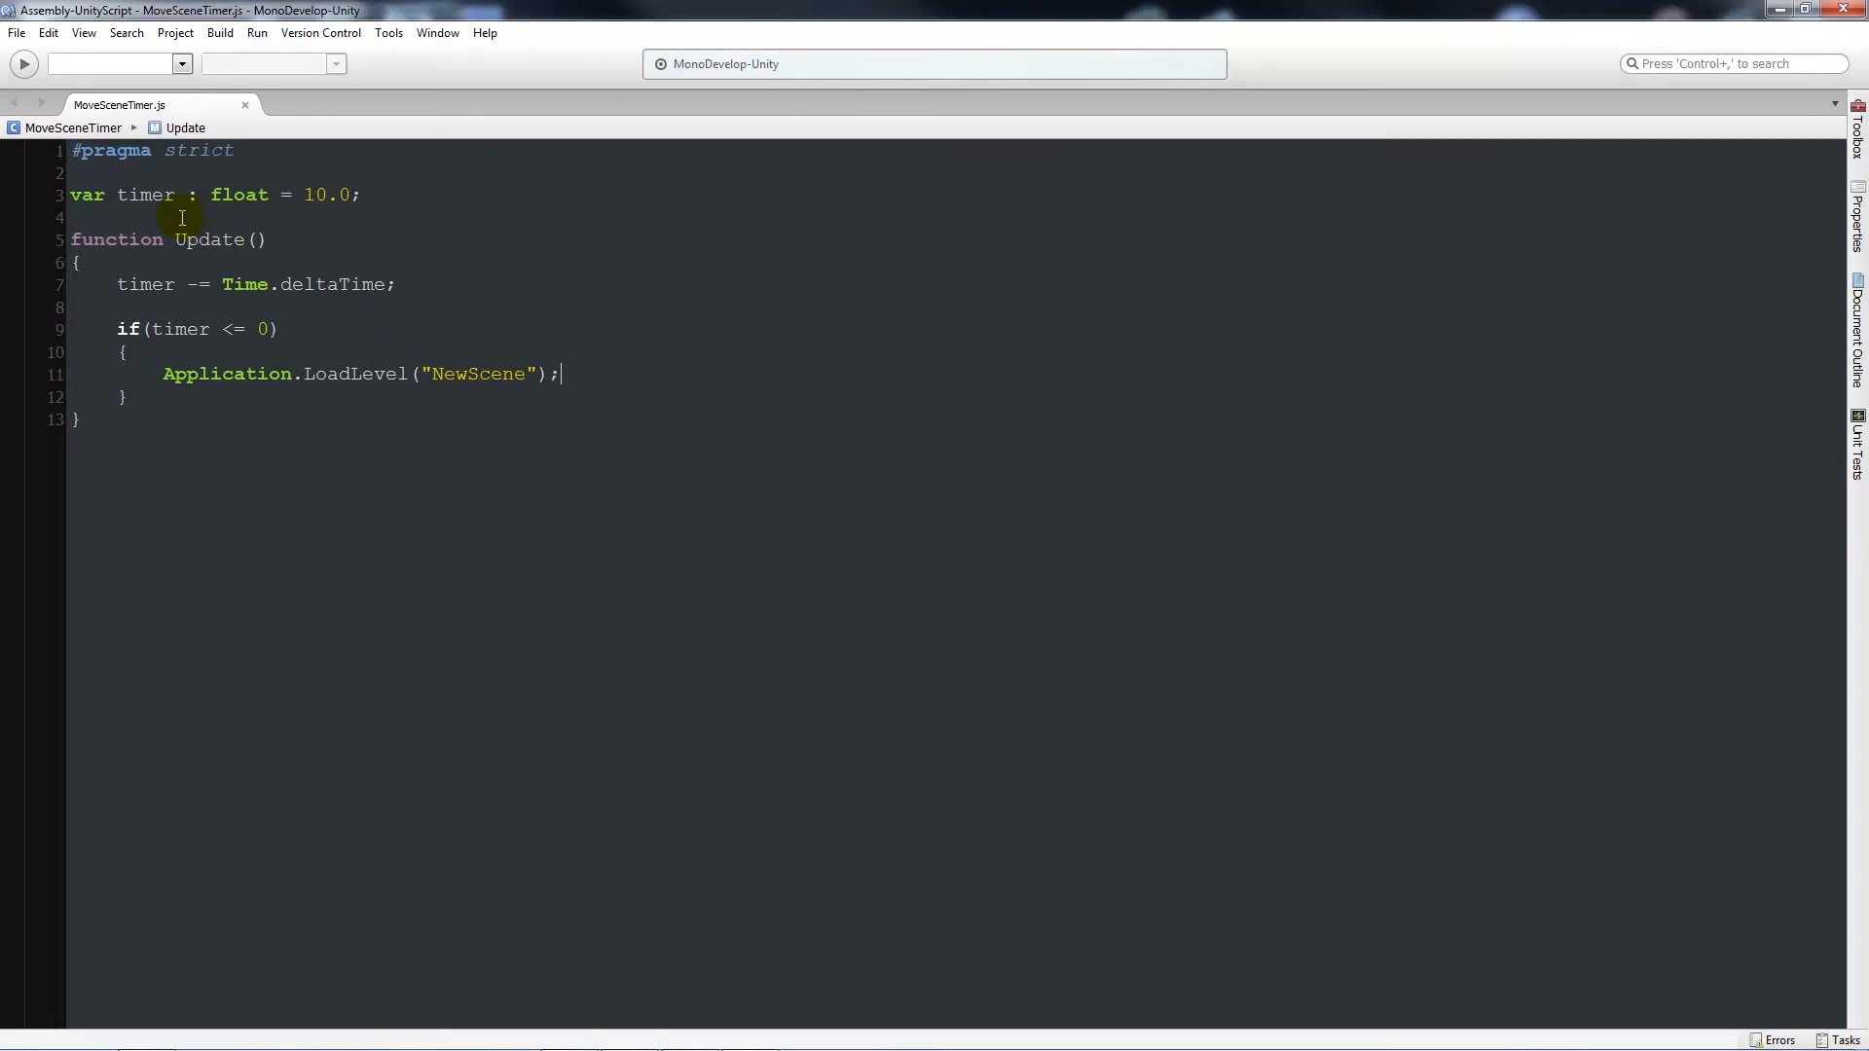
{"action": "mouse_move", "coordinate": [166, 238]}
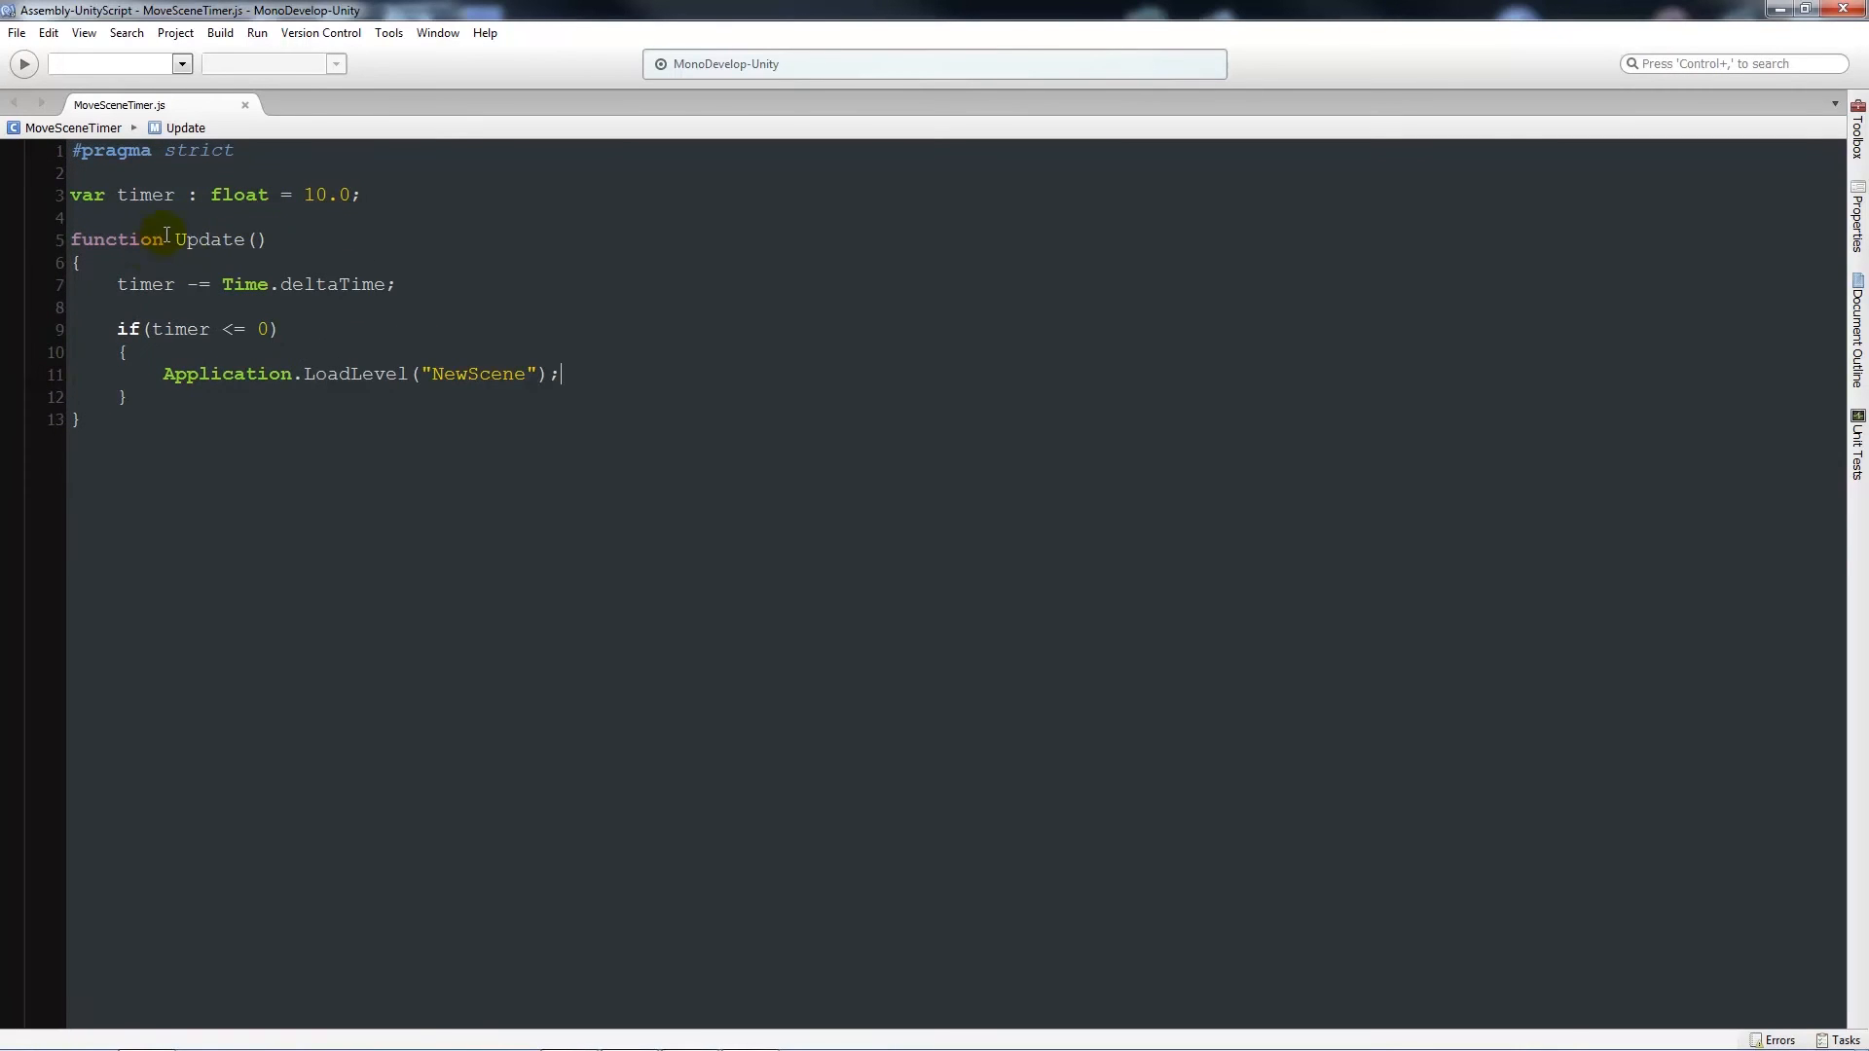
{"action": "mouse_move", "coordinate": [83, 334]}
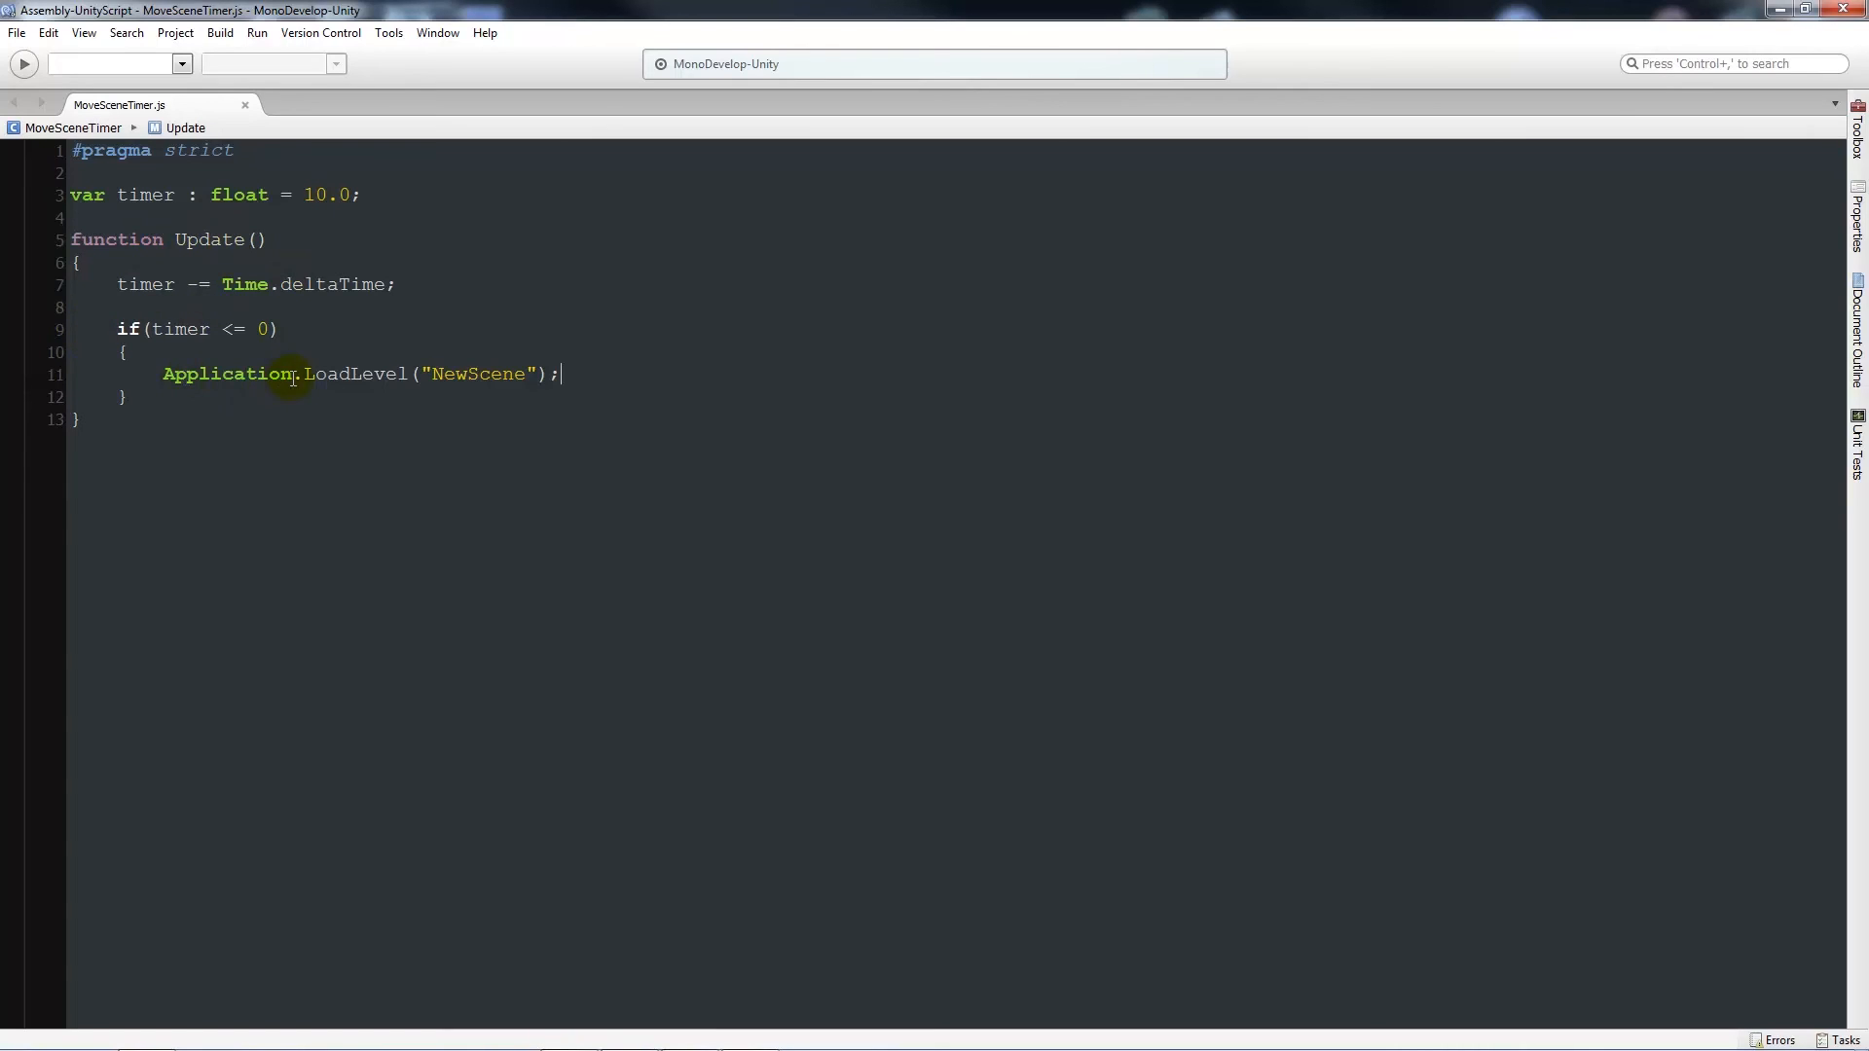
{"action": "mouse_move", "coordinate": [663, 394]}
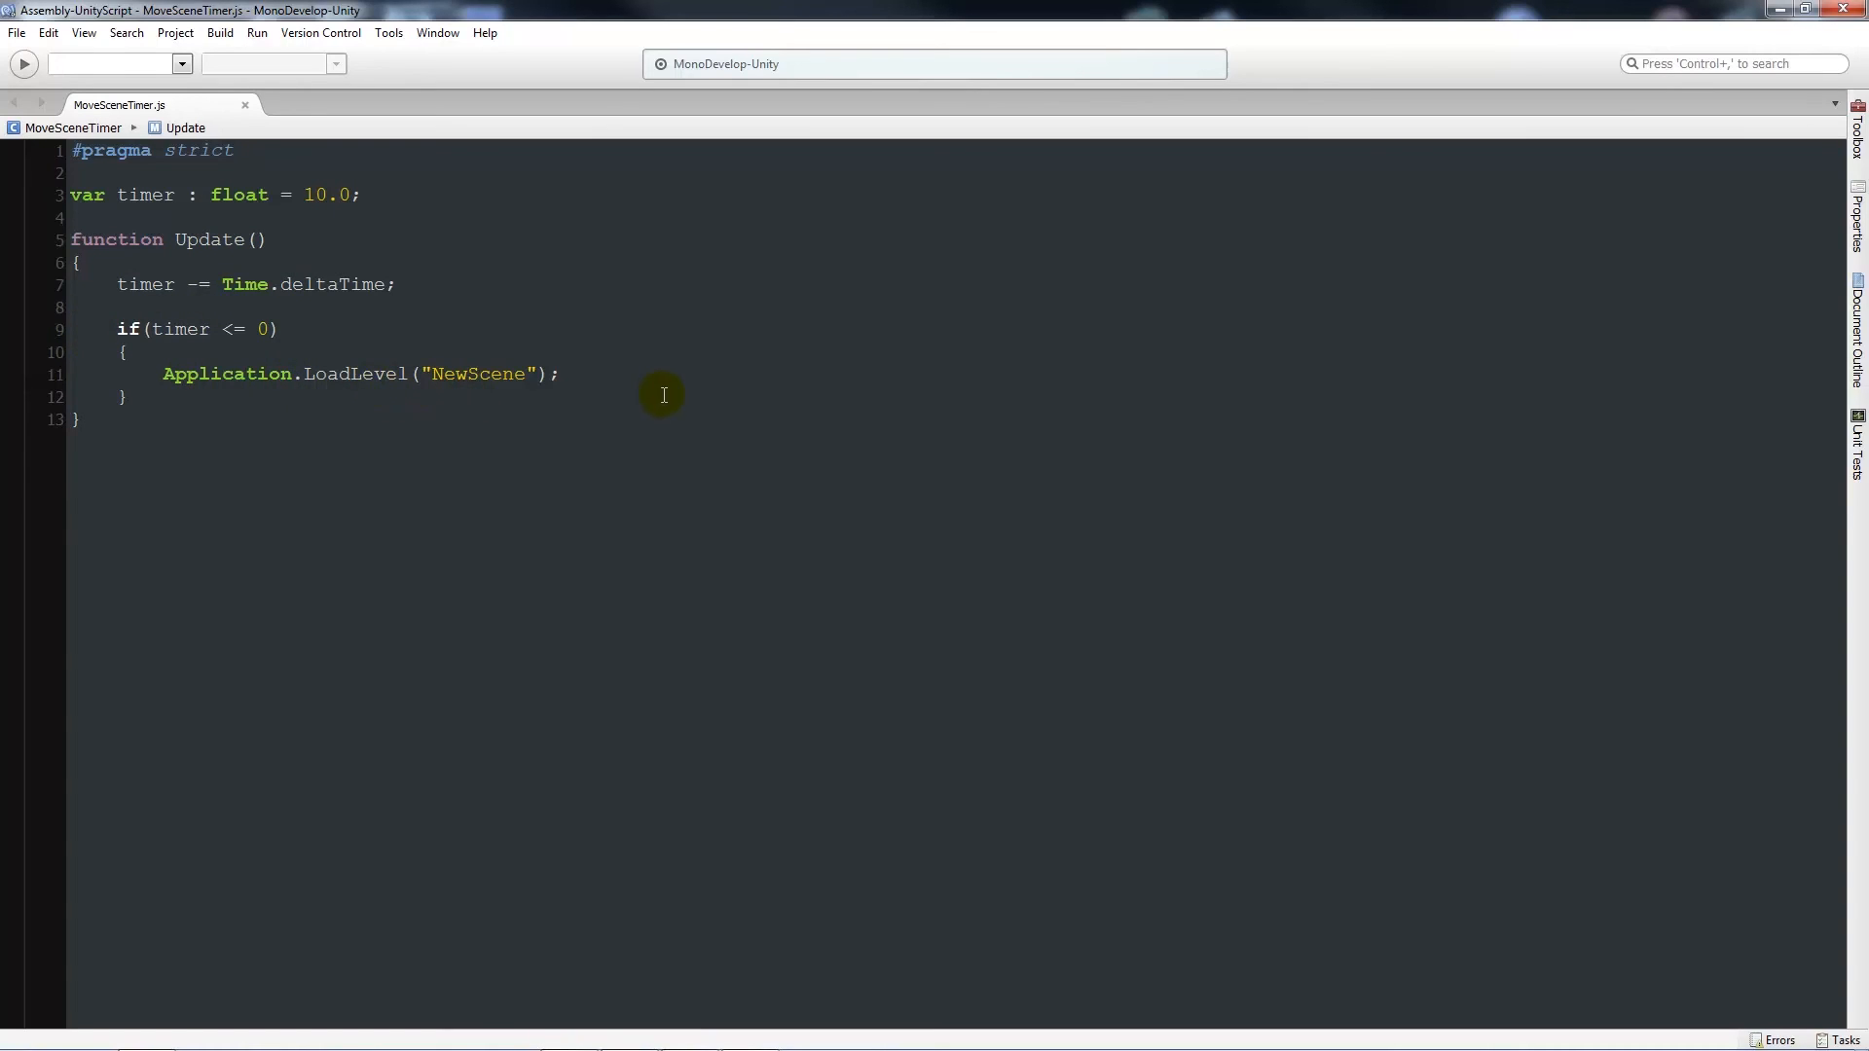